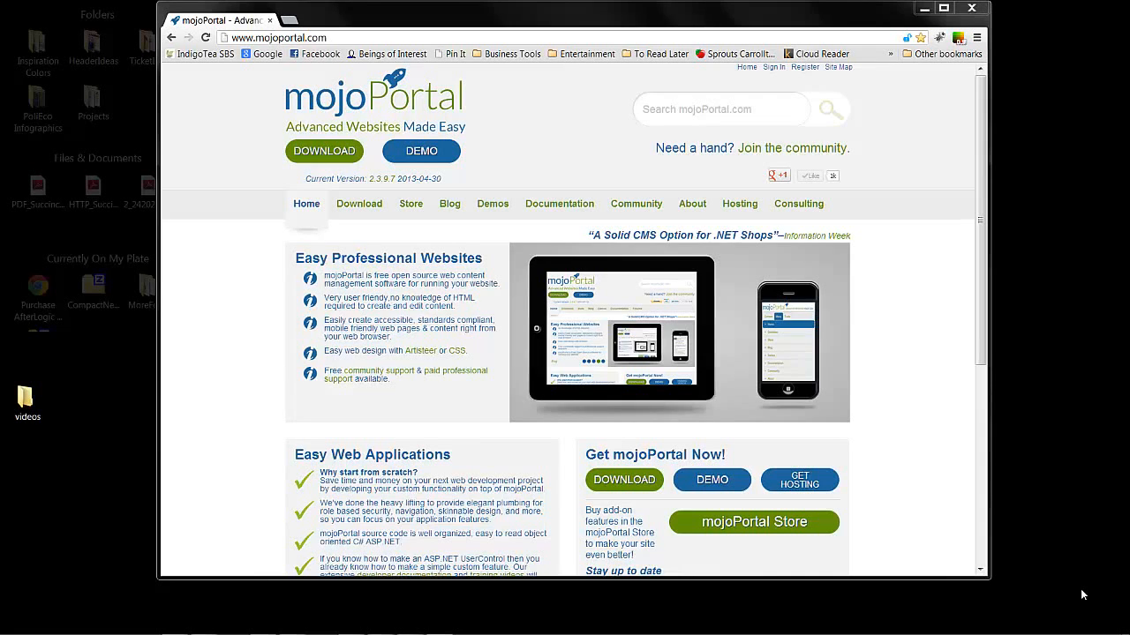
pyautogui.moveTo(1062, 505)
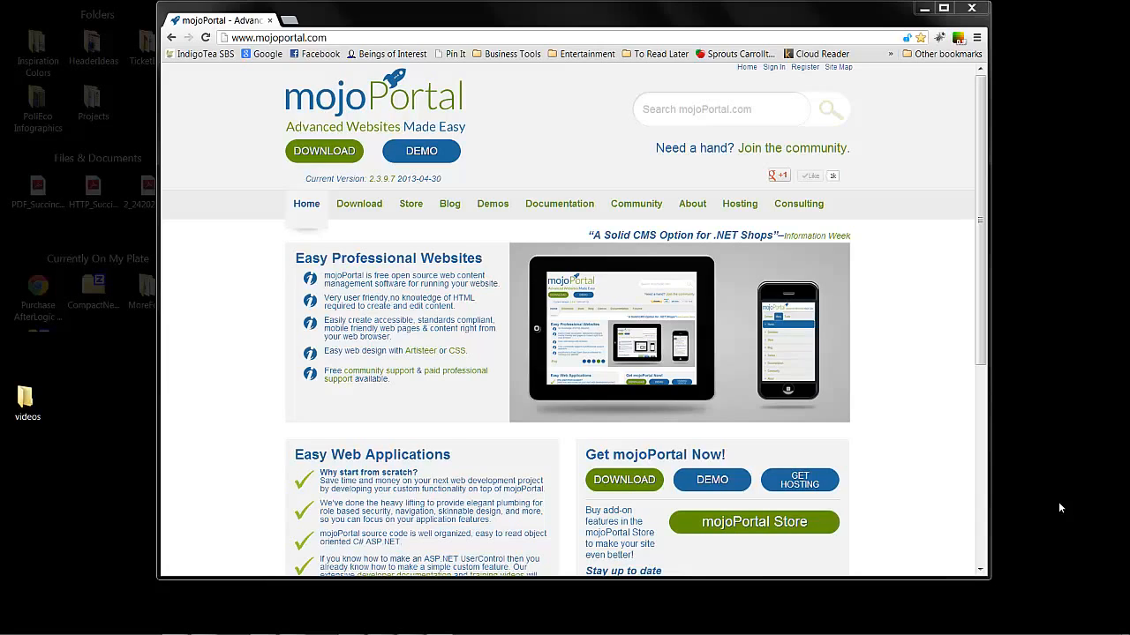
pyautogui.moveTo(383, 235)
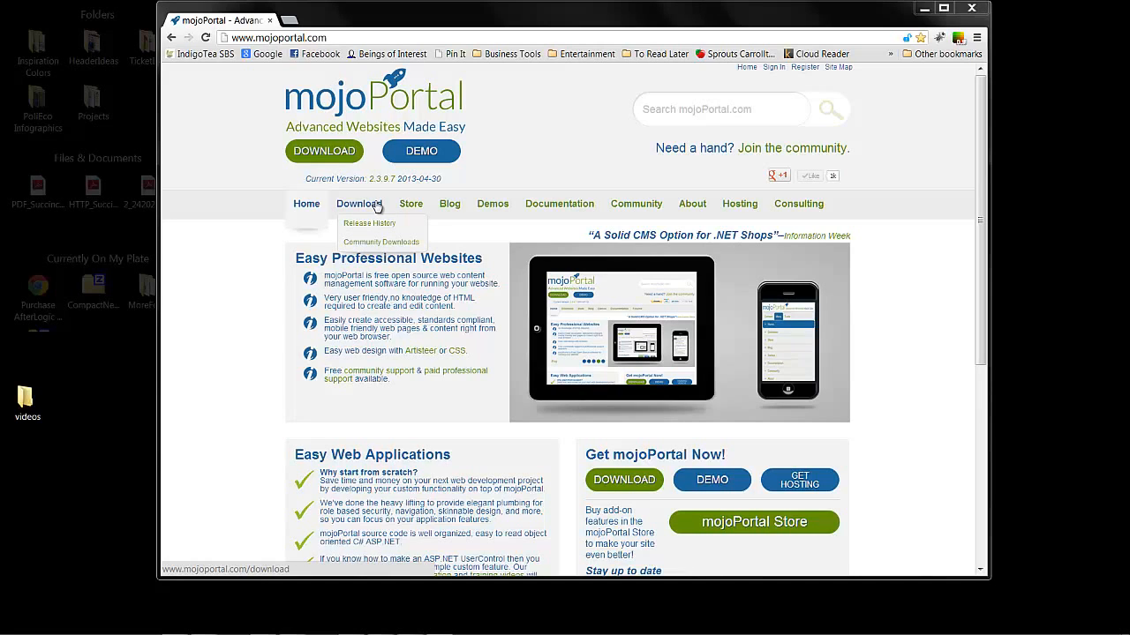
pyautogui.moveTo(565, 118)
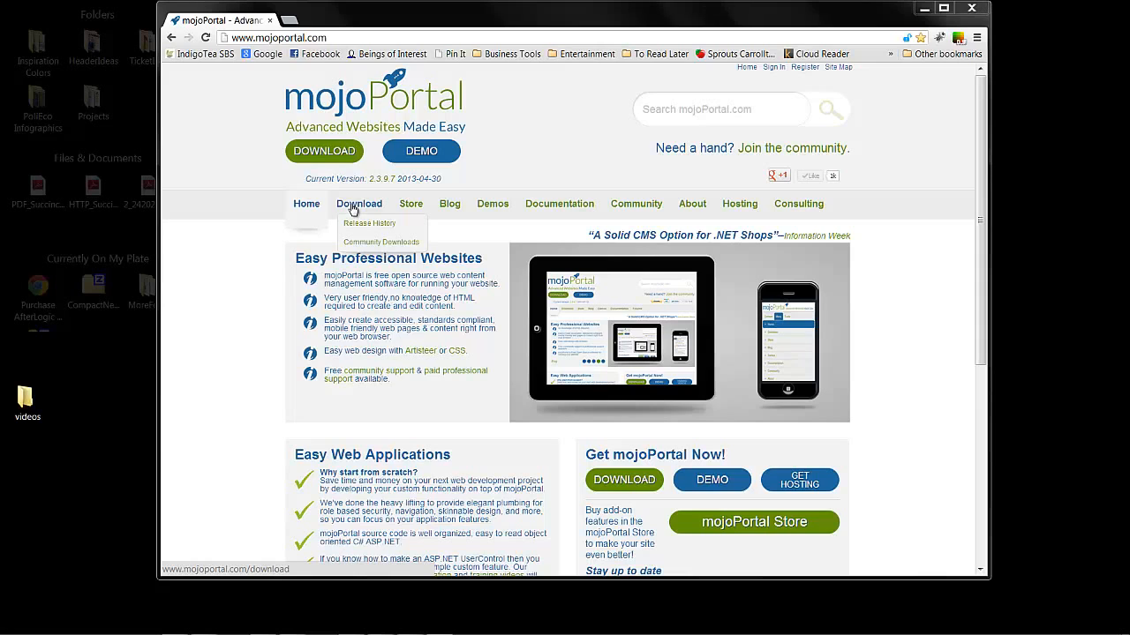
# Go to the mojoPortal Downloads page from the site's navigation bar.
pyautogui.click(358, 205)
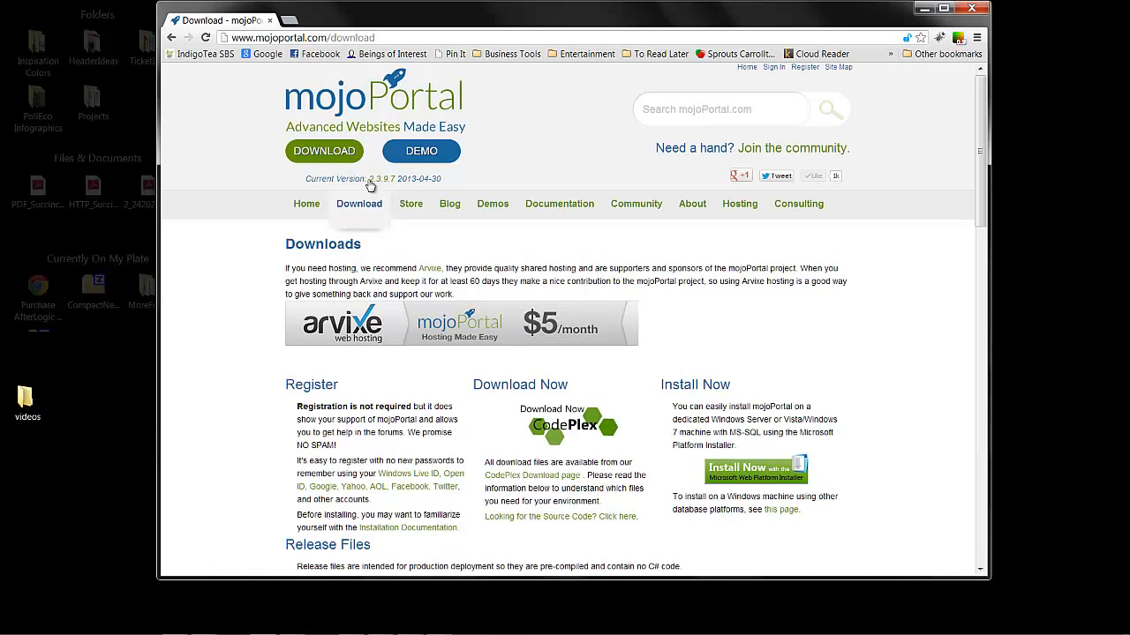
pyautogui.moveTo(391, 179)
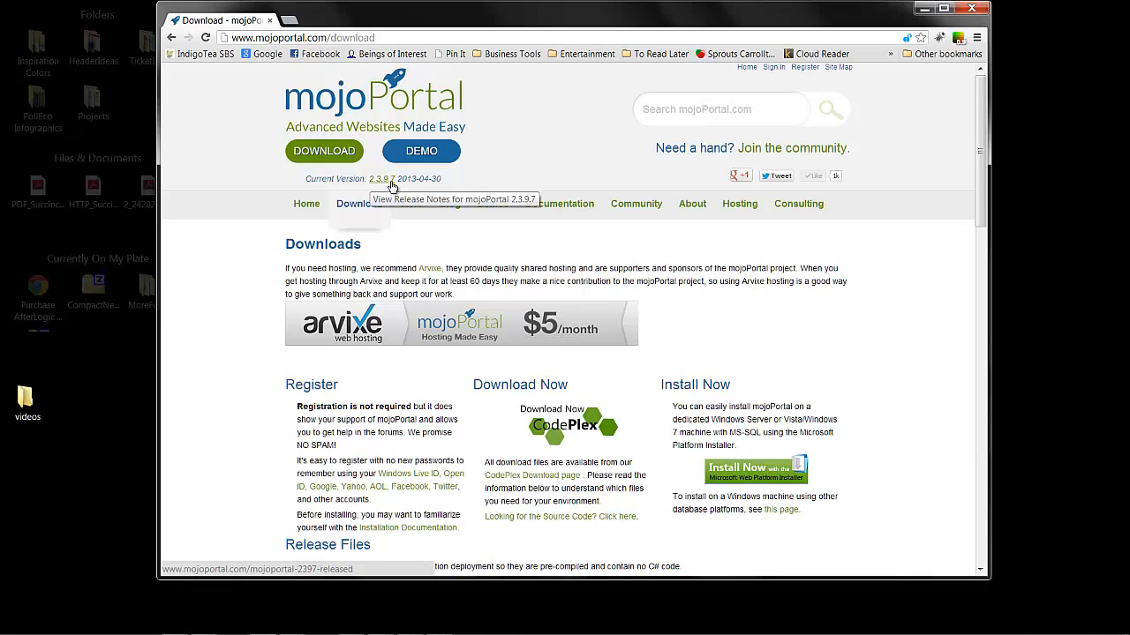
pyautogui.moveTo(425, 178)
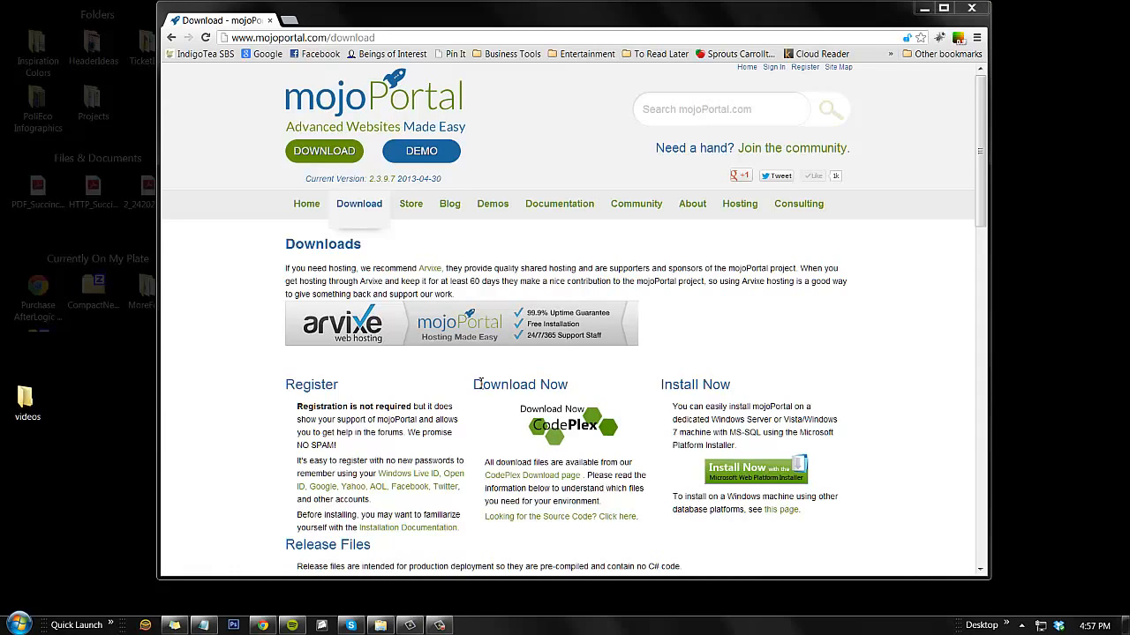
pyautogui.moveTo(549, 430)
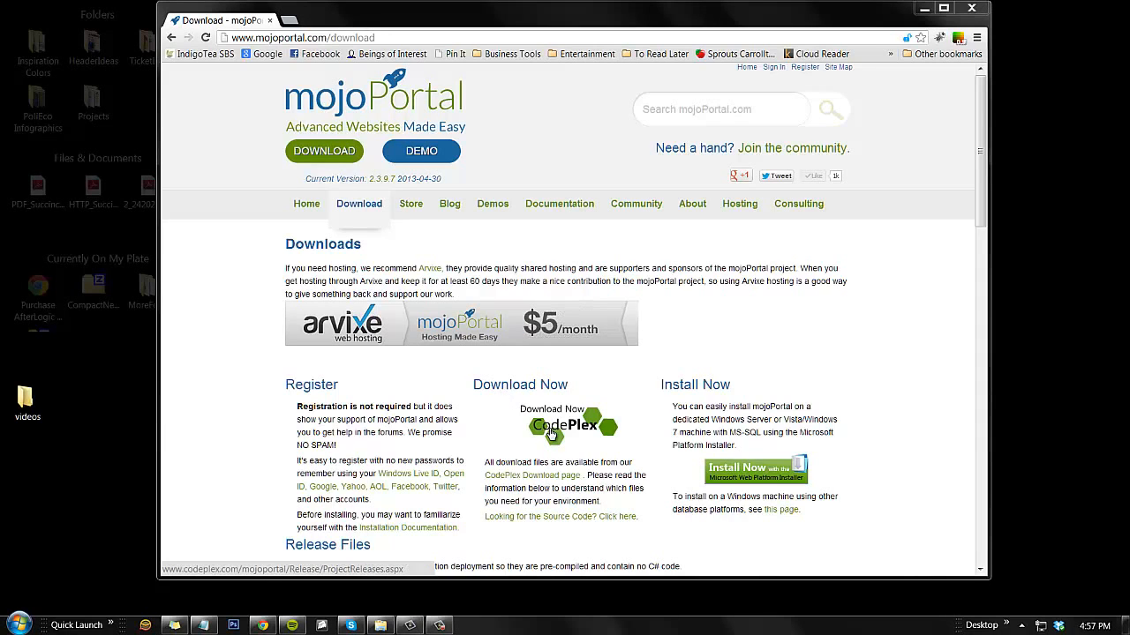
# Reach the CodePlex 2.3.9.7 release downloads and view its change set's source code.
pyautogui.click(572, 423)
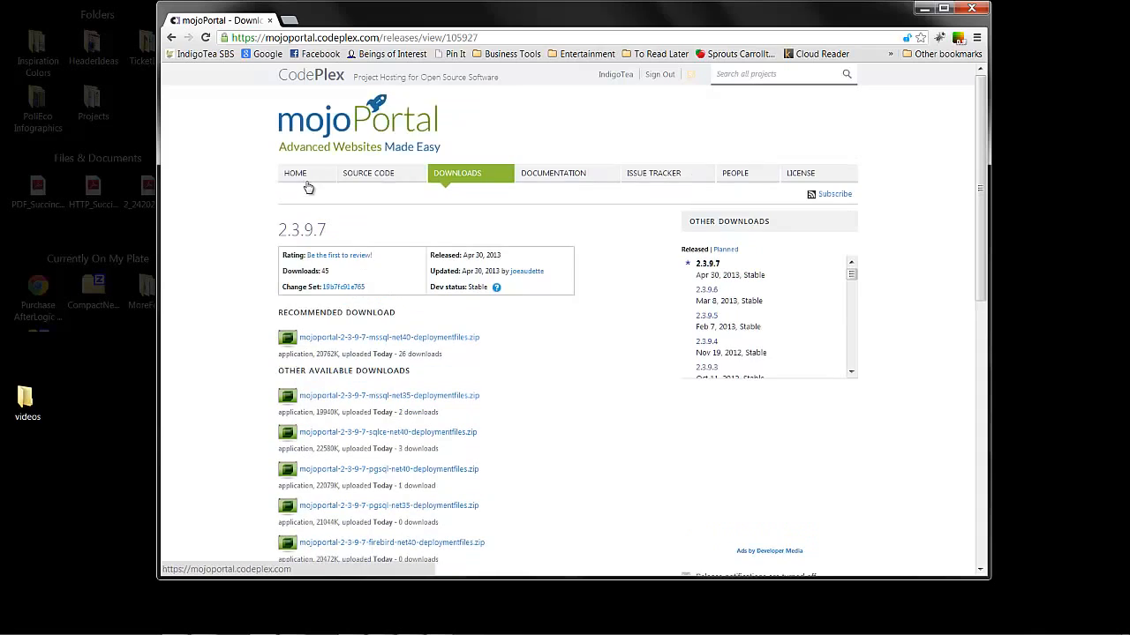
pyautogui.moveTo(339, 244)
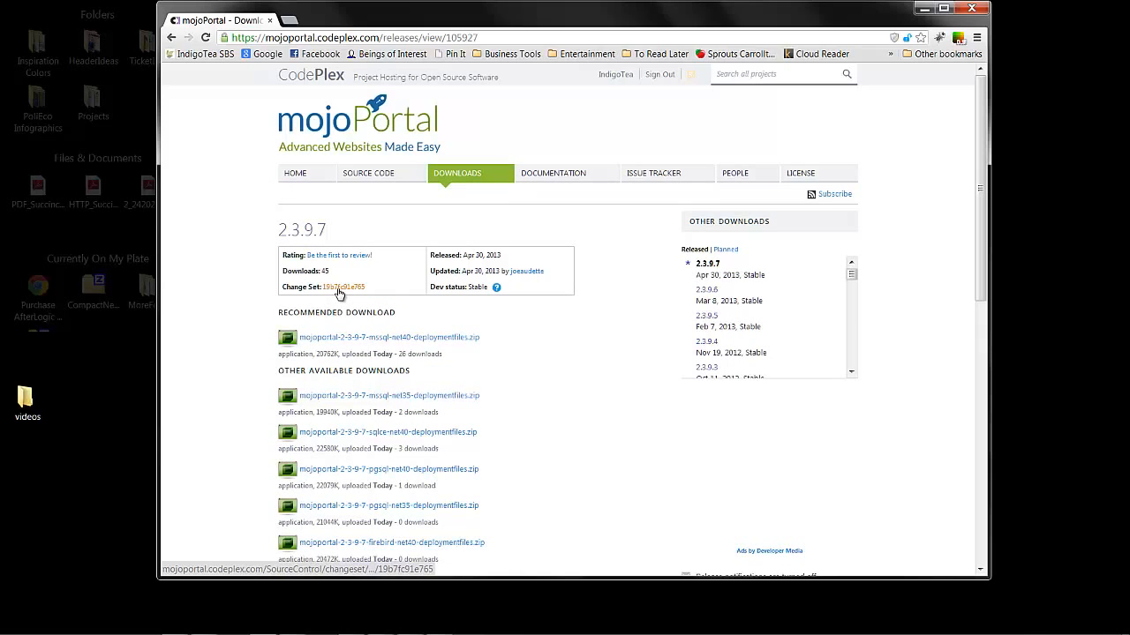
pyautogui.click(342, 286)
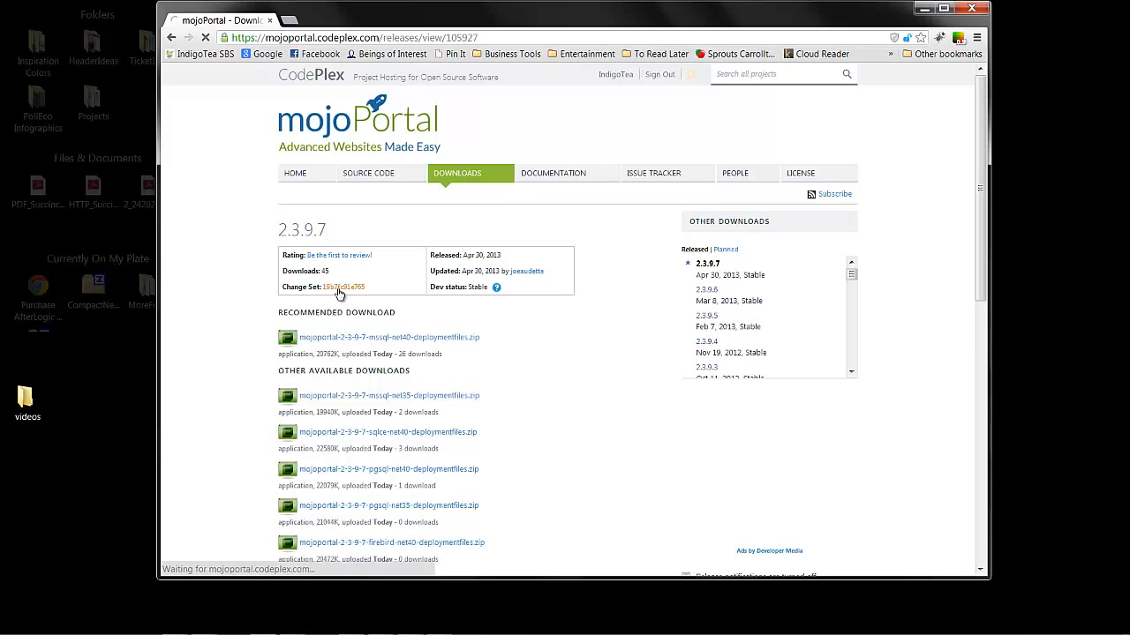
pyautogui.click(342, 286)
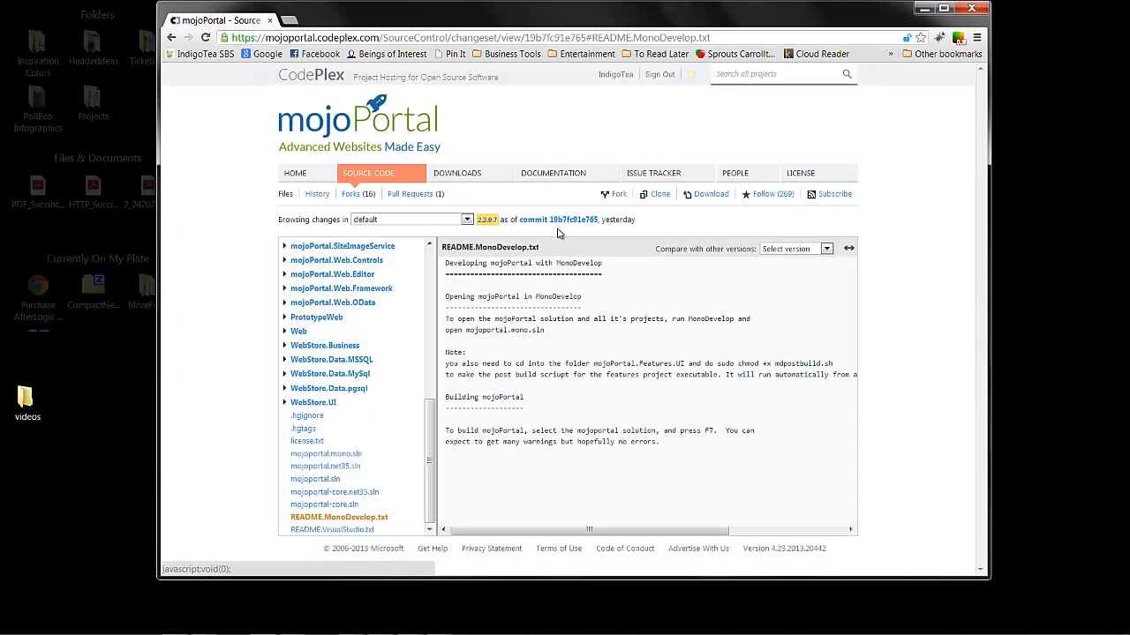
pyautogui.moveTo(710, 195)
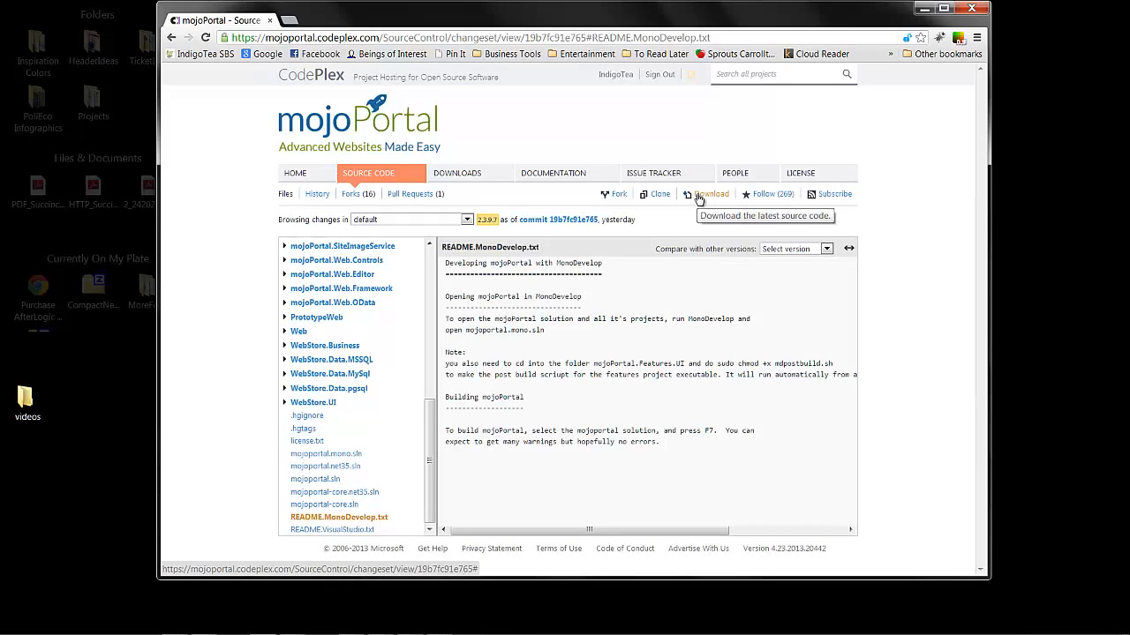
pyautogui.moveTo(671, 198)
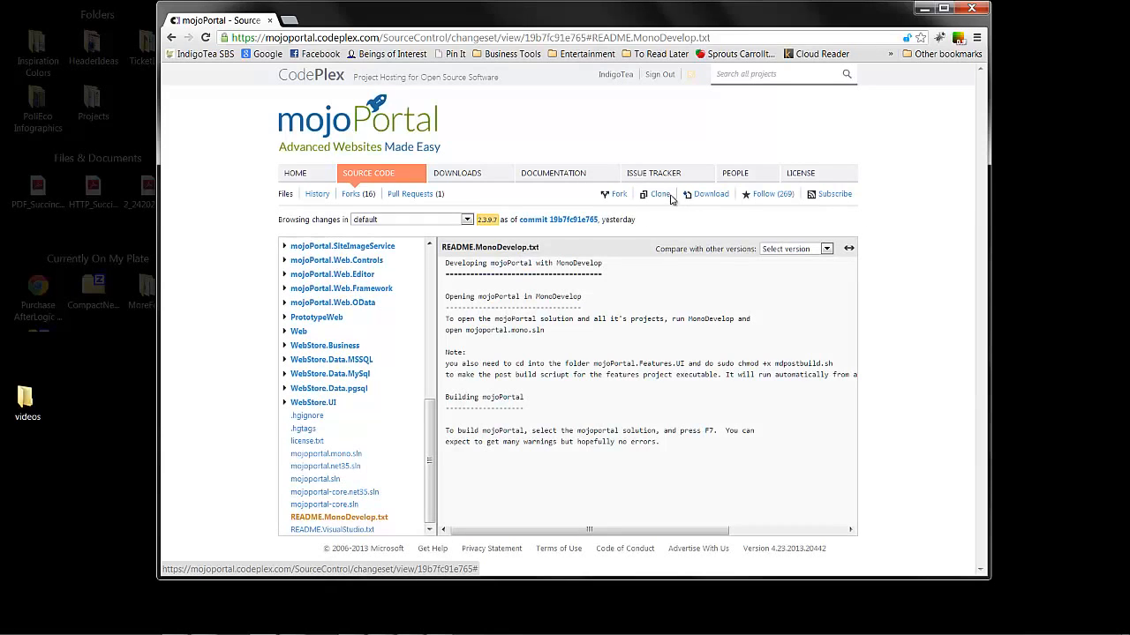
pyautogui.moveTo(712, 198)
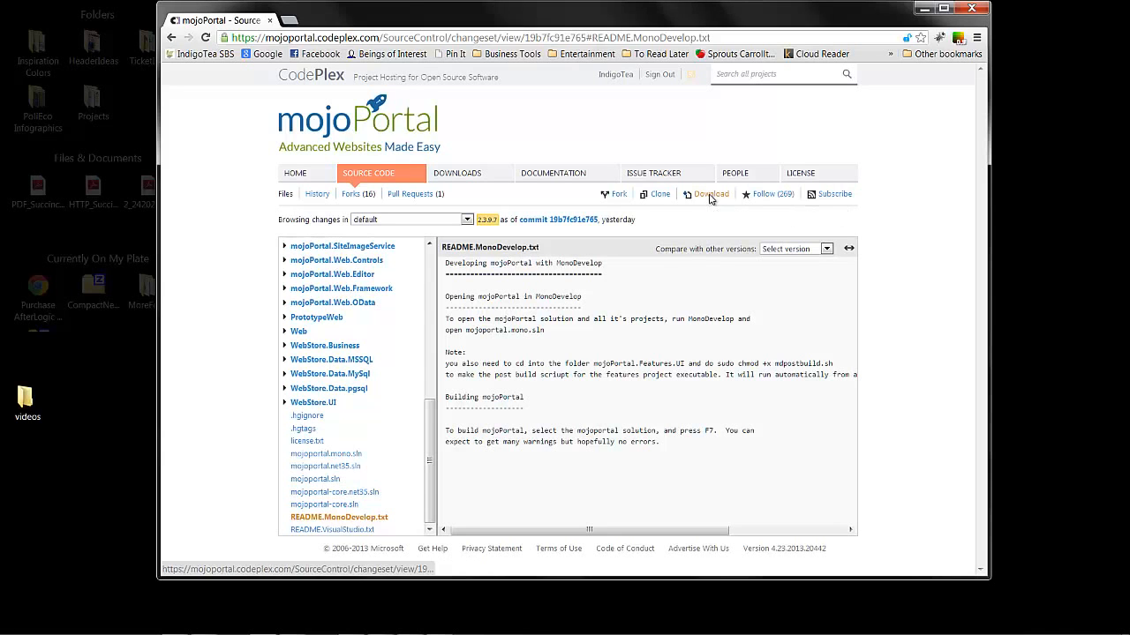
# Download the latest source zip to the Desktop as mojoportal-2.3.9.7.zip.
pyautogui.click(709, 195)
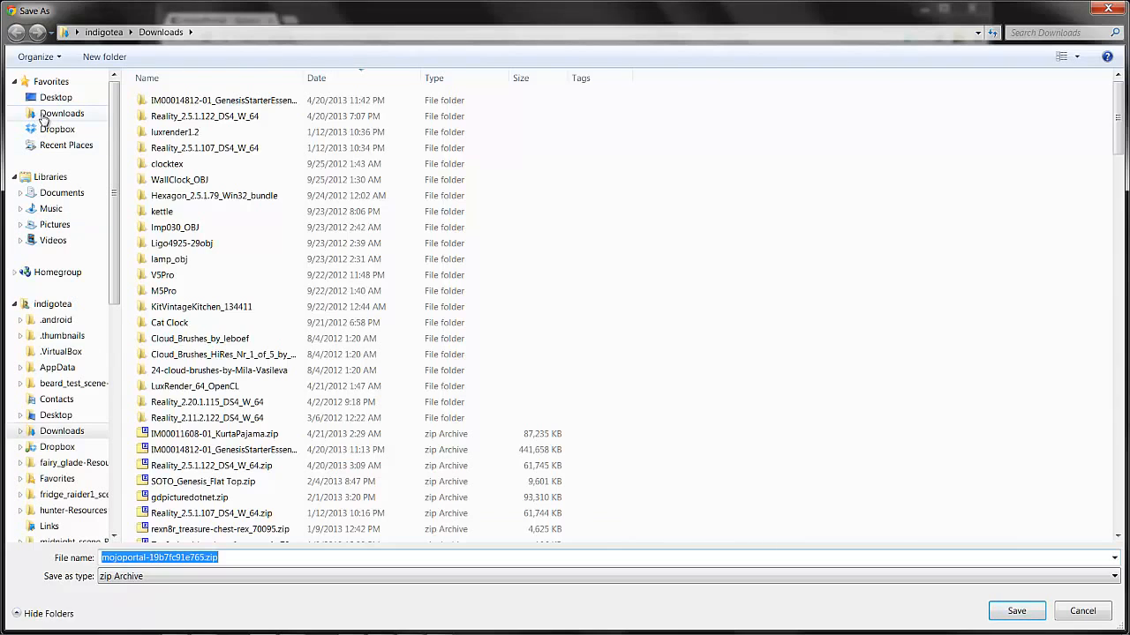
pyautogui.click(56, 97)
pyautogui.write('2.3')
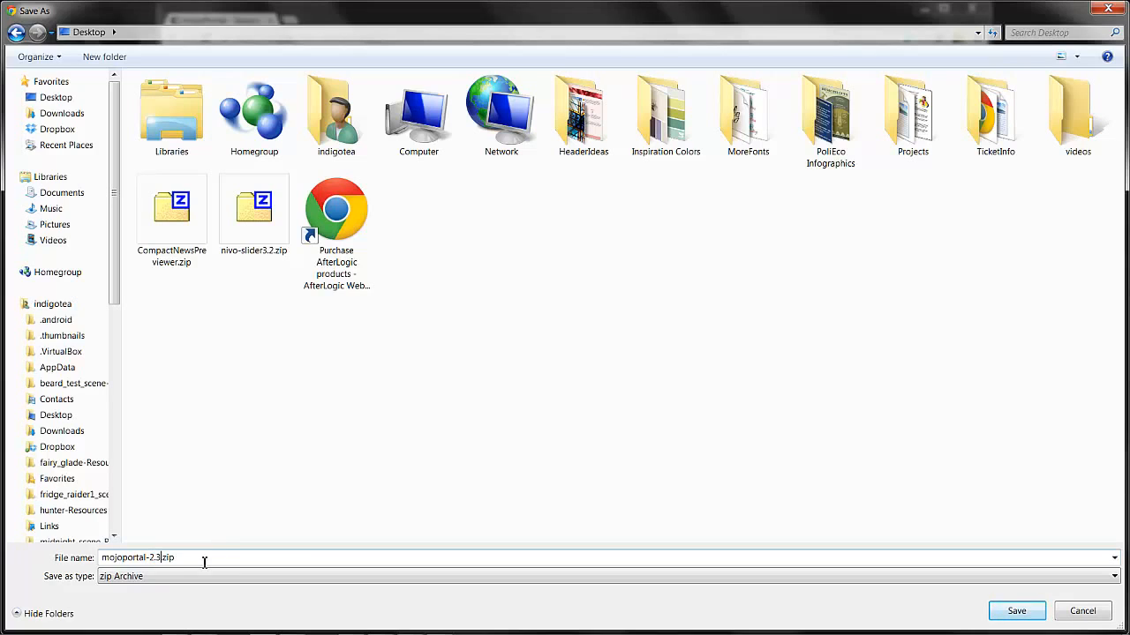
pyautogui.write('9.7.')
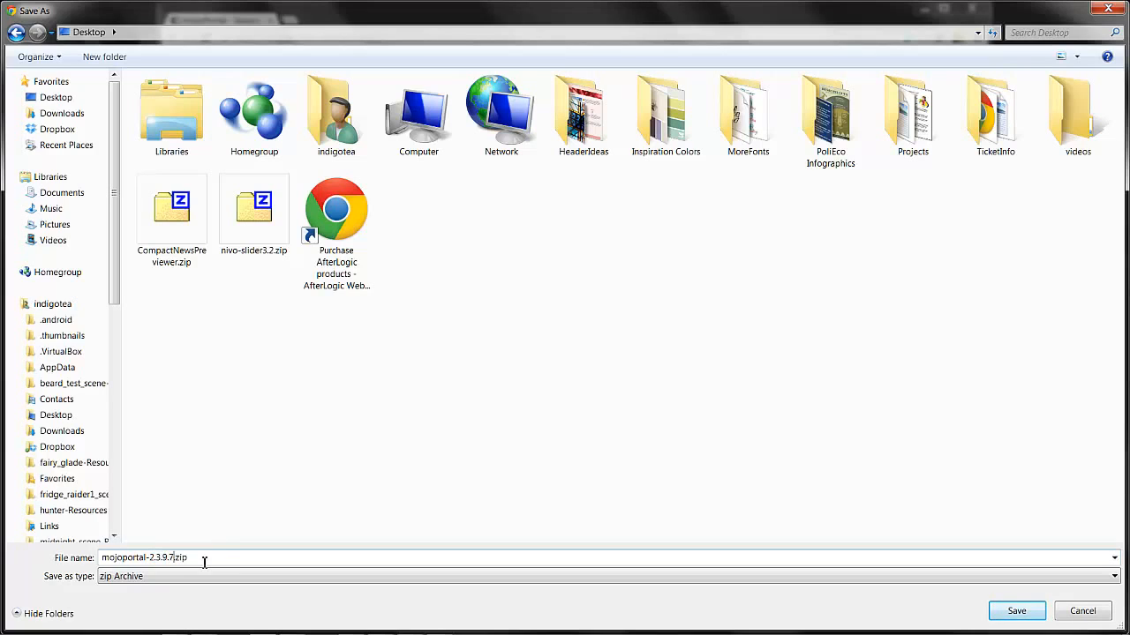
pyautogui.moveTo(470, 343)
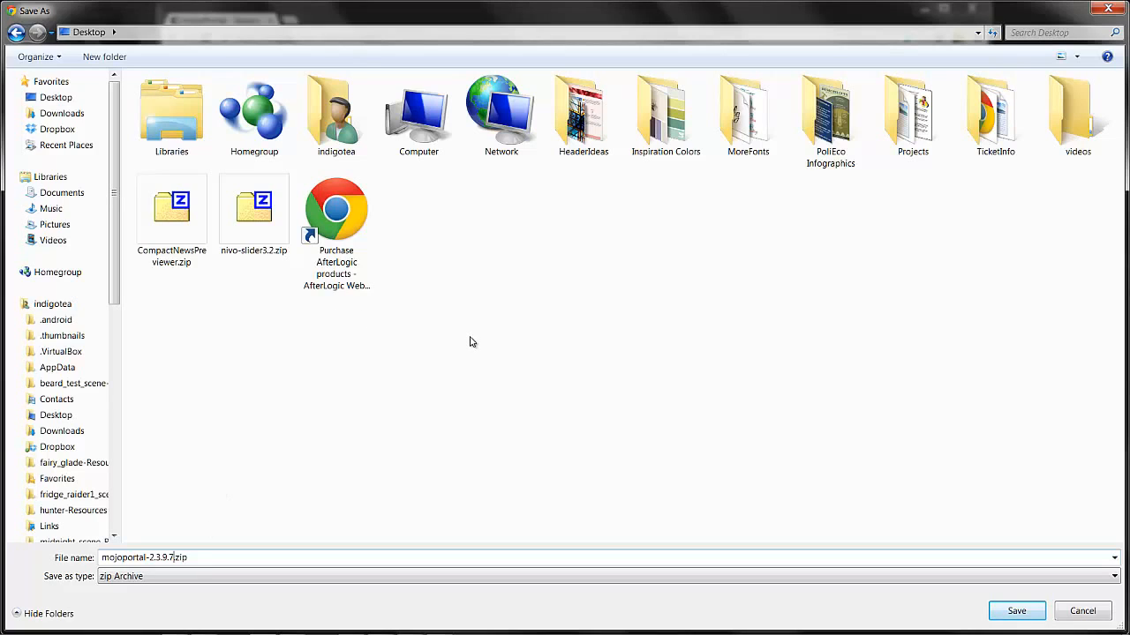
pyautogui.moveTo(776, 445)
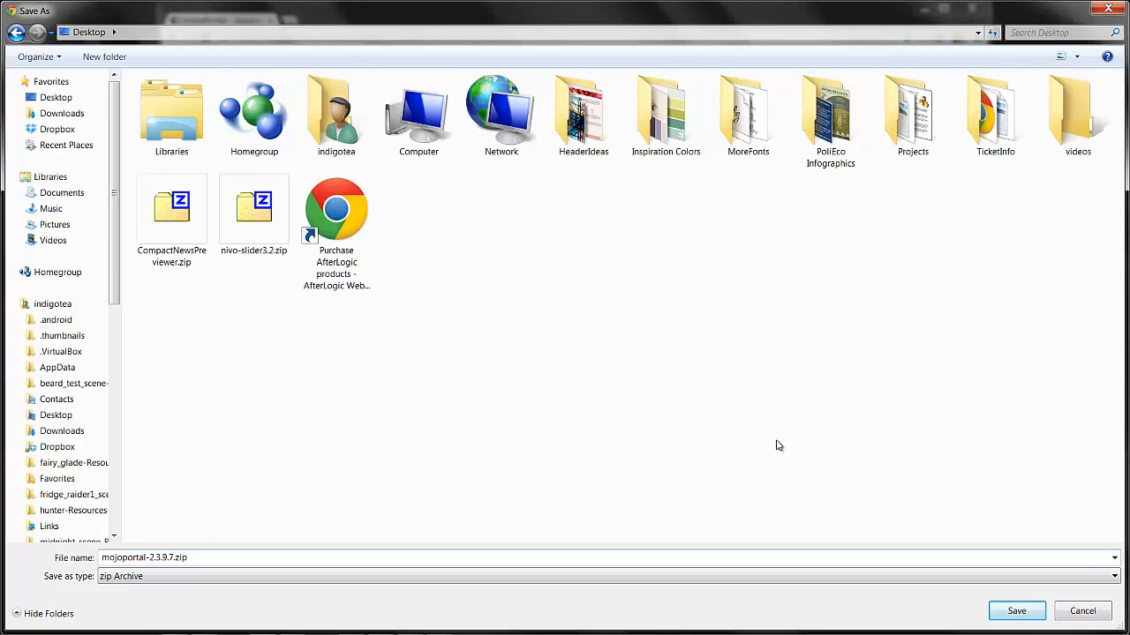
pyautogui.moveTo(1017, 611)
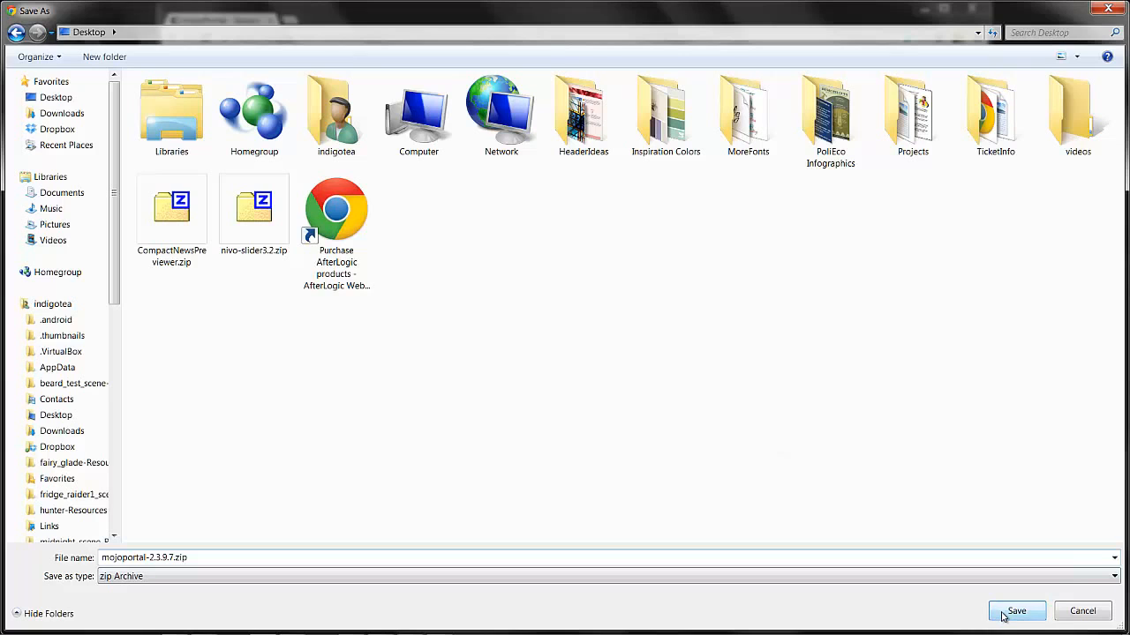
# Save the zip, then extract it with 7-Zip into a mojoportal-2.3.9.7 folder on the Desktop.
pyautogui.click(1017, 611)
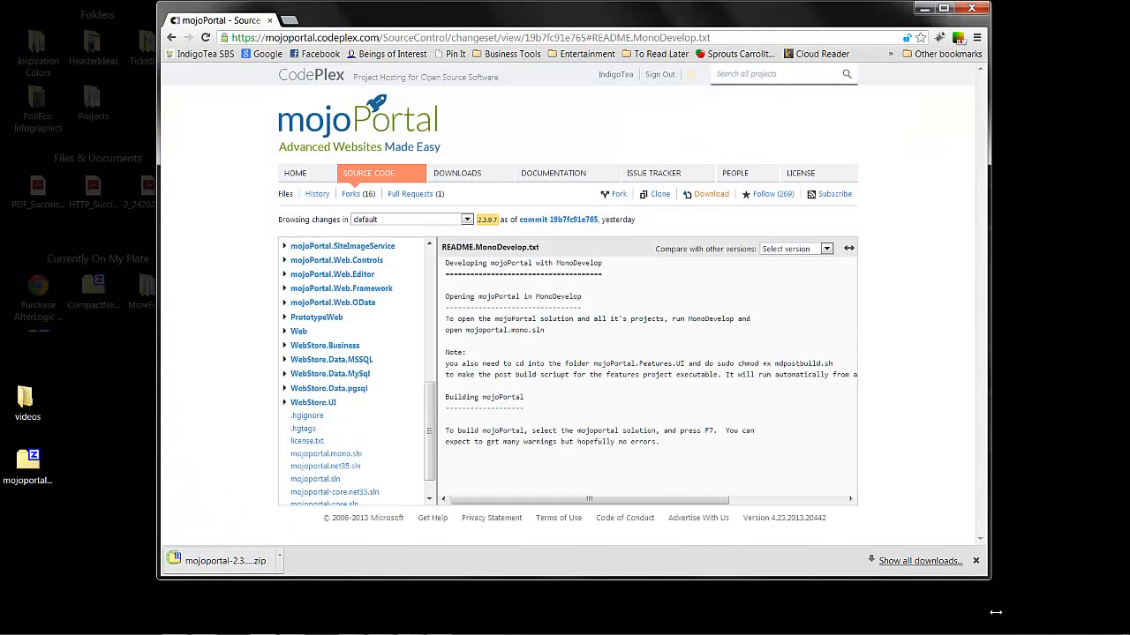
pyautogui.moveTo(998, 618)
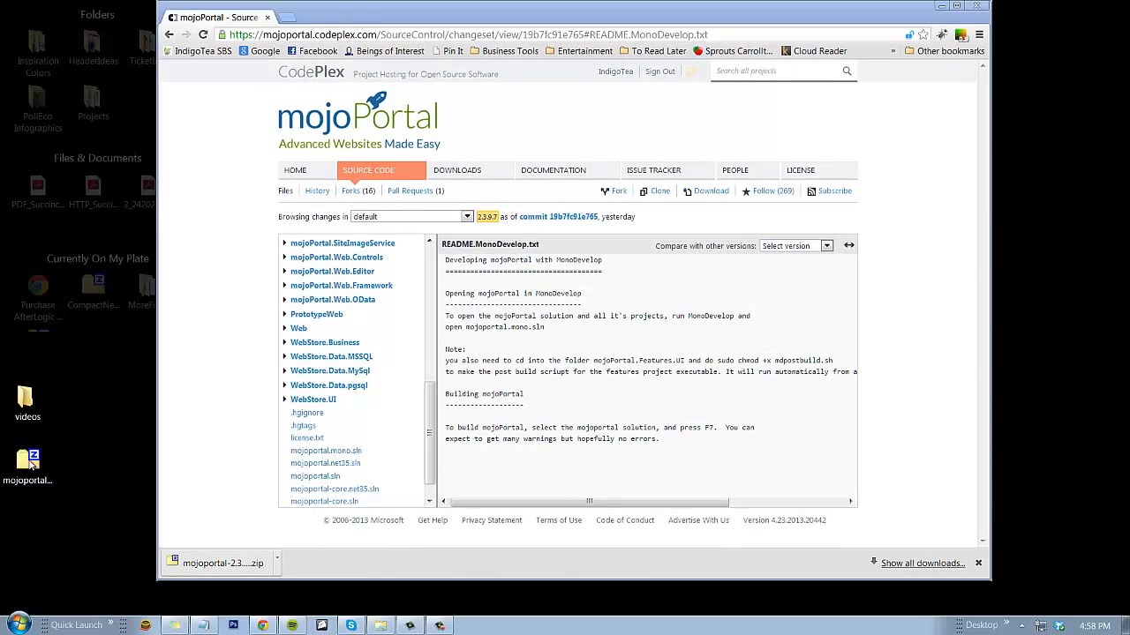
pyautogui.rightClick(26, 462)
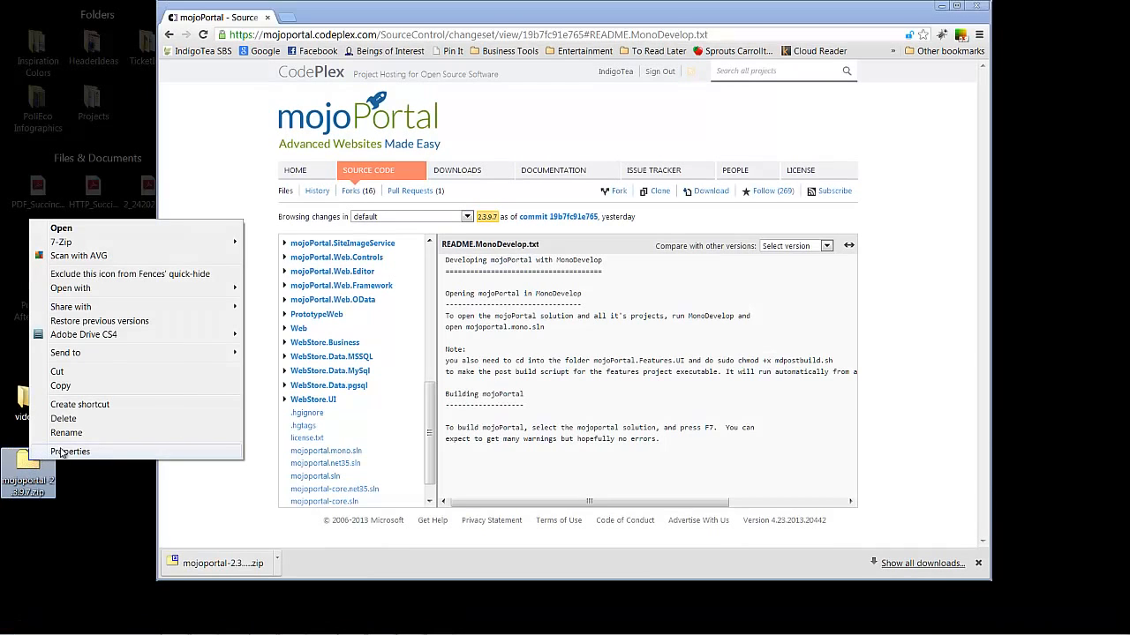
pyautogui.moveTo(60, 243)
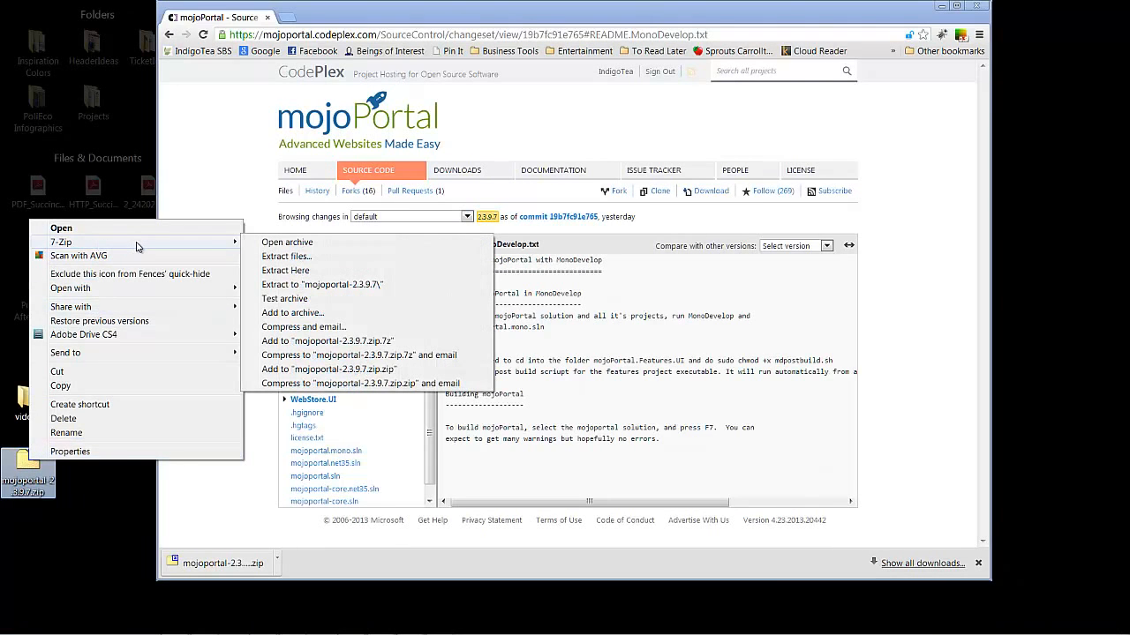
pyautogui.moveTo(173, 243)
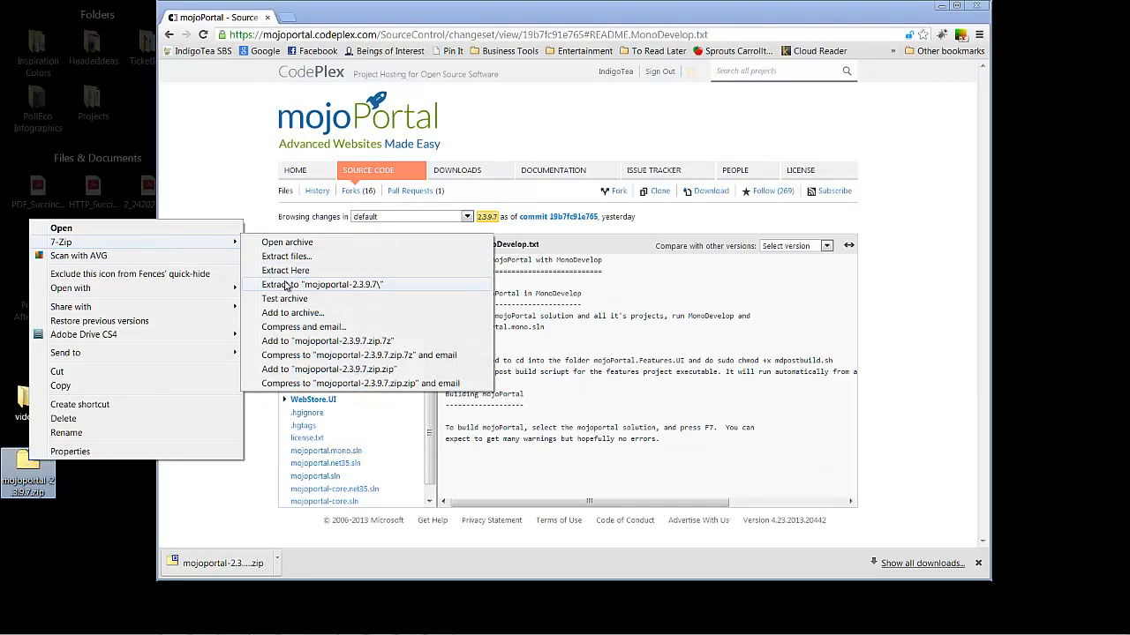
pyautogui.click(323, 284)
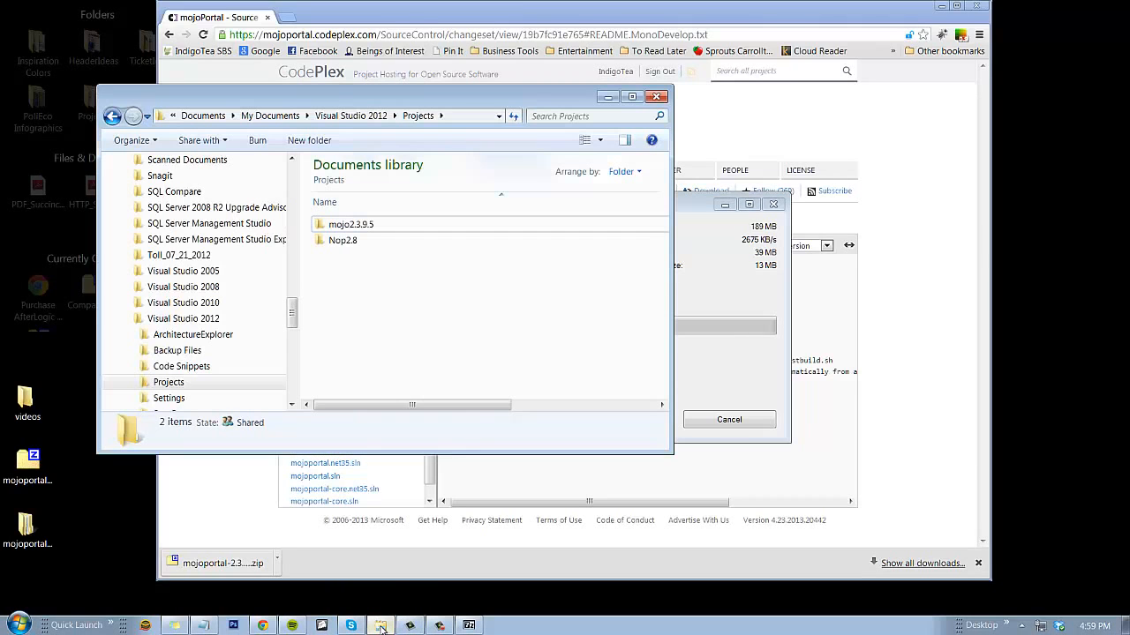
pyautogui.moveTo(420, 270)
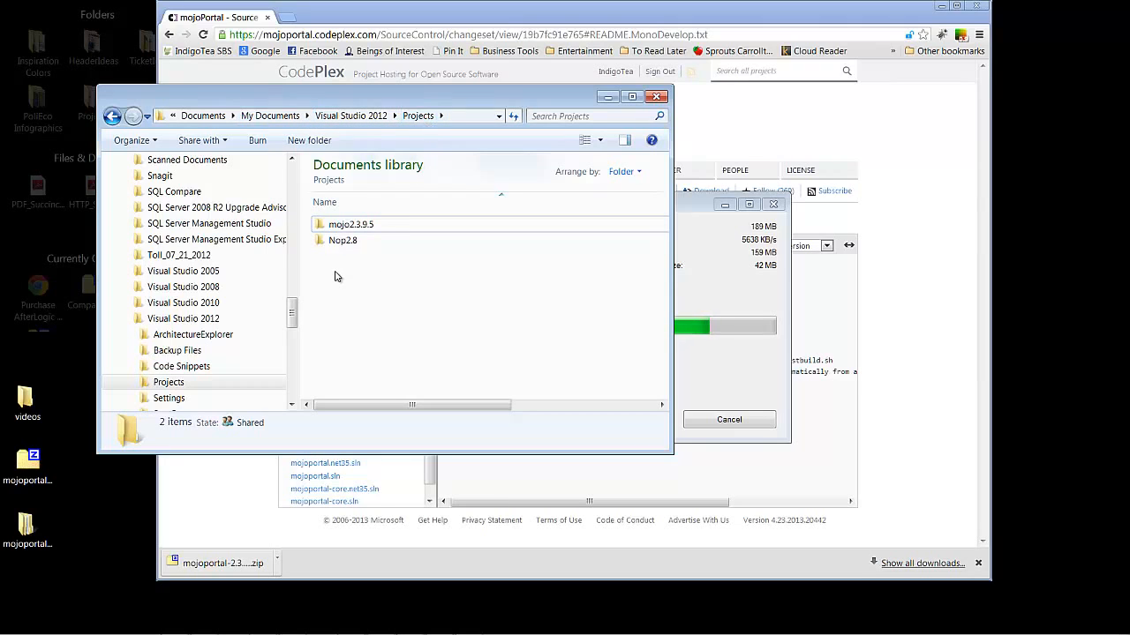
# Create a mojo2.3.9.7 folder inside Visual Studio 2012 Projects and go into it.
pyautogui.rightClick(337, 276)
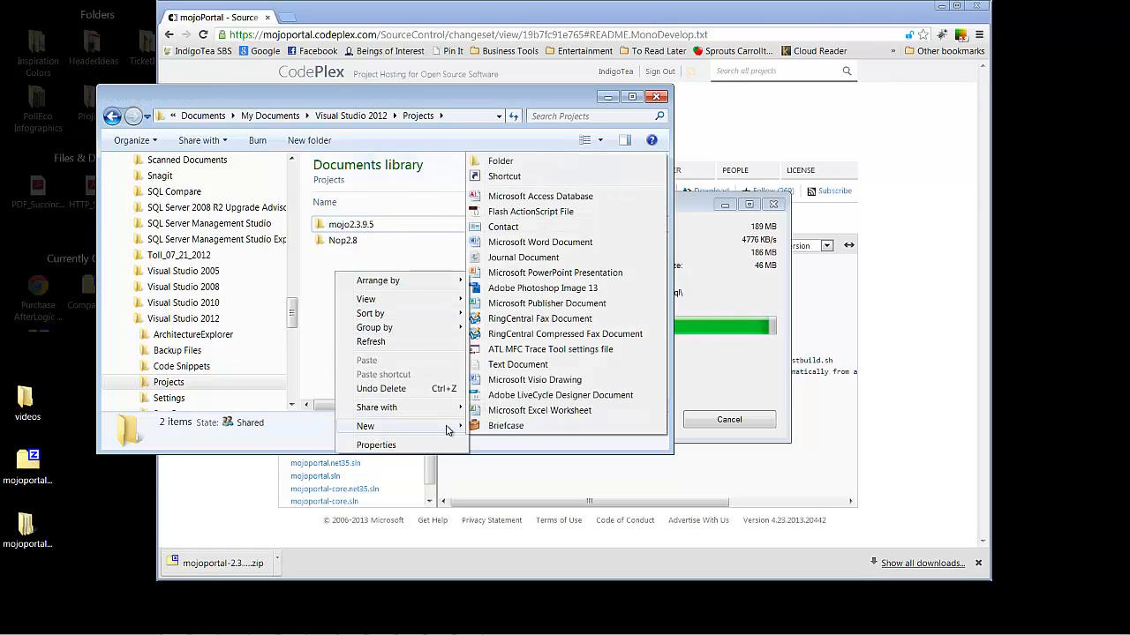
pyautogui.moveTo(501, 160)
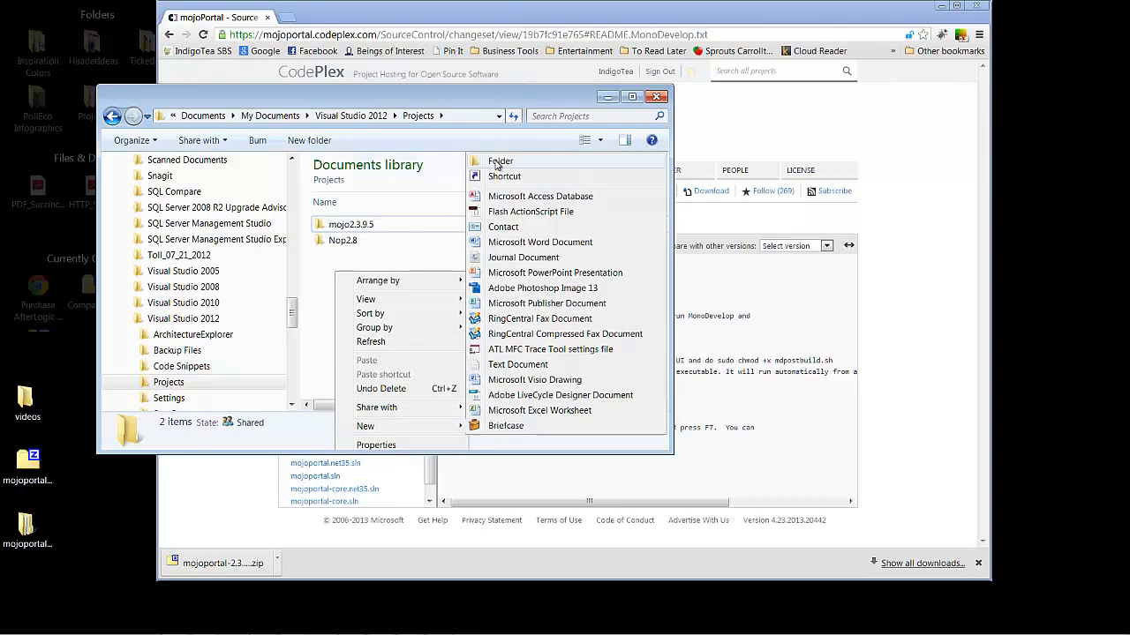
pyautogui.click(501, 160)
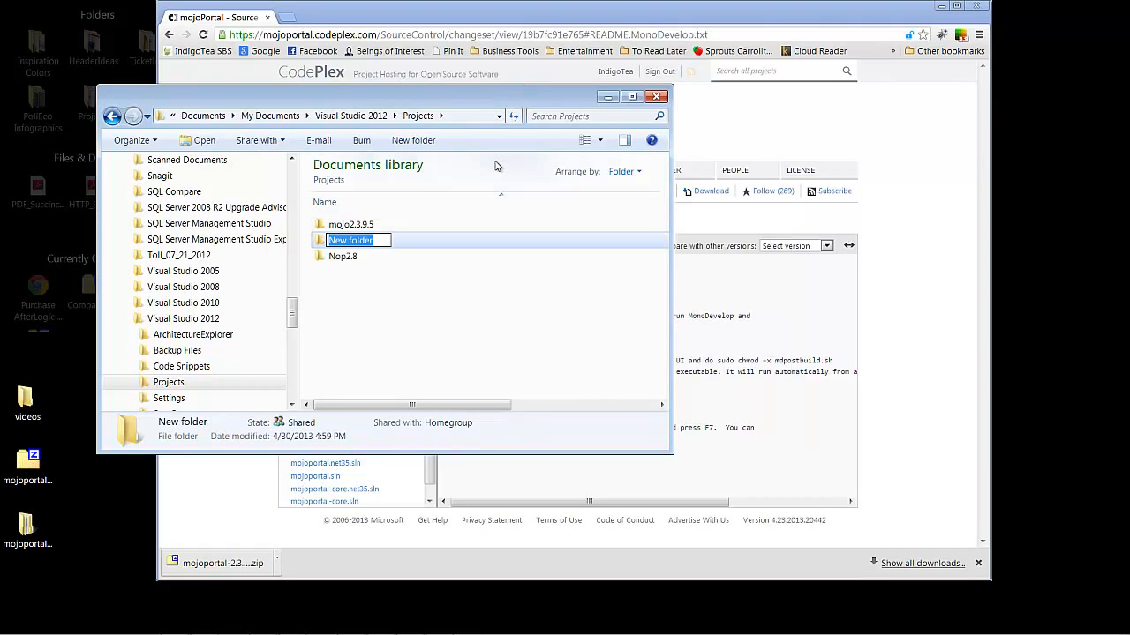
pyautogui.write('mojo2.3.9')
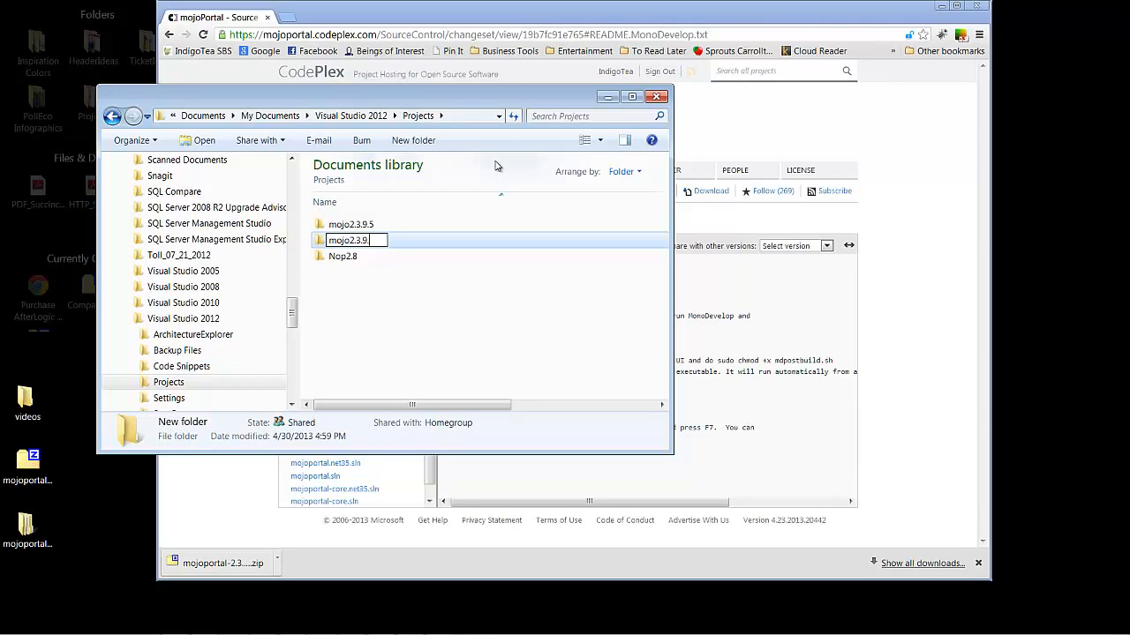
pyautogui.write('.7')
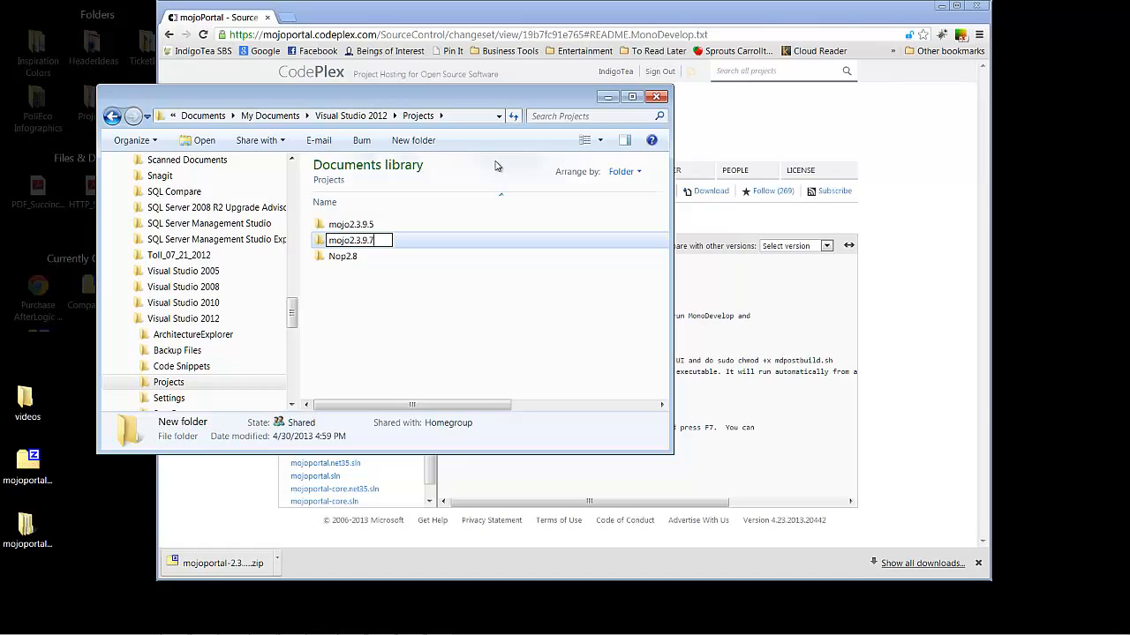
pyautogui.press('Return')
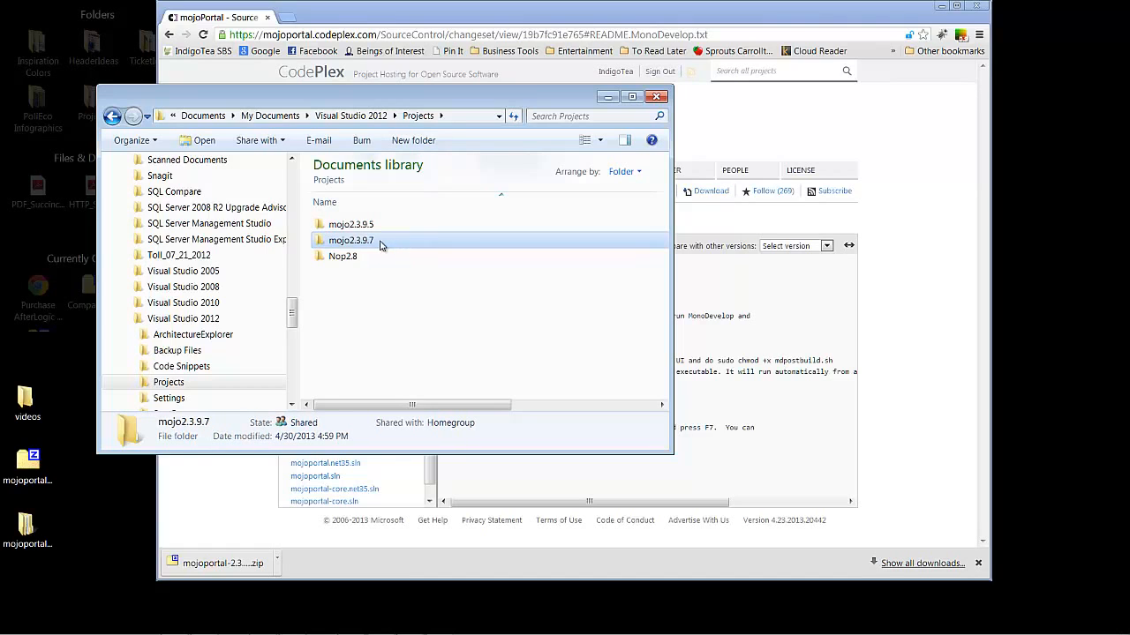
pyautogui.doubleClick(350, 240)
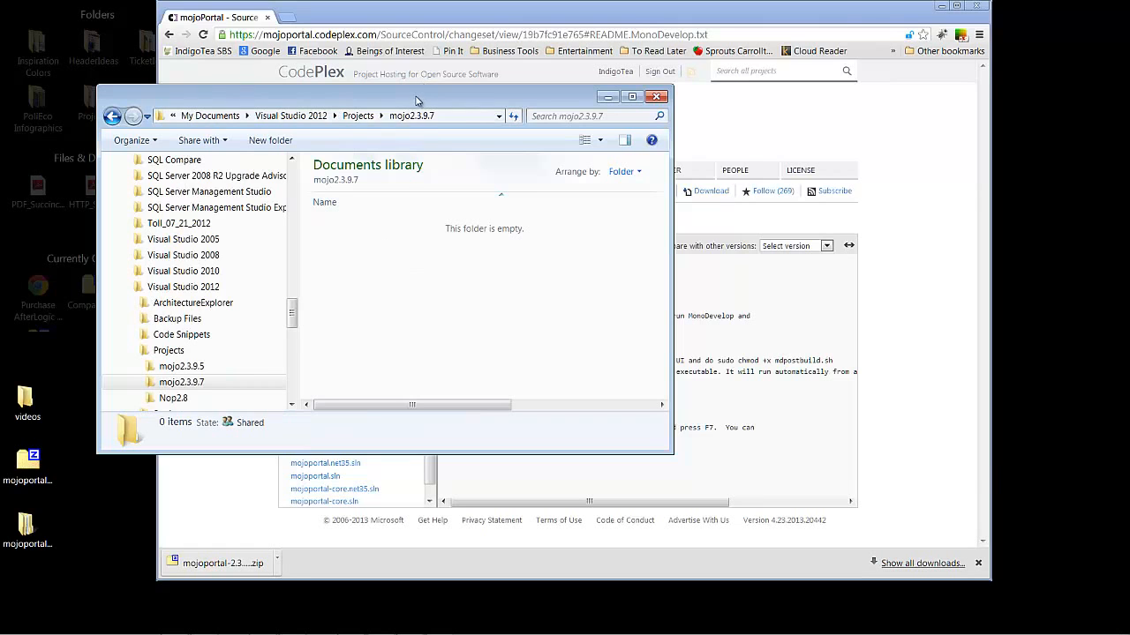
# Bring up the extracted mojoportal_19b7fc91e765 source folder beside the empty mojo2.3.9.7 window.
pyautogui.moveTo(415, 95); pyautogui.dragTo(463, 120)
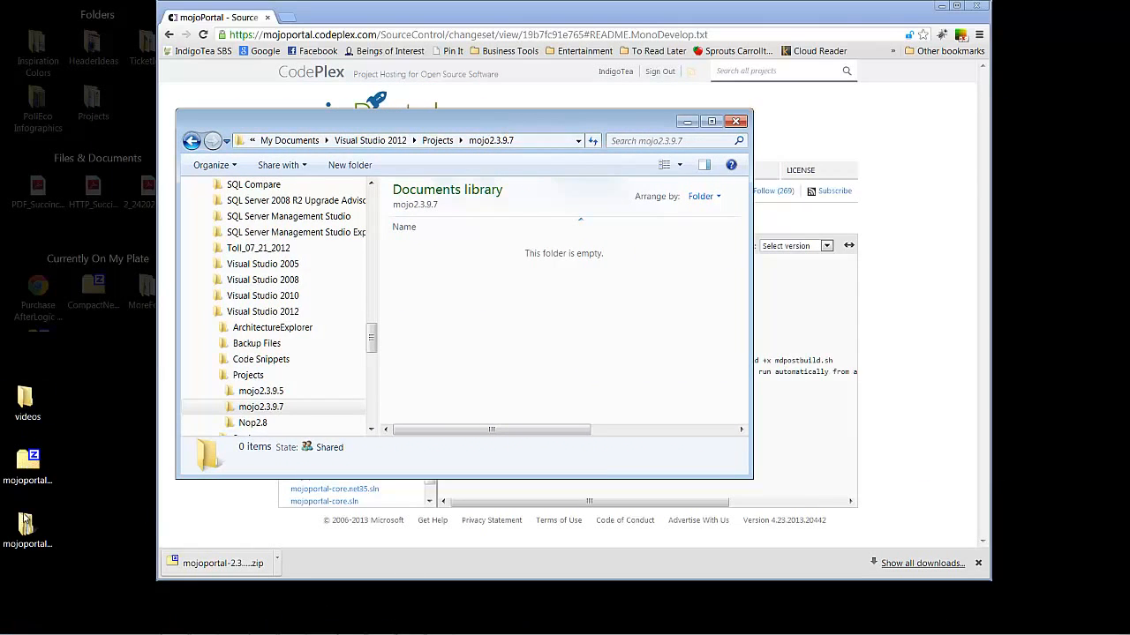
pyautogui.doubleClick(261, 406)
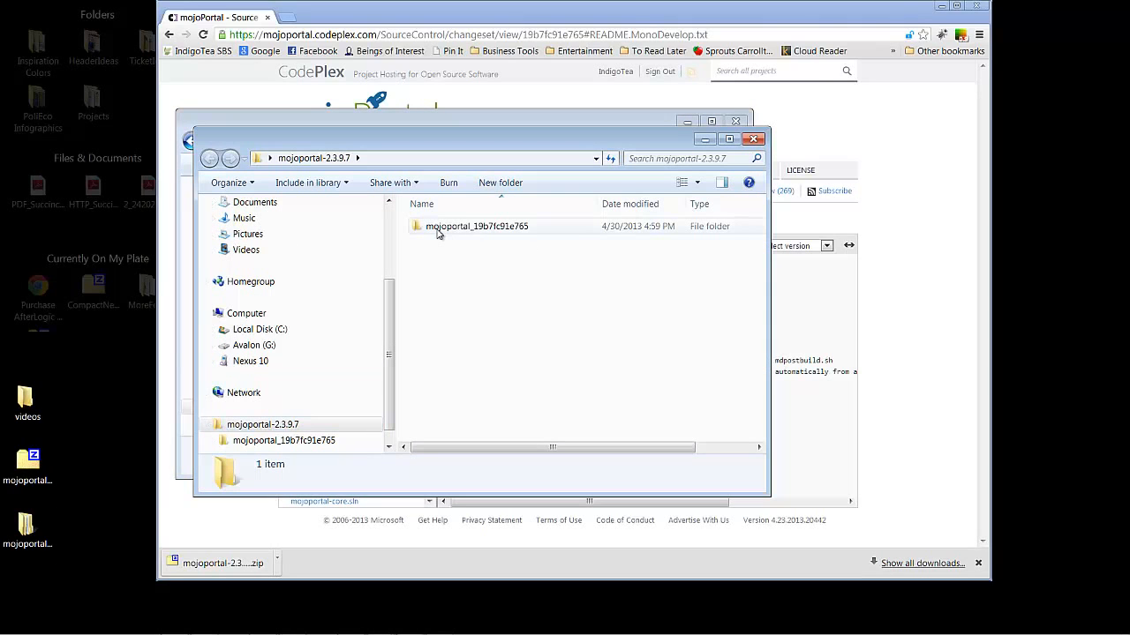
pyautogui.moveTo(498, 233)
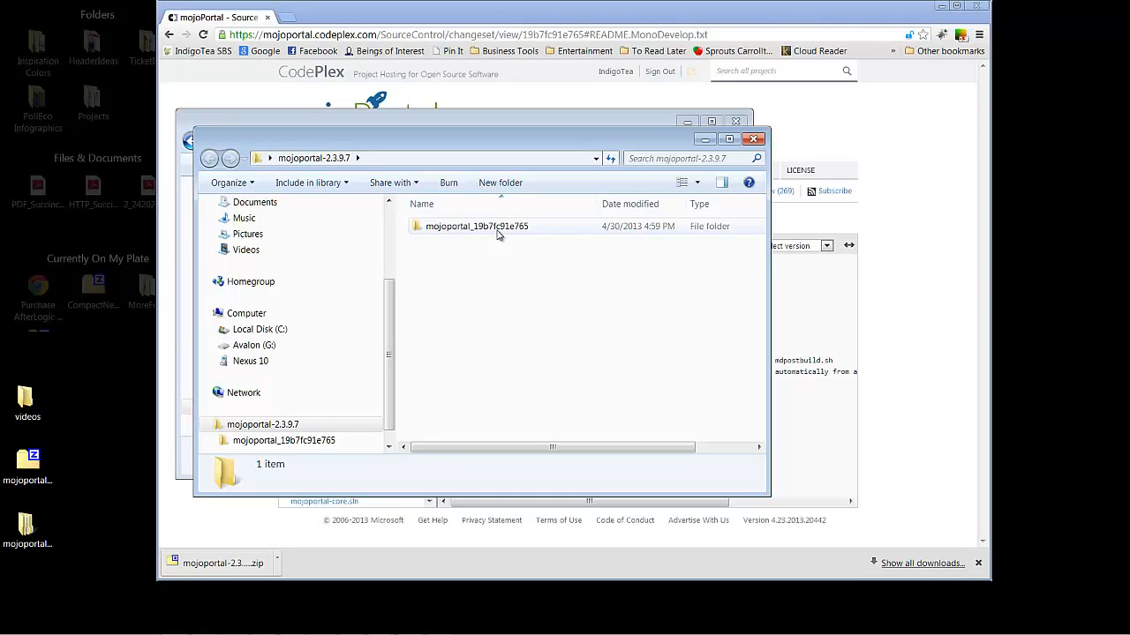
pyautogui.click(477, 225)
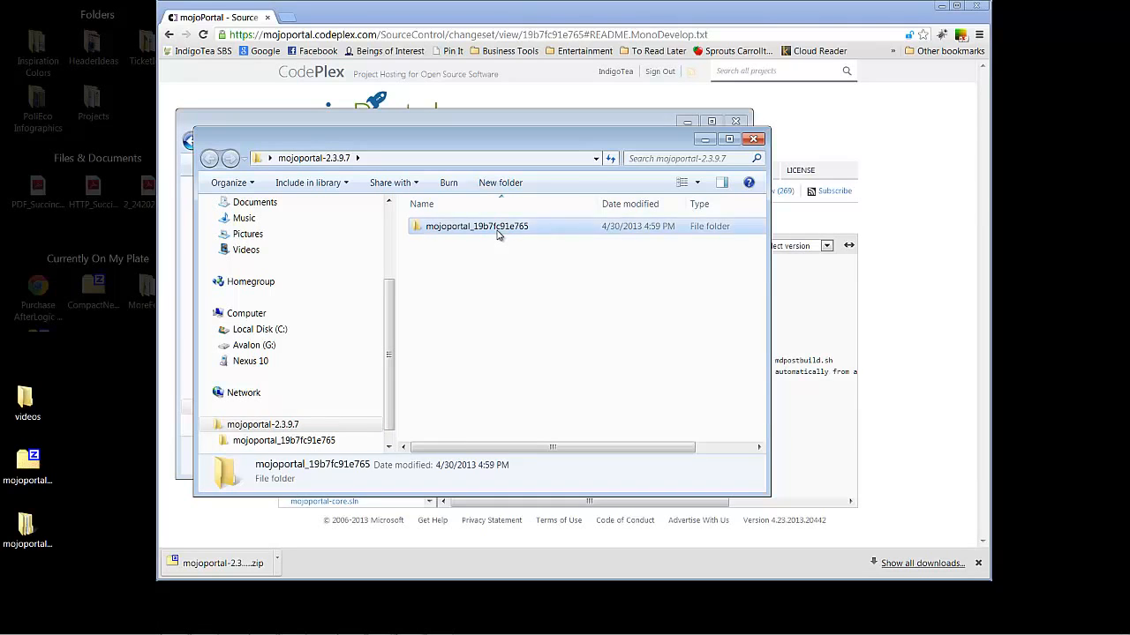
pyautogui.doubleClick(477, 226)
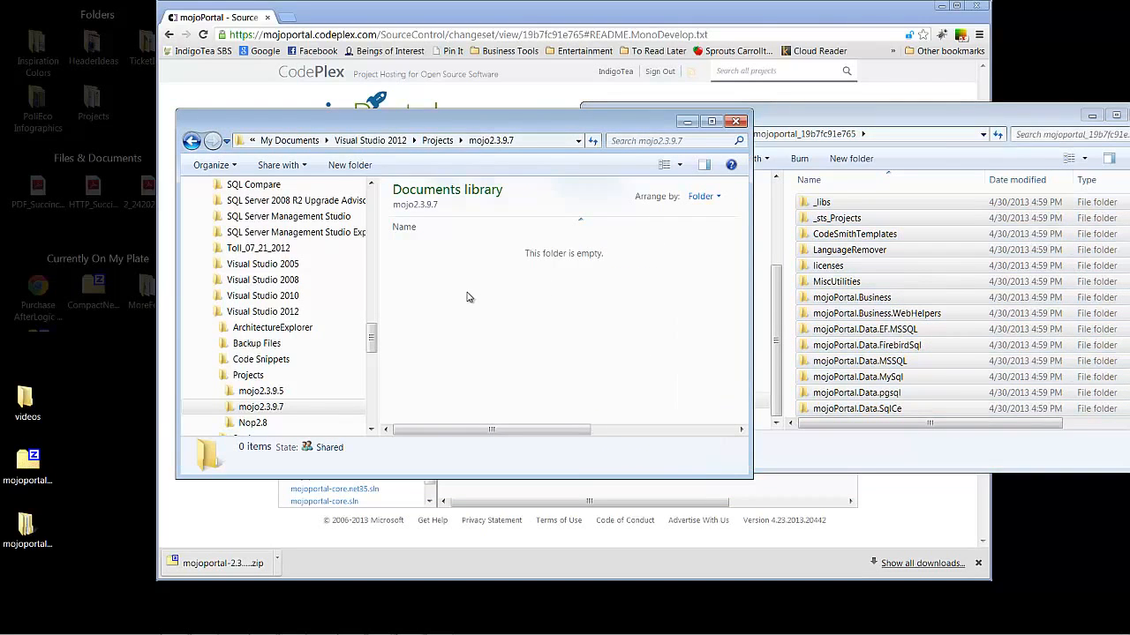
# Paste the 48 copied mojoPortal source items into the mojo2.3.9.7 folder.
pyautogui.rightClick(470, 296)
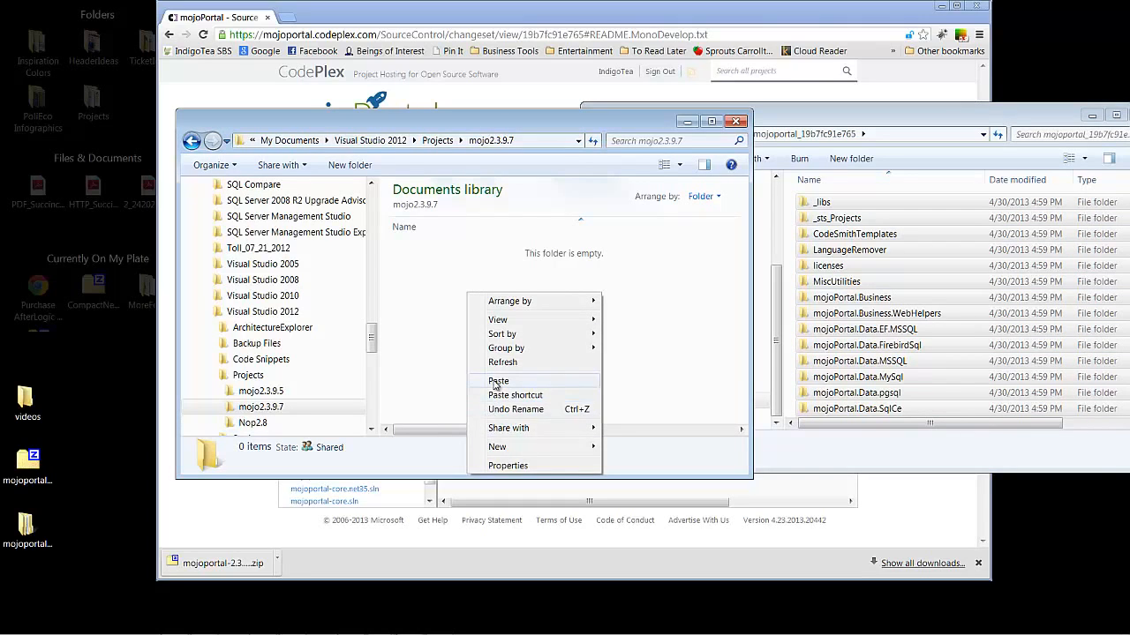
pyautogui.click(498, 381)
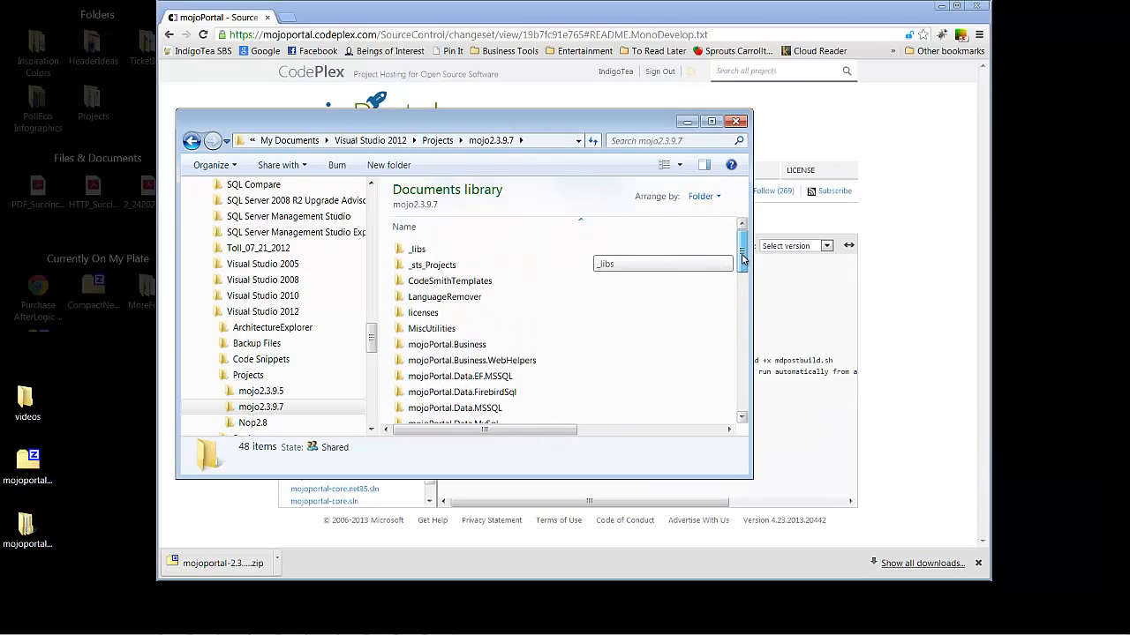
# Rename the mojoportal.sln solution file to mojo_2.3.9.7.sln.
pyautogui.scroll(-3)
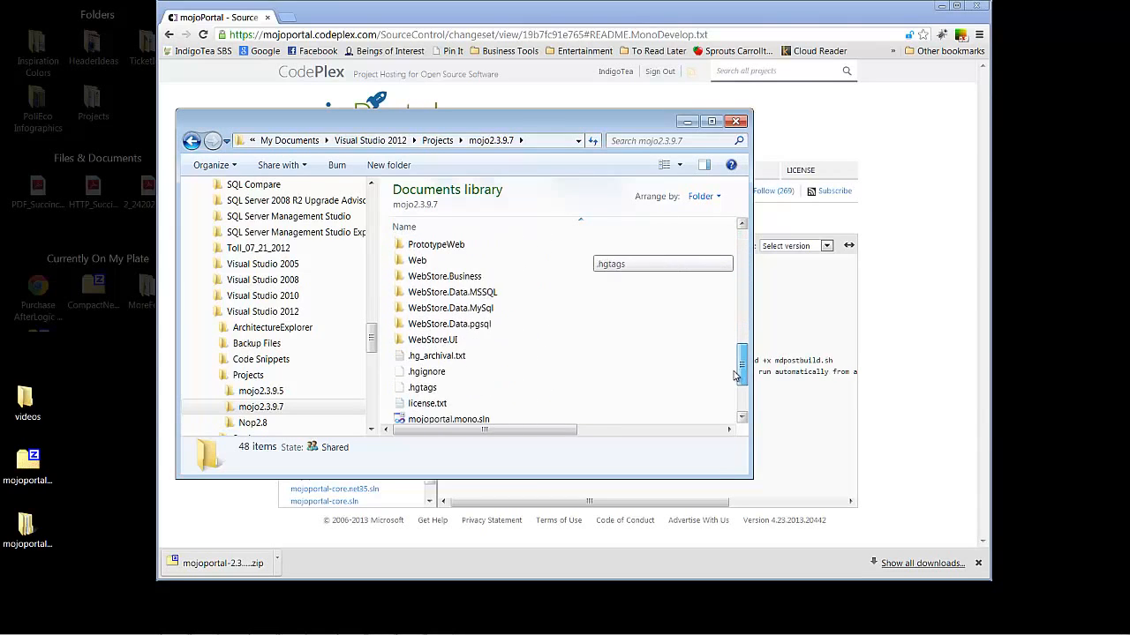
pyautogui.scroll(-3)
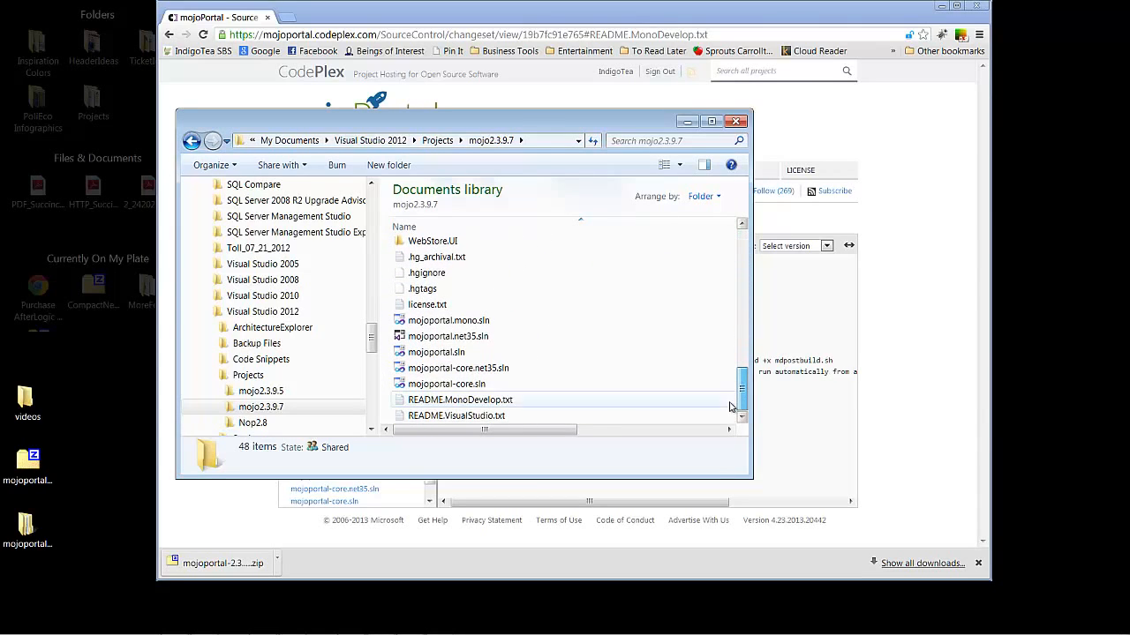
pyautogui.moveTo(436, 353)
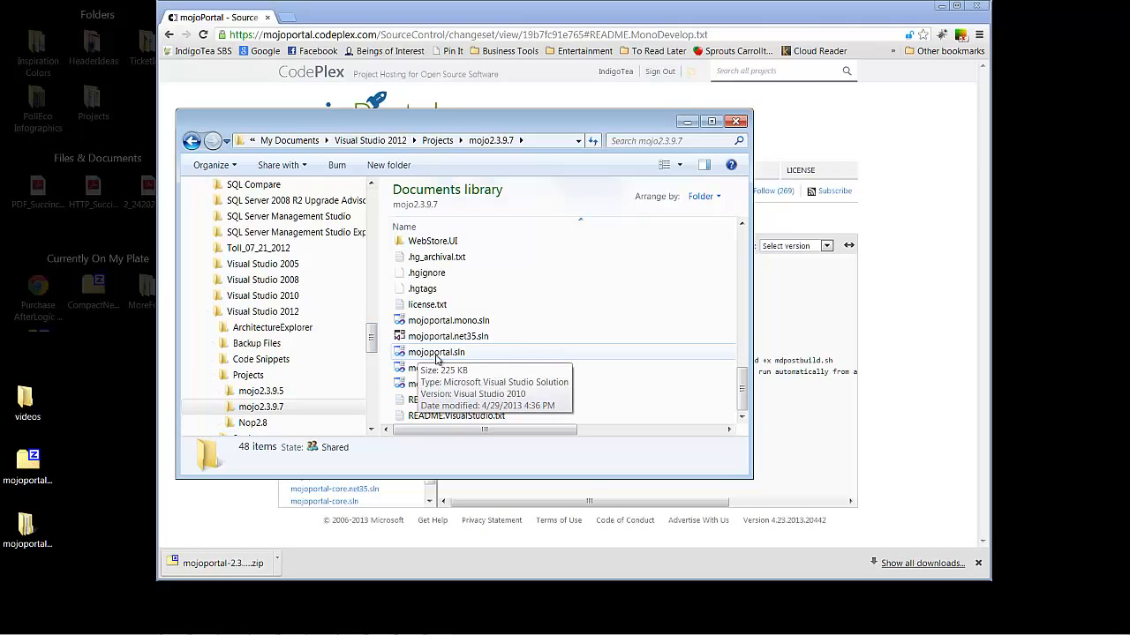
pyautogui.rightClick(436, 353)
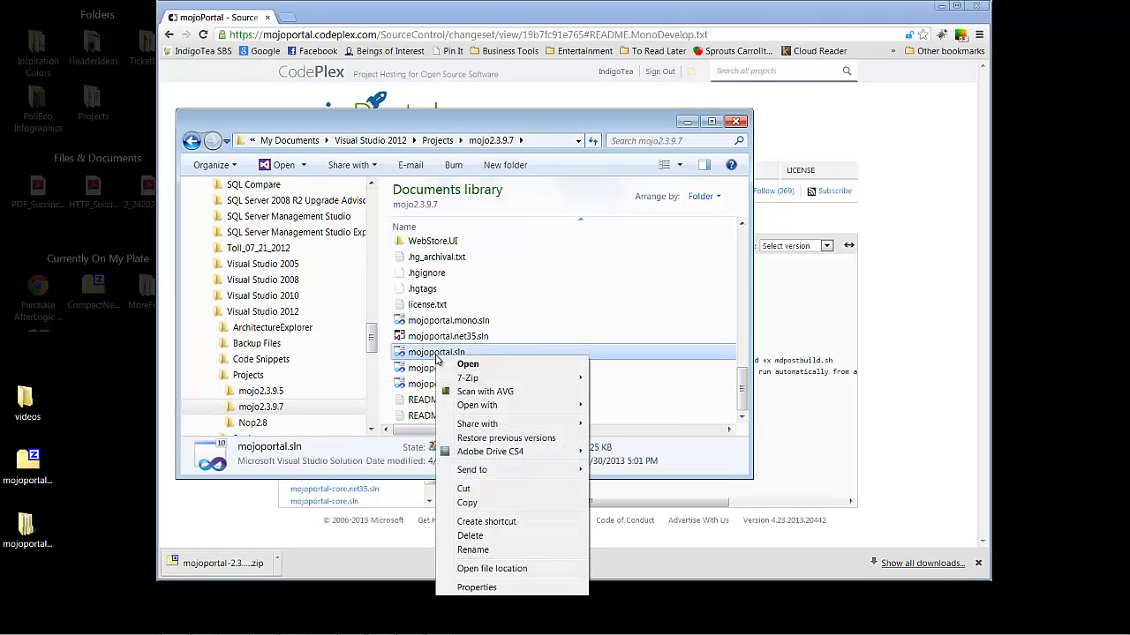
pyautogui.click(473, 550)
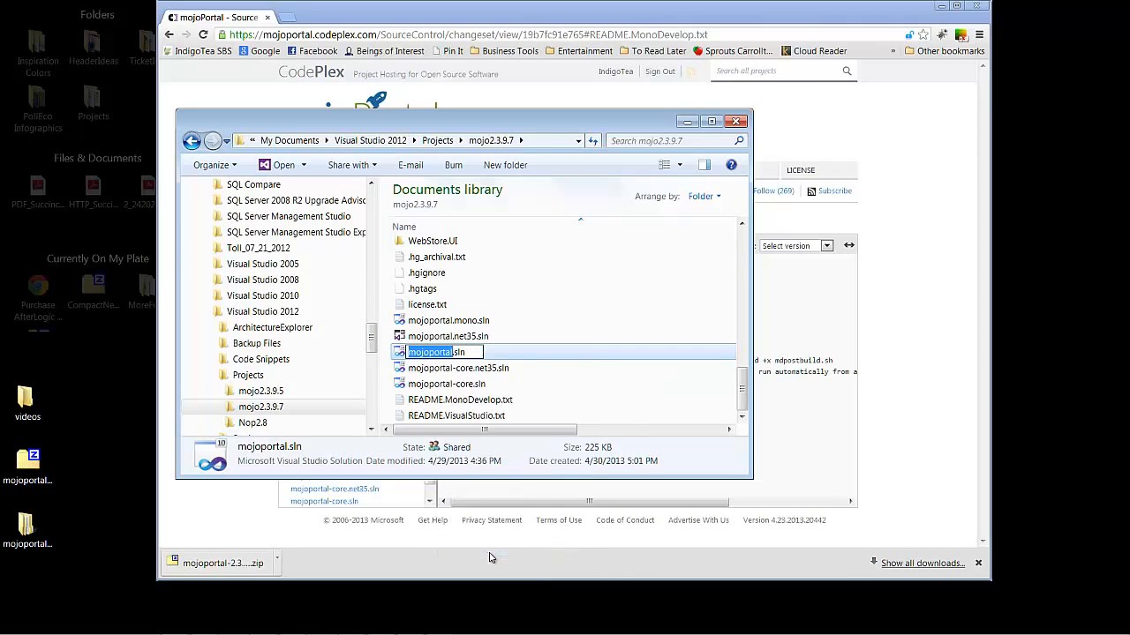
pyautogui.moveTo(480, 512)
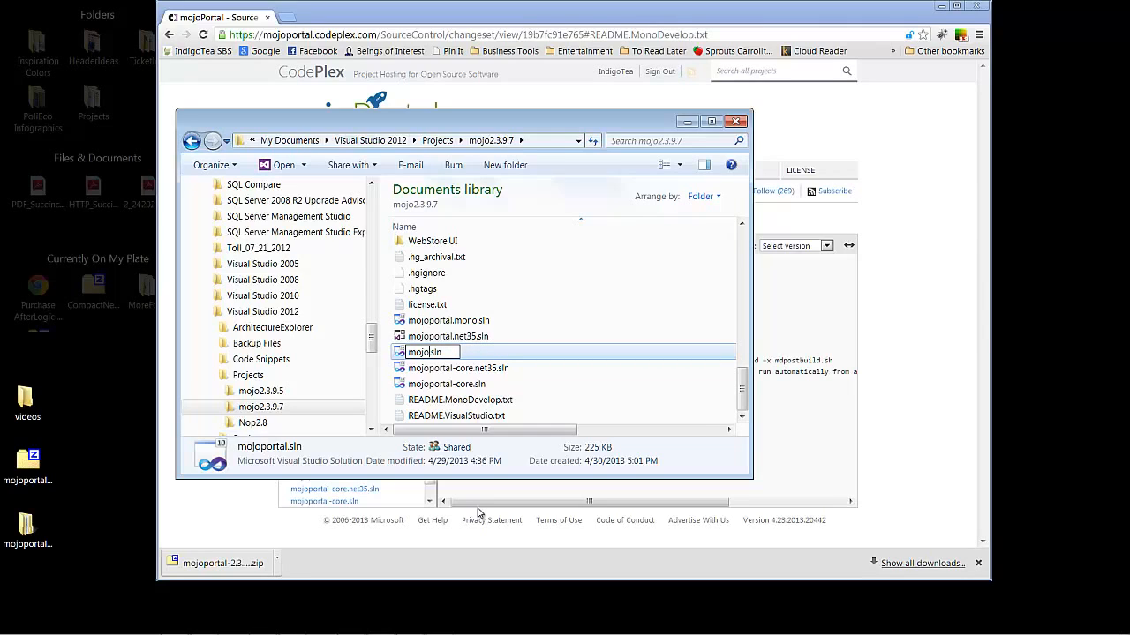
pyautogui.write('_2.3.9')
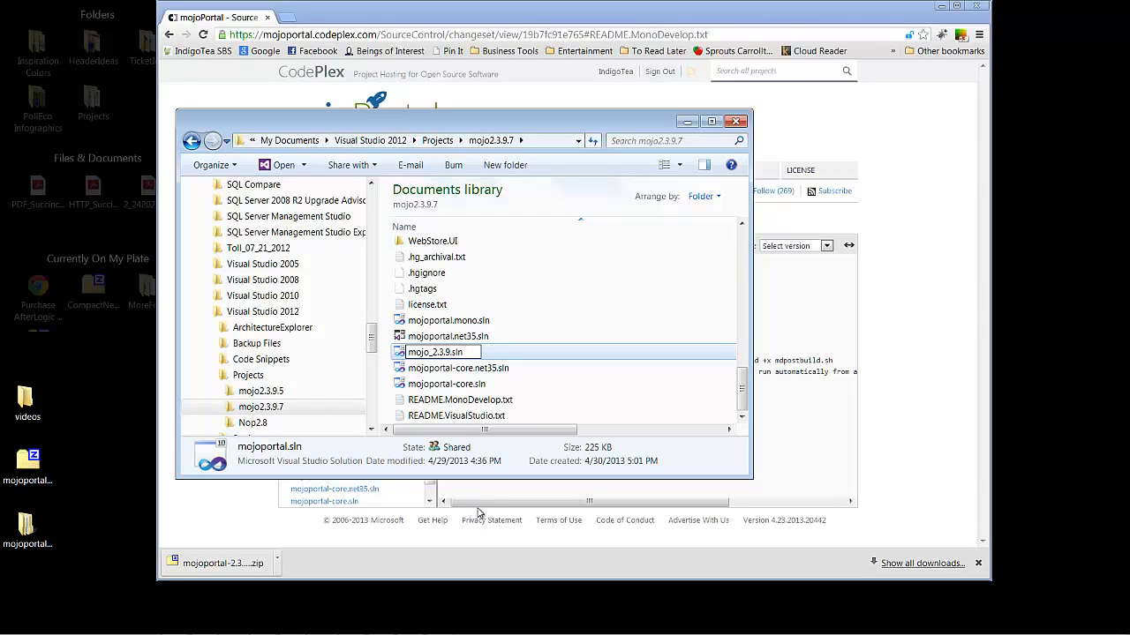
pyautogui.write('7')
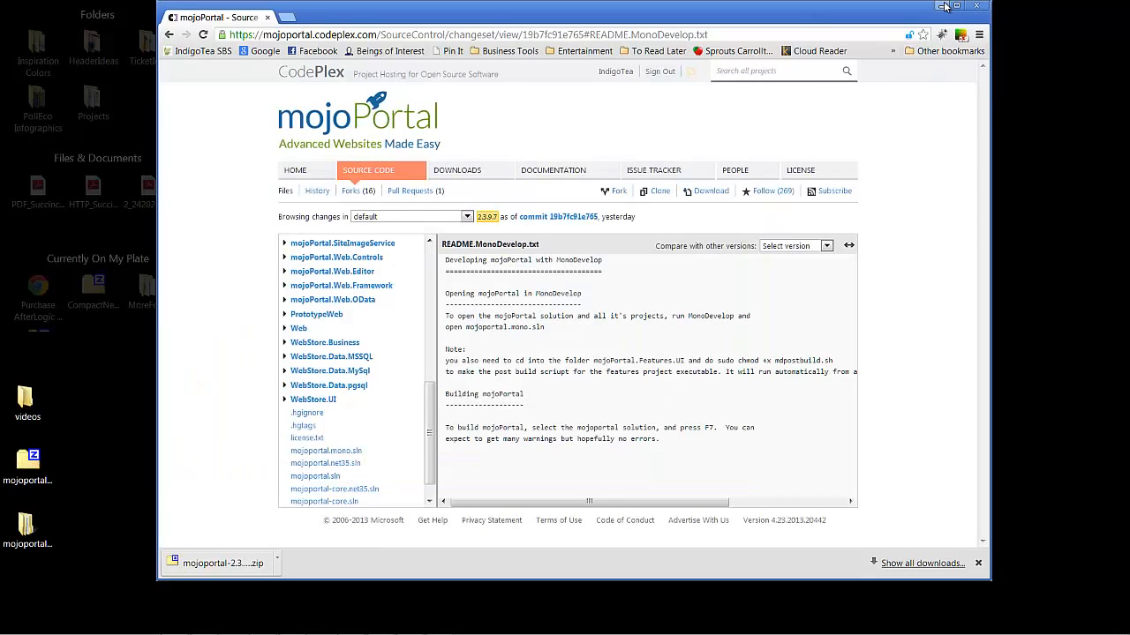
# Minimize Chrome and launch Visual Studio 2012 from its desktop shortcut.
pyautogui.click(945, 8)
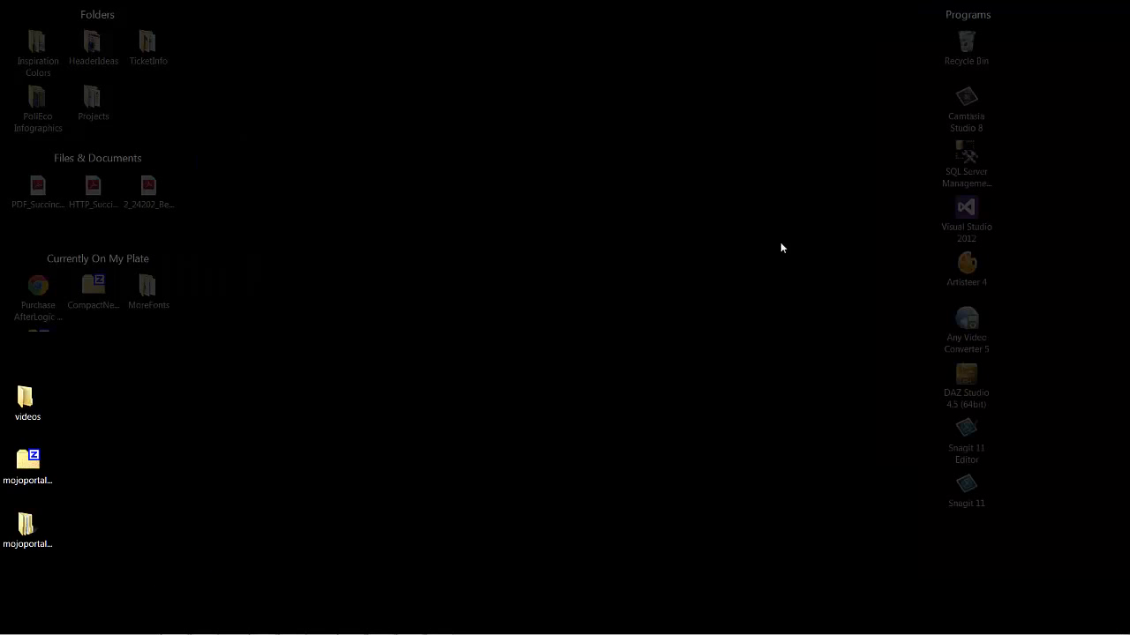
pyautogui.click(966, 219)
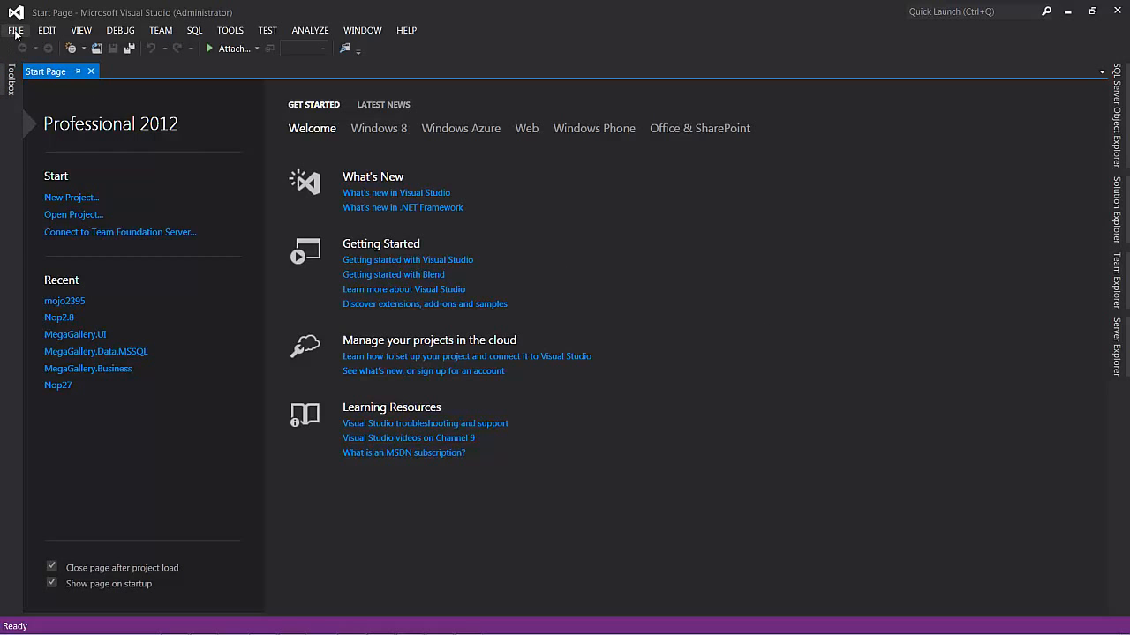
# Open the mojo_2.3.9.7.sln solution from Projects\mojo2.3.9.7 via FILE > Open Project.
pyautogui.click(14, 28)
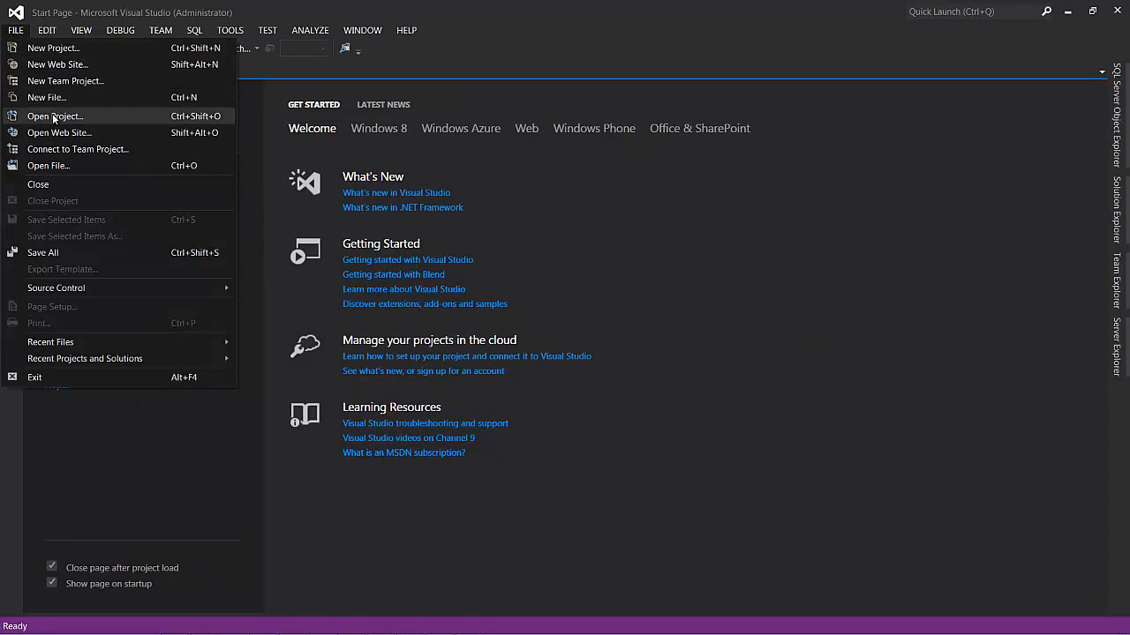
pyautogui.click(55, 117)
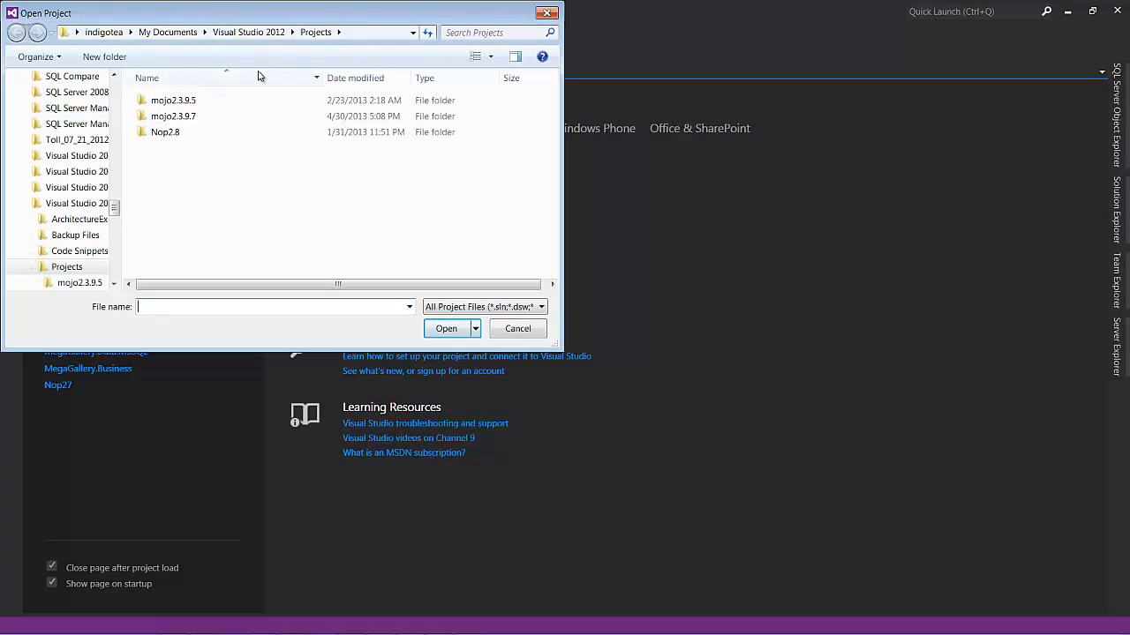
pyautogui.click(173, 117)
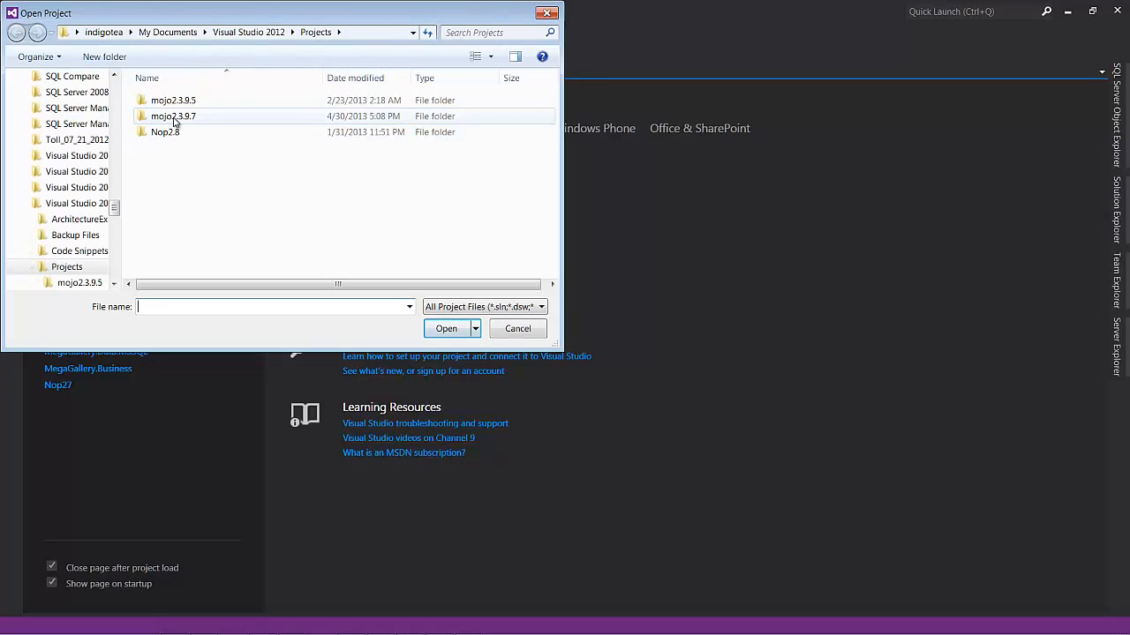
pyautogui.doubleClick(173, 117)
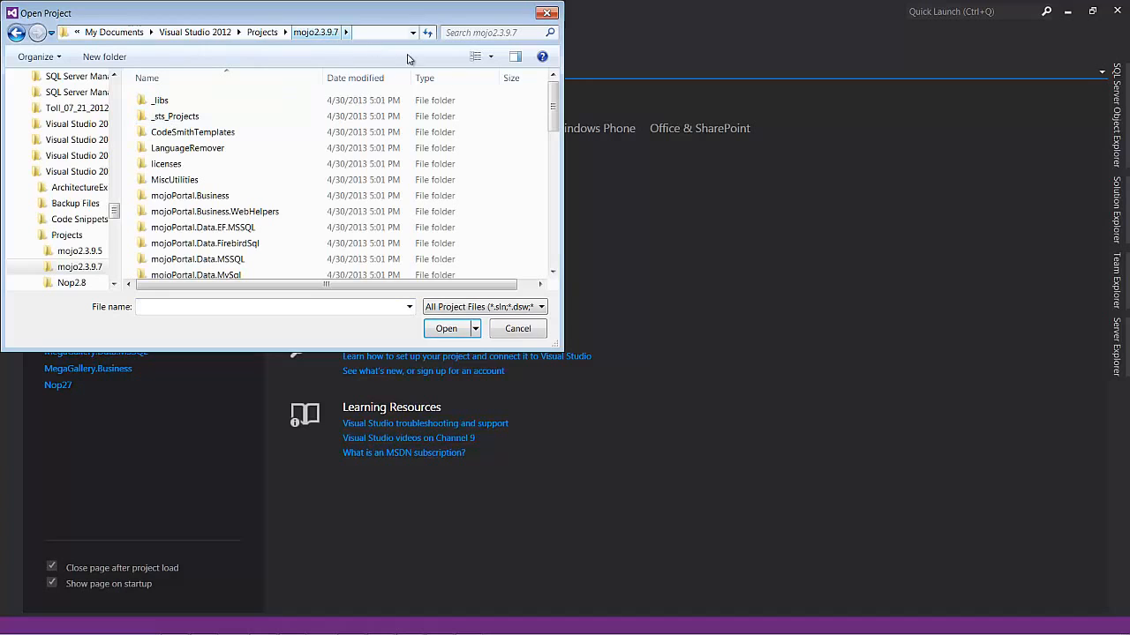
pyautogui.scroll(-3)
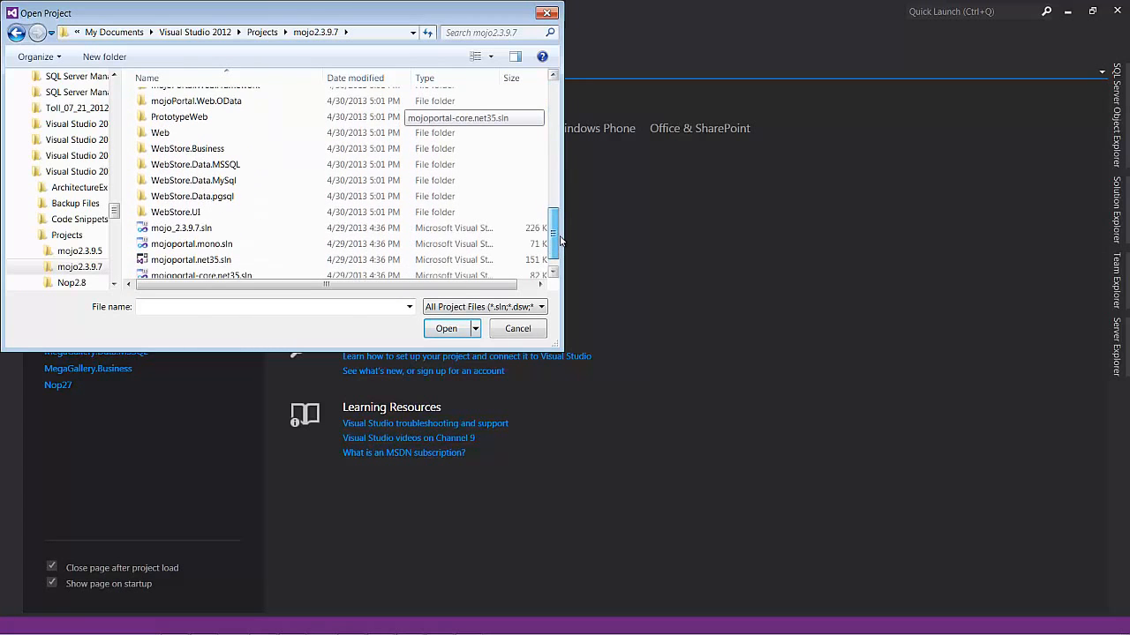
pyautogui.click(180, 228)
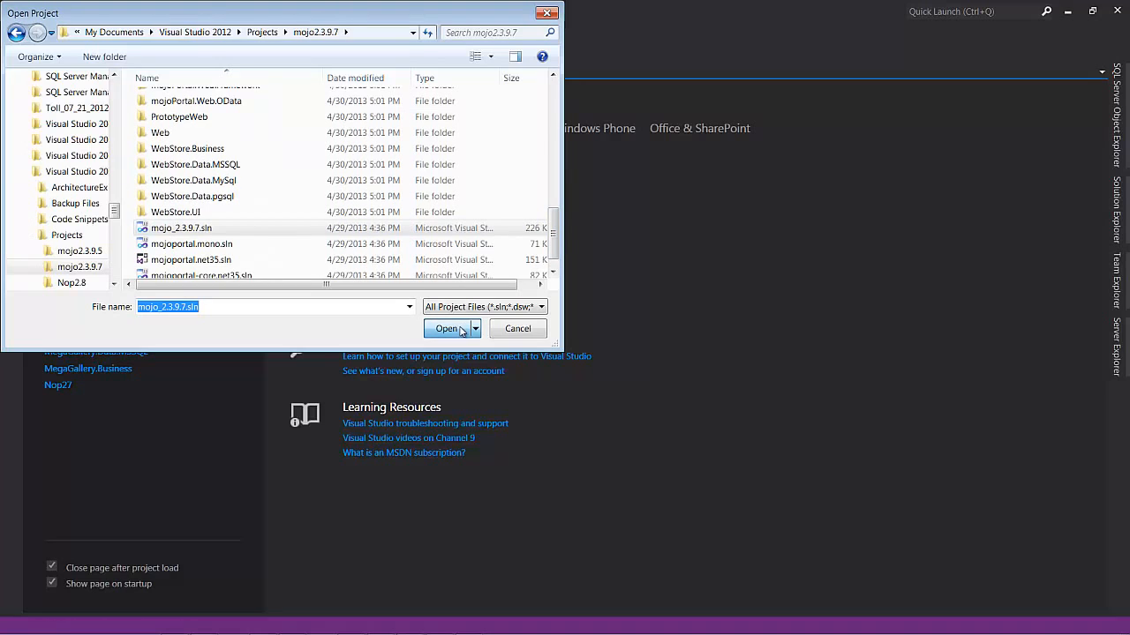
pyautogui.click(447, 329)
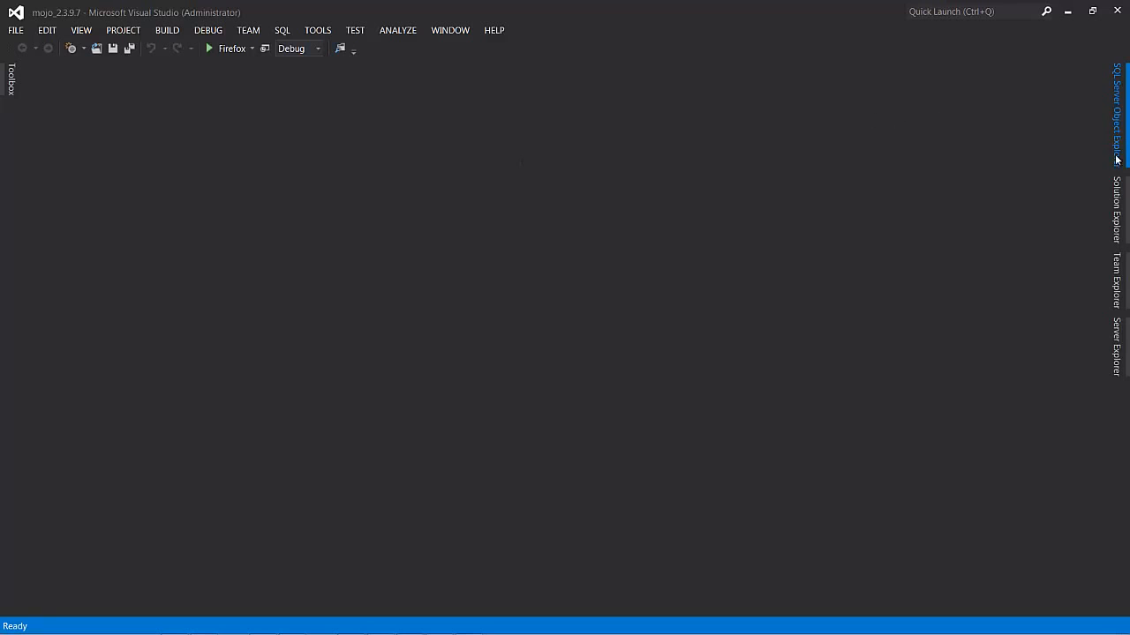
# Collapse LanguageRemover, mojoPortal.Business, WebHelpers, Data.MSSQL and Data.SQLite in Solution Explorer.
pyautogui.click(1115, 203)
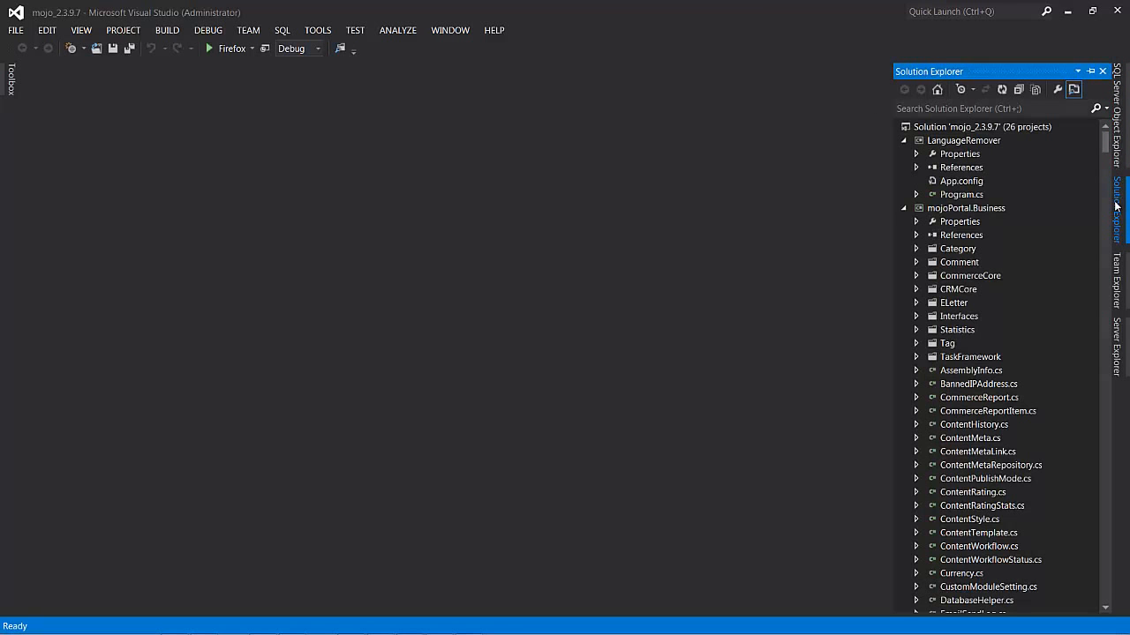
pyautogui.moveTo(952, 130)
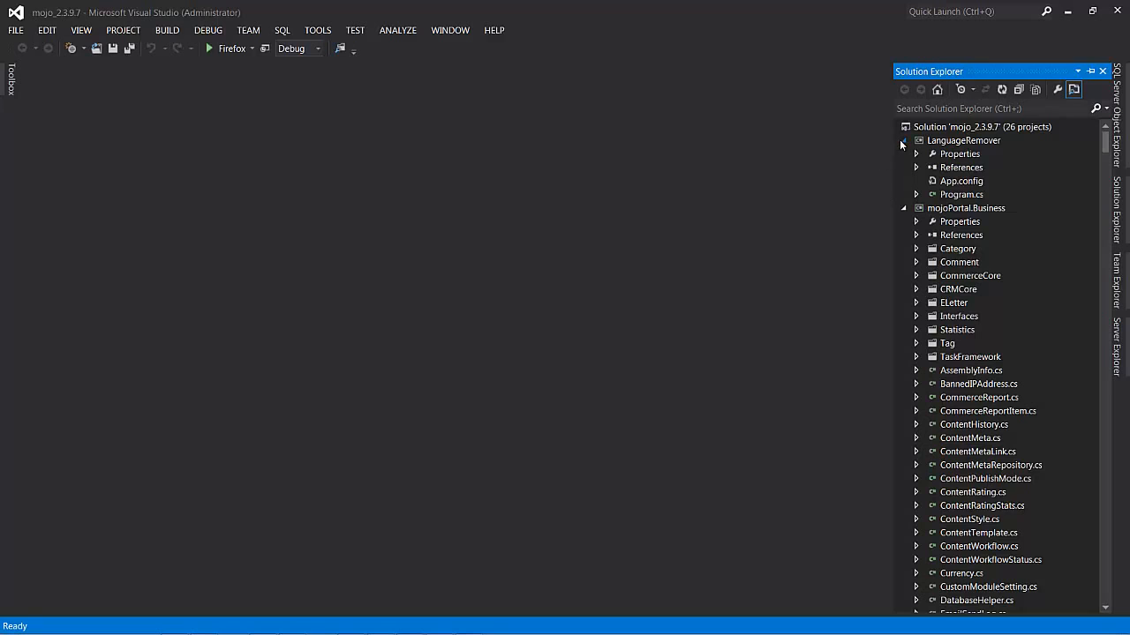
pyautogui.click(903, 141)
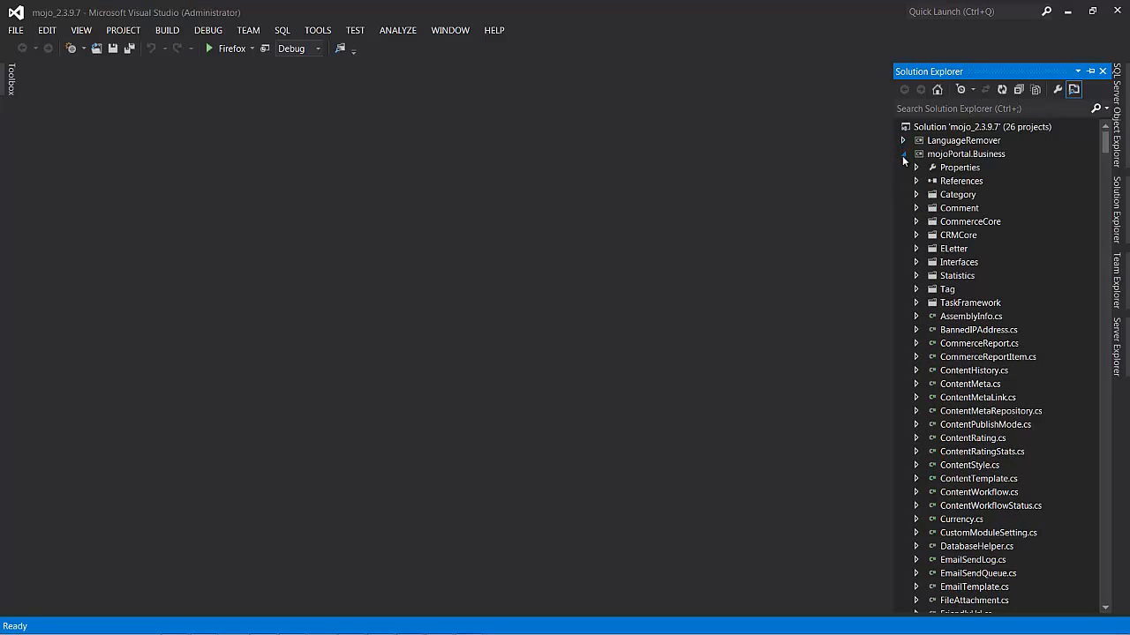
pyautogui.click(904, 153)
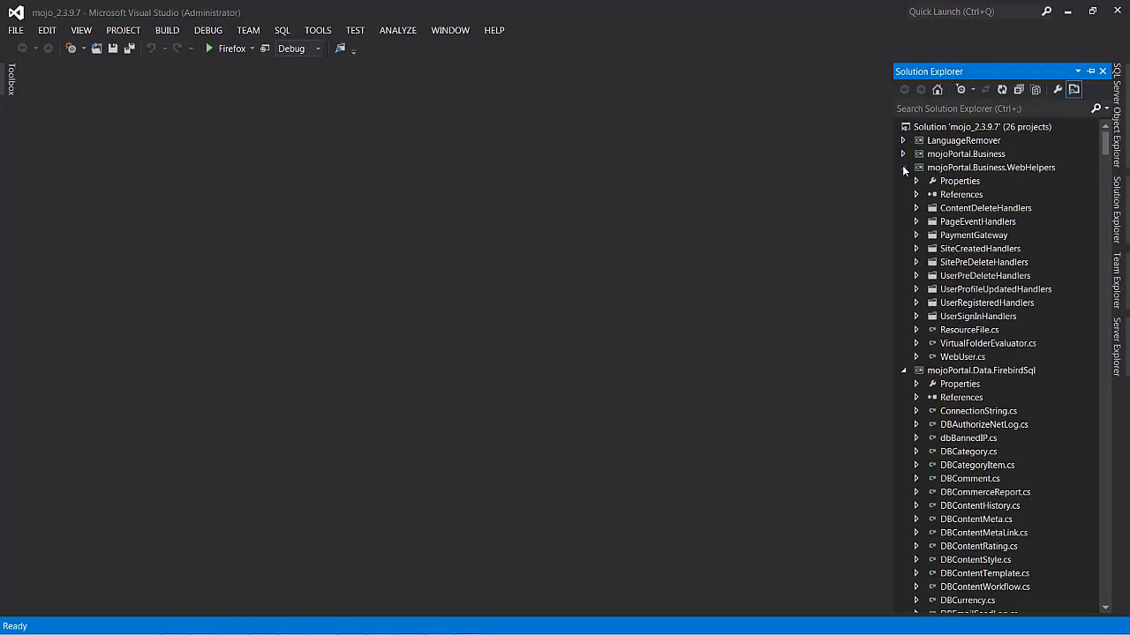
pyautogui.click(903, 166)
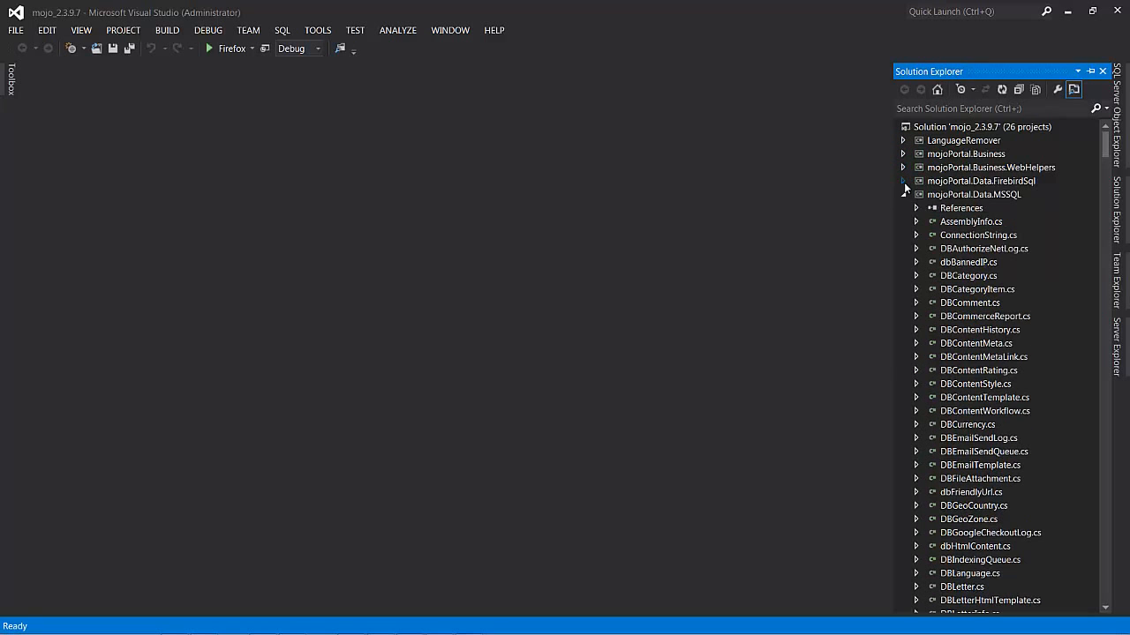
pyautogui.click(904, 194)
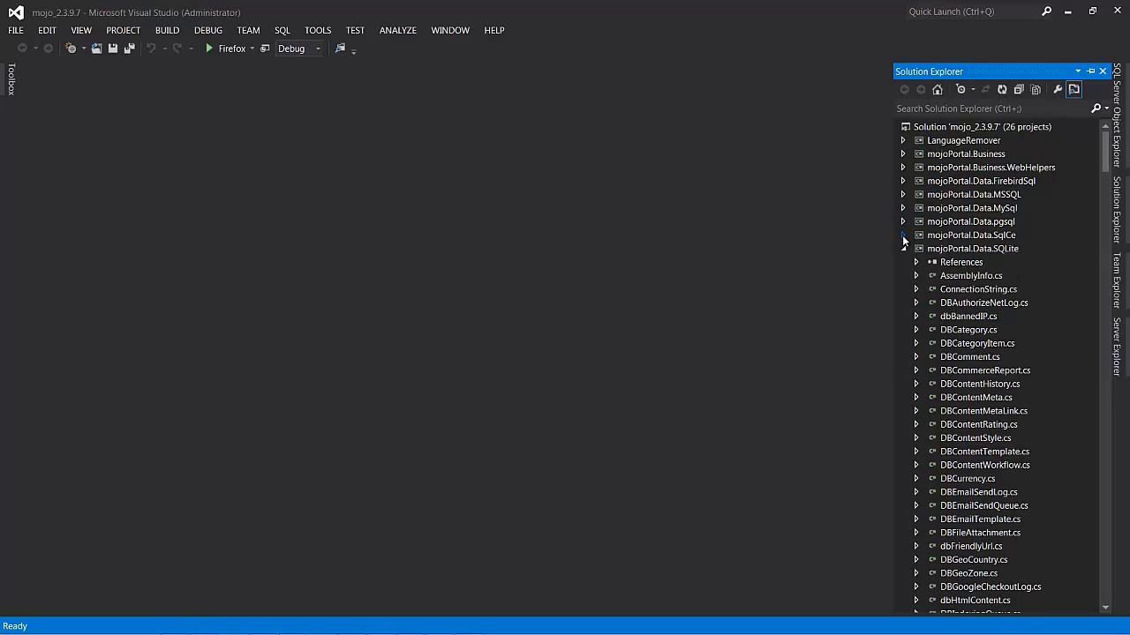
pyautogui.click(904, 247)
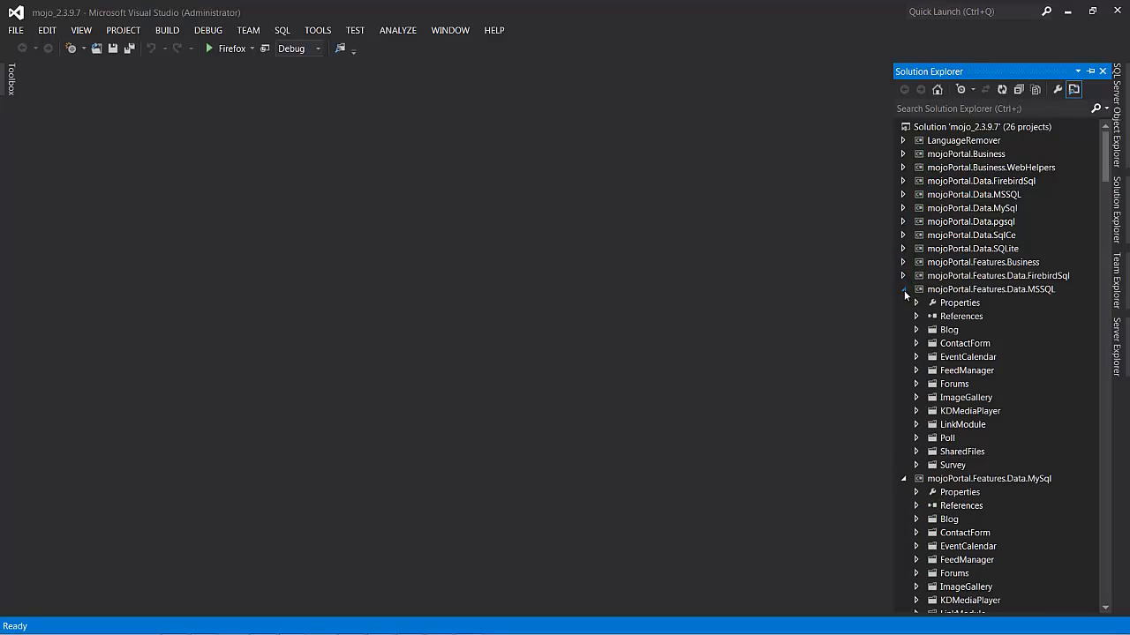
# Collapse the Features.Data.MSSQL/MySql/SQLite, Features.UI and mojoPortal.Net projects.
pyautogui.click(904, 290)
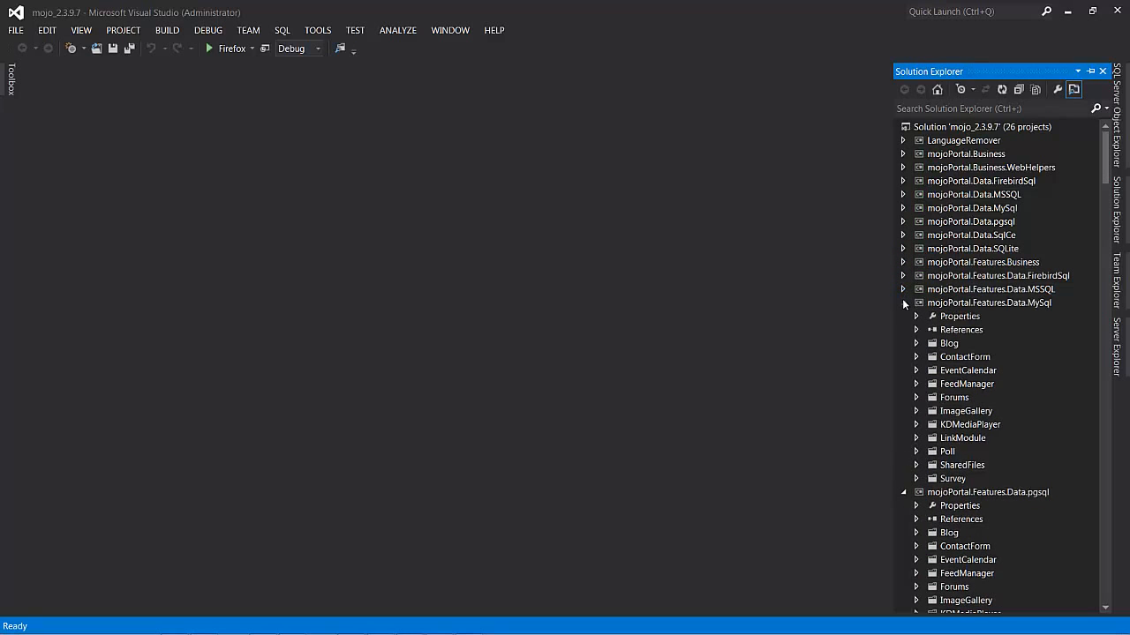
pyautogui.click(904, 303)
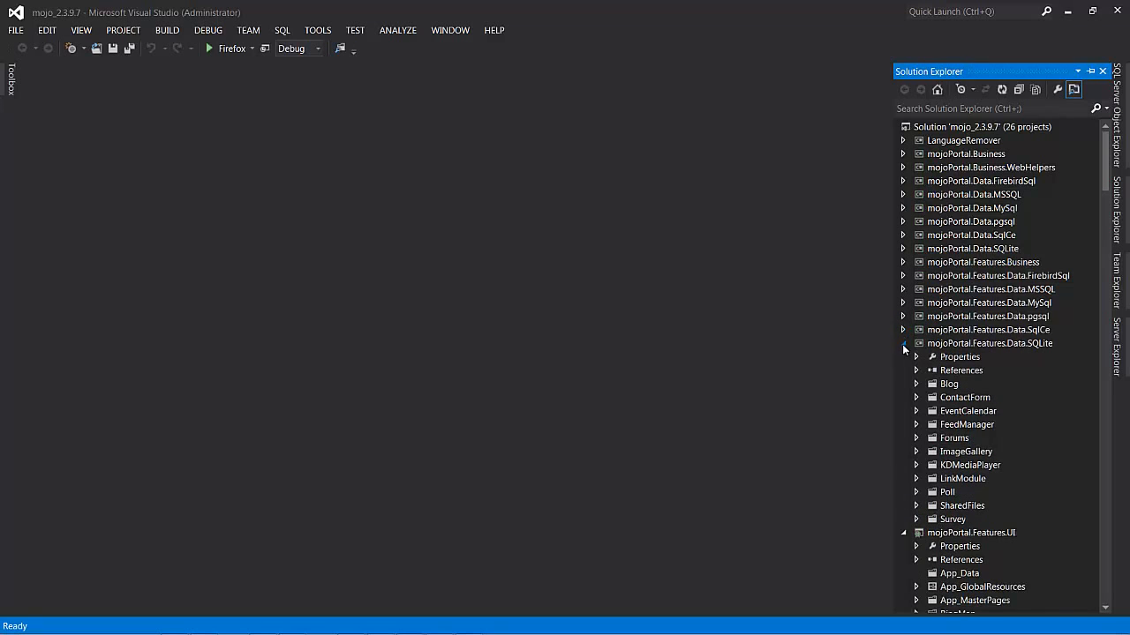
pyautogui.click(903, 343)
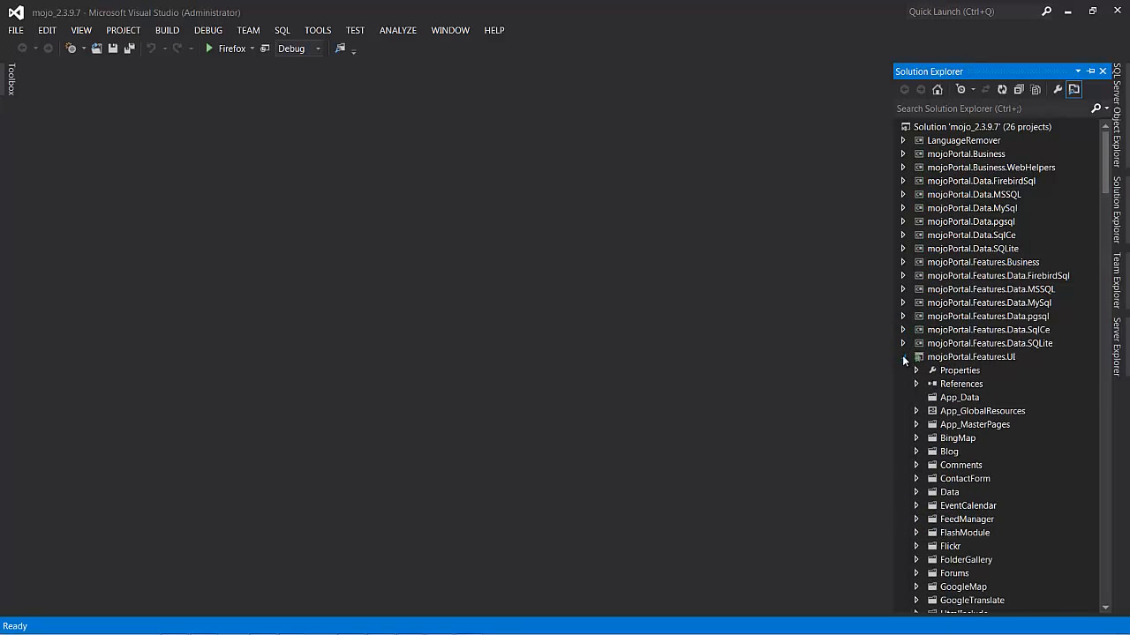
pyautogui.click(903, 356)
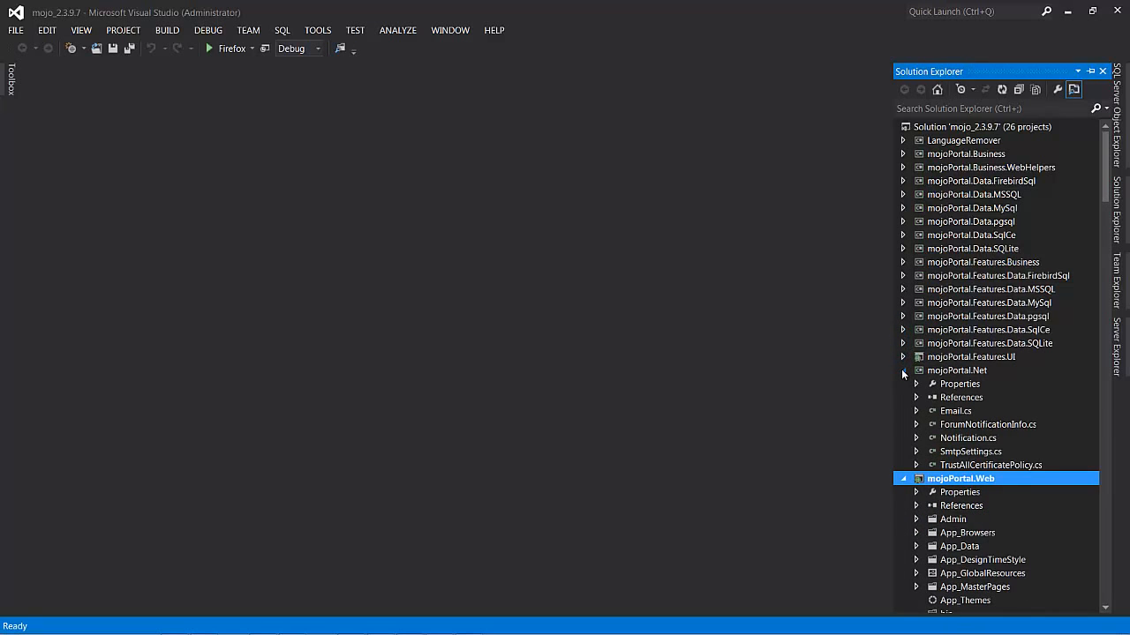
pyautogui.click(904, 371)
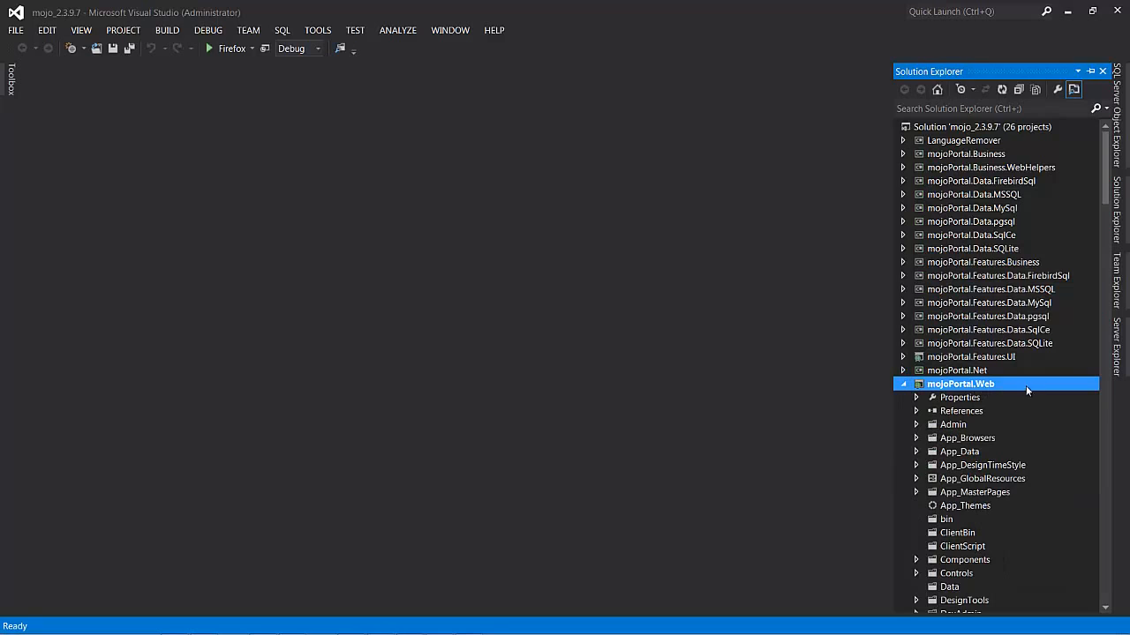
pyautogui.moveTo(1103, 191)
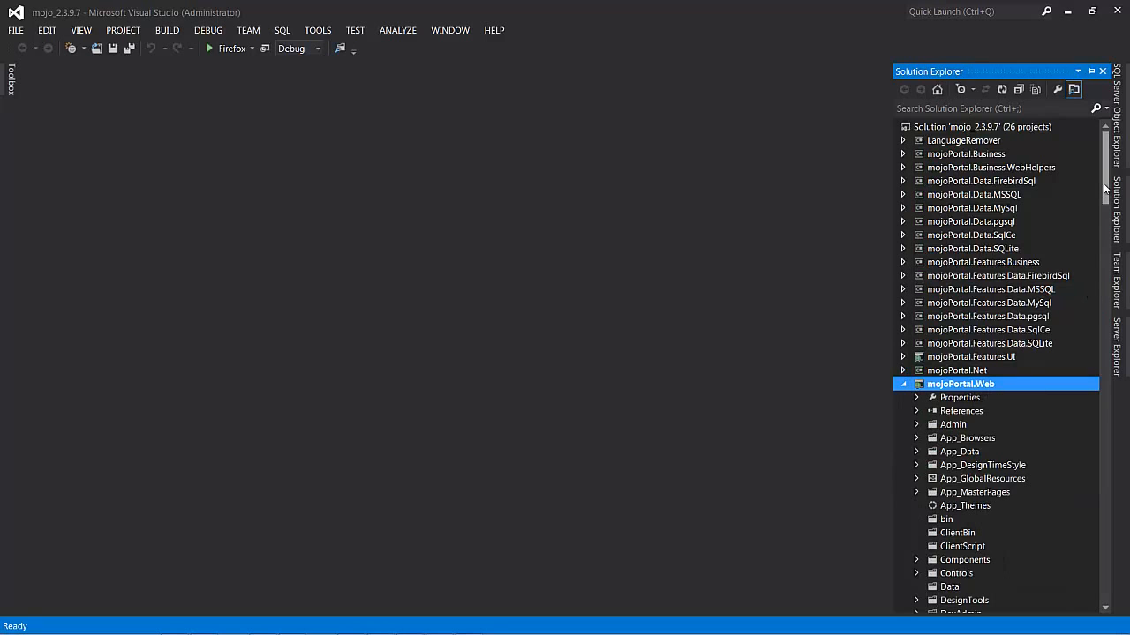
# Select the Data folder inside the still-expanded mojoPortal.Web project.
pyautogui.scroll(-3)
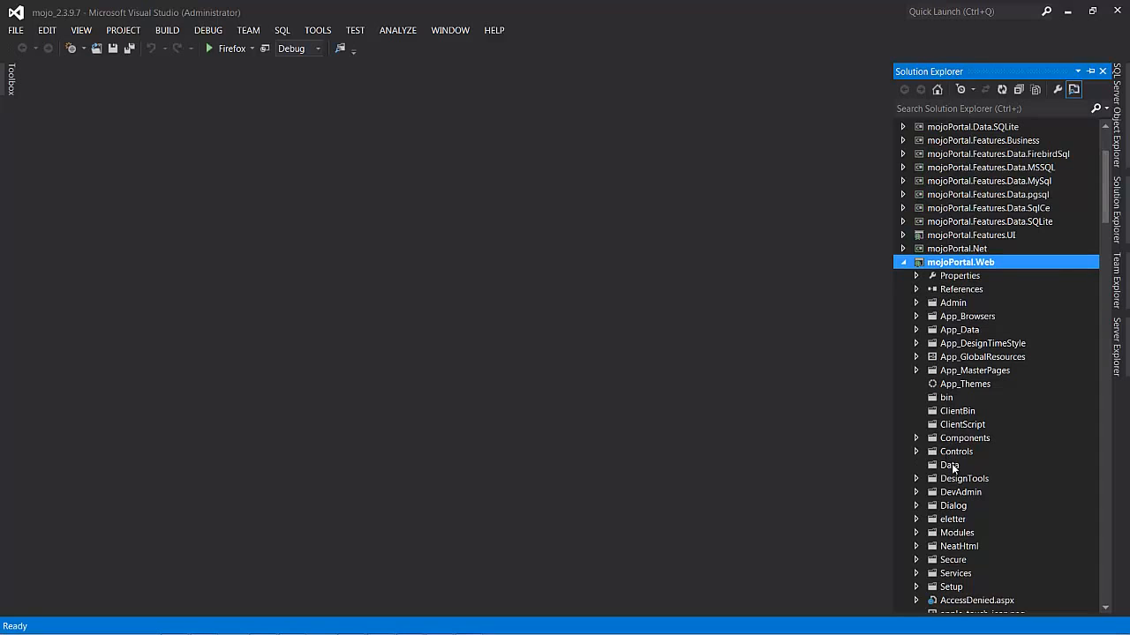
pyautogui.click(949, 466)
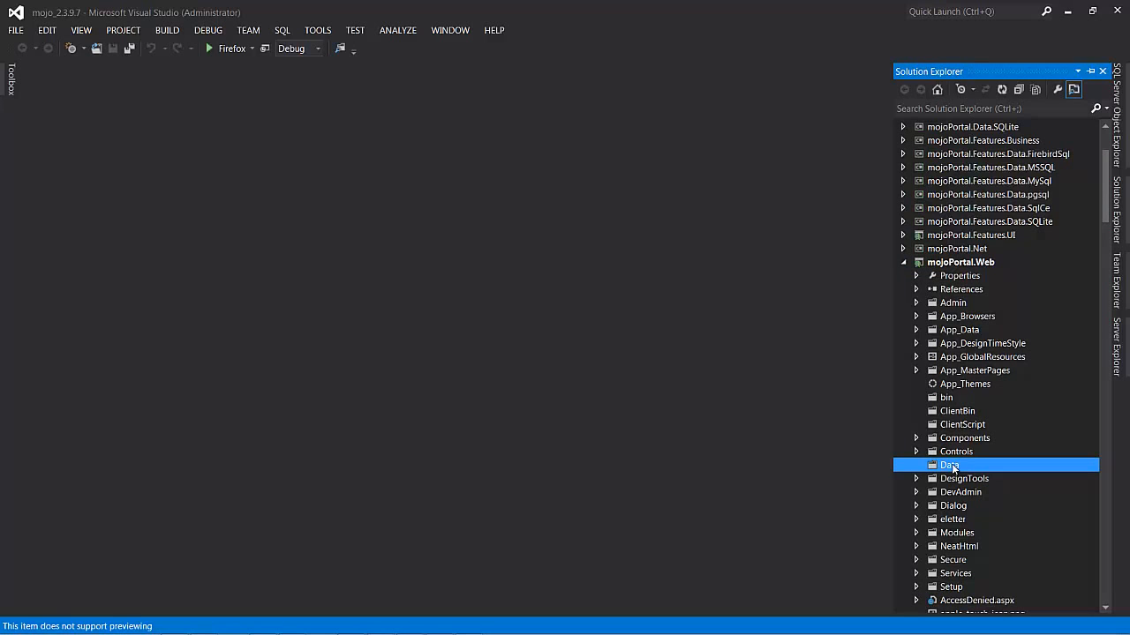
pyautogui.moveTo(1117, 345)
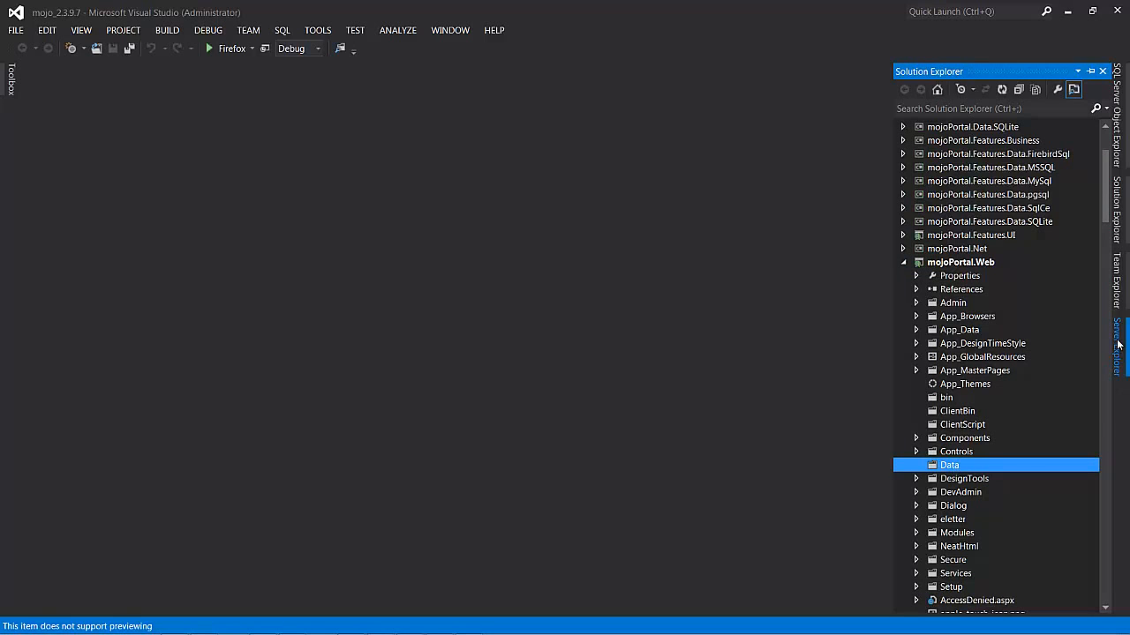
pyautogui.moveTo(702, 247)
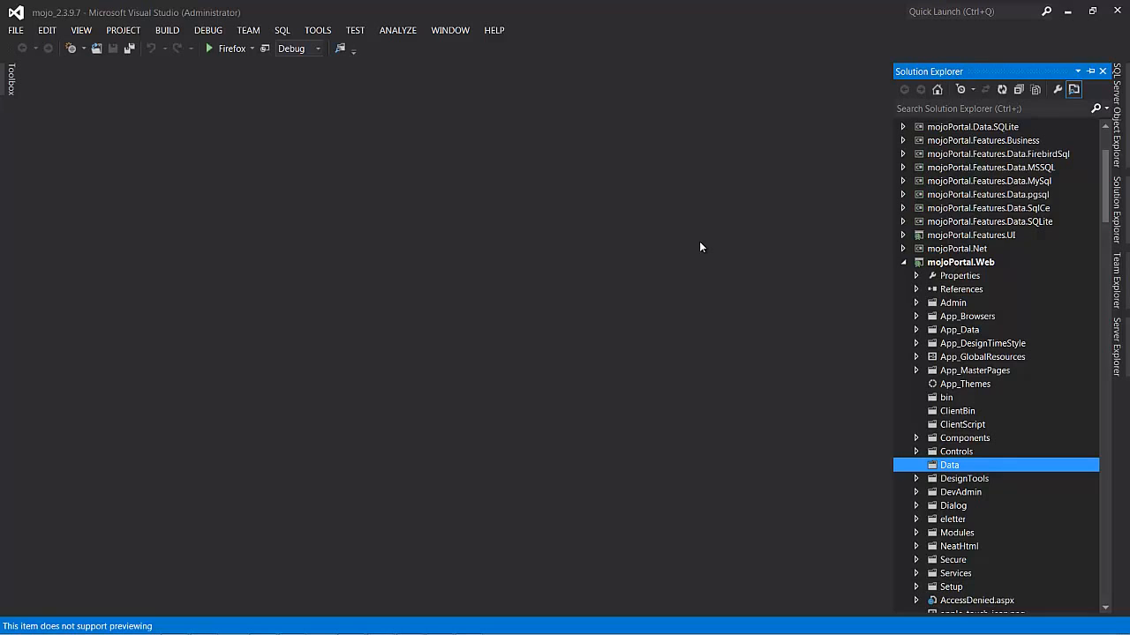
pyautogui.moveTo(777, 87)
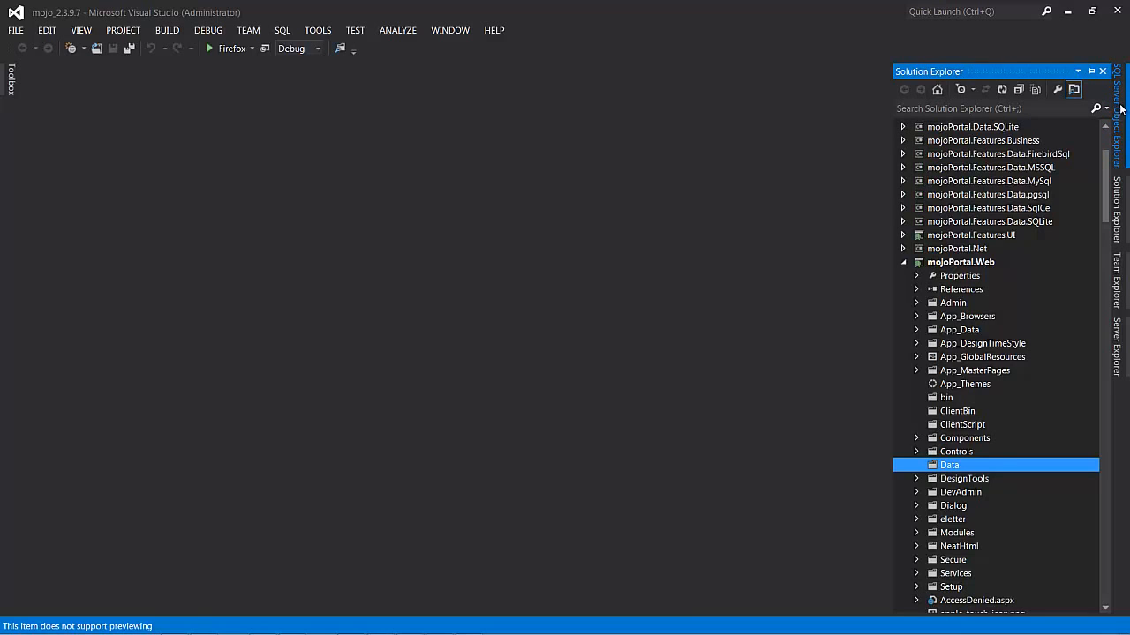
# Expand the SQL2012 server instance in SQL Server Object Explorer to show its nodes.
pyautogui.click(1116, 106)
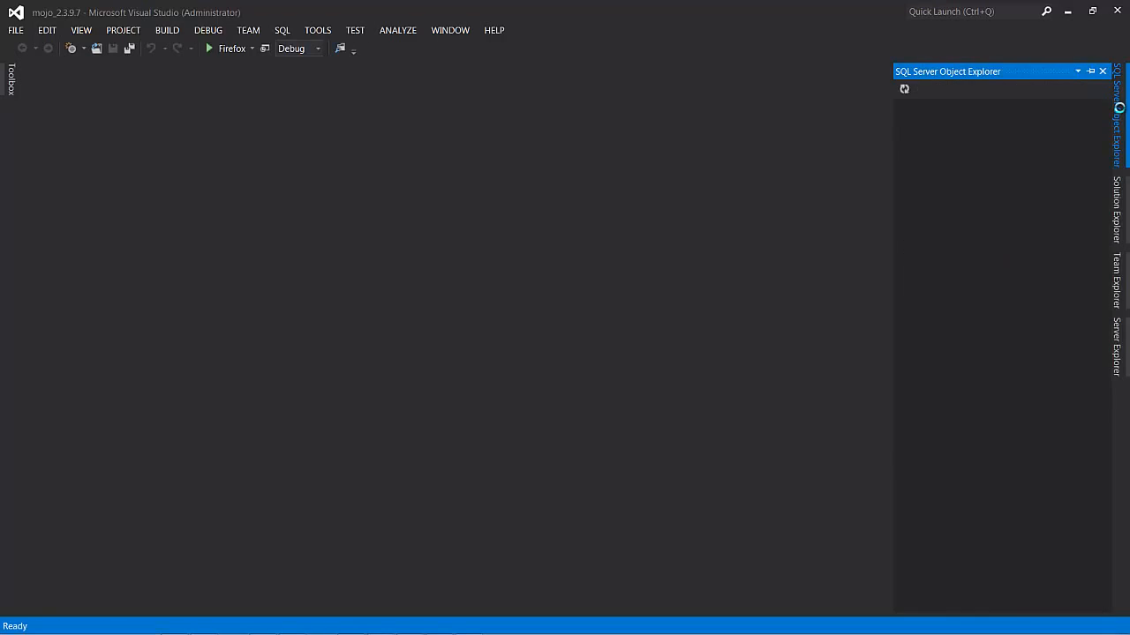
pyautogui.moveTo(879, 79)
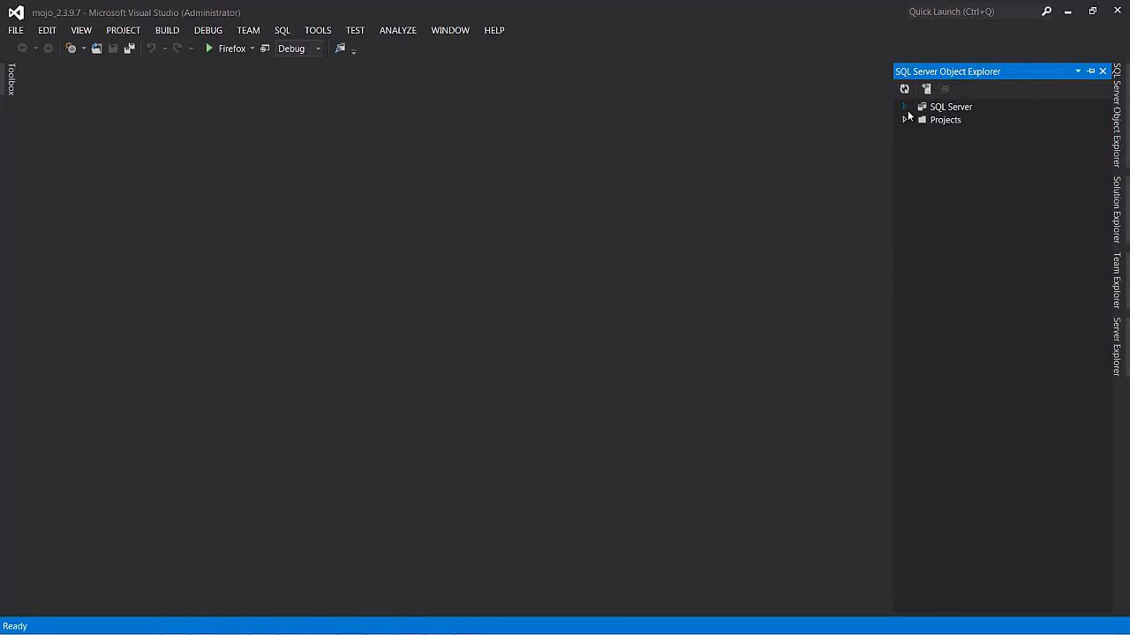
pyautogui.click(903, 108)
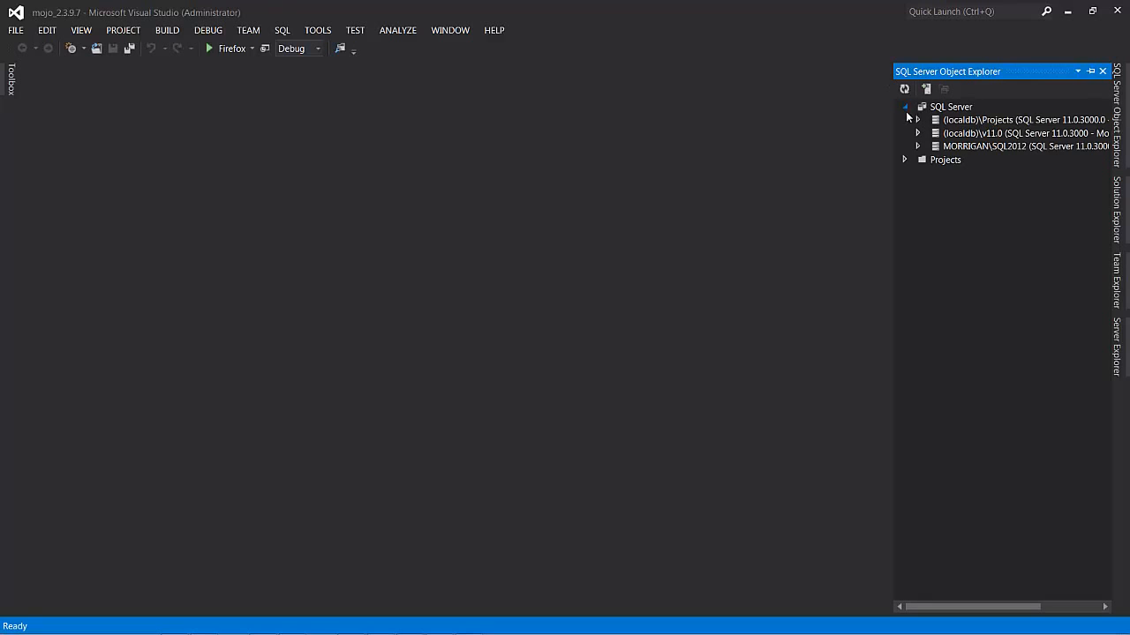
pyautogui.moveTo(981, 169)
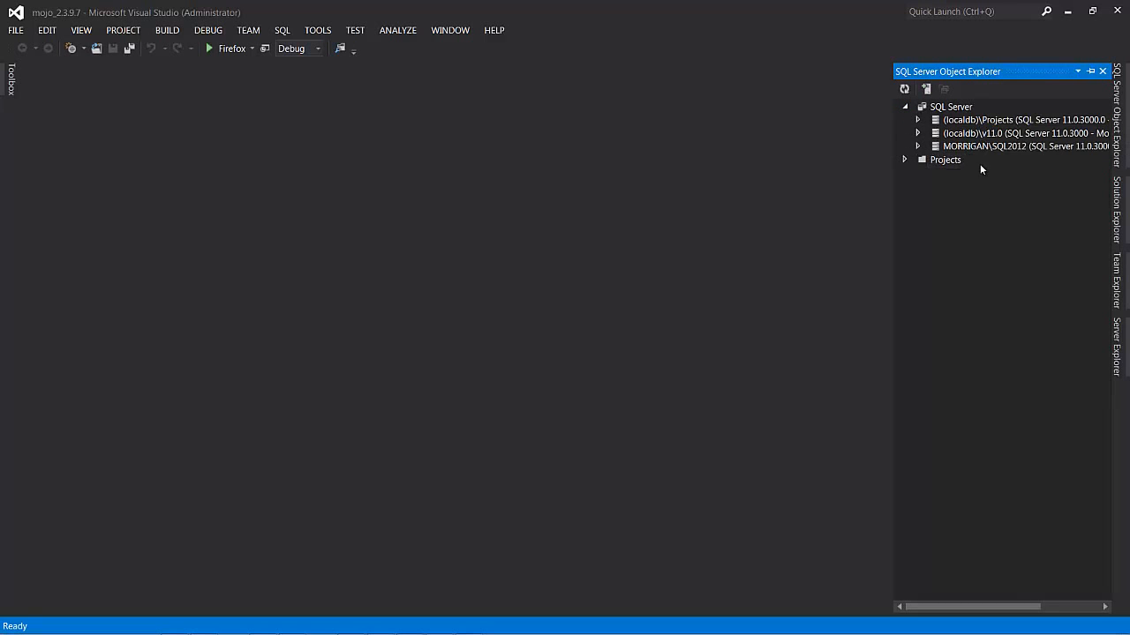
pyautogui.moveTo(992, 163)
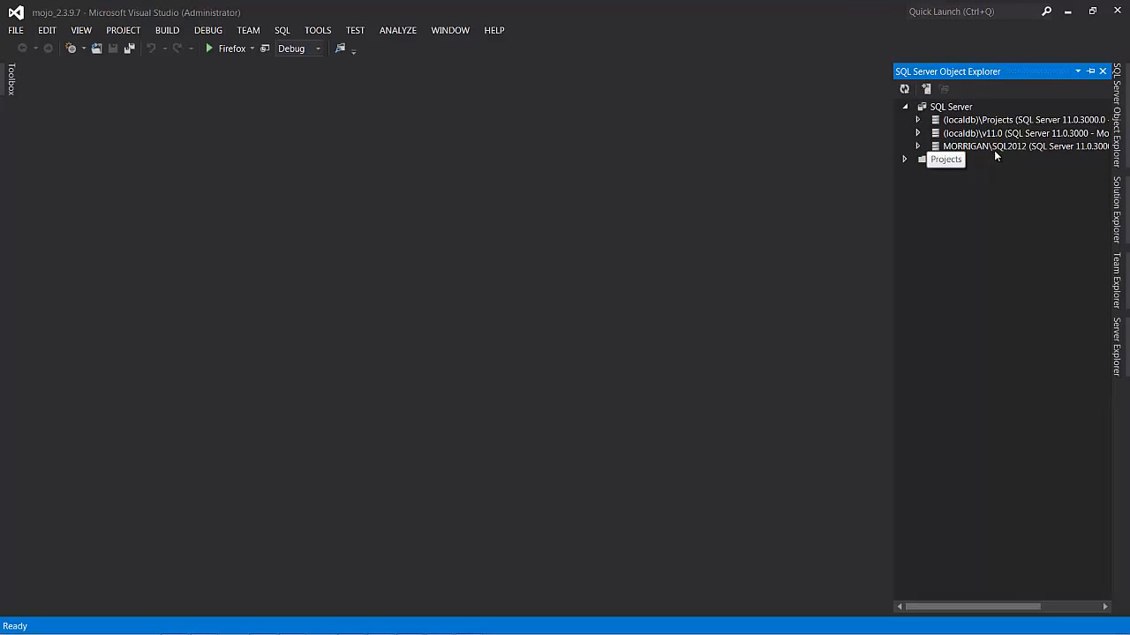
pyautogui.moveTo(918, 155)
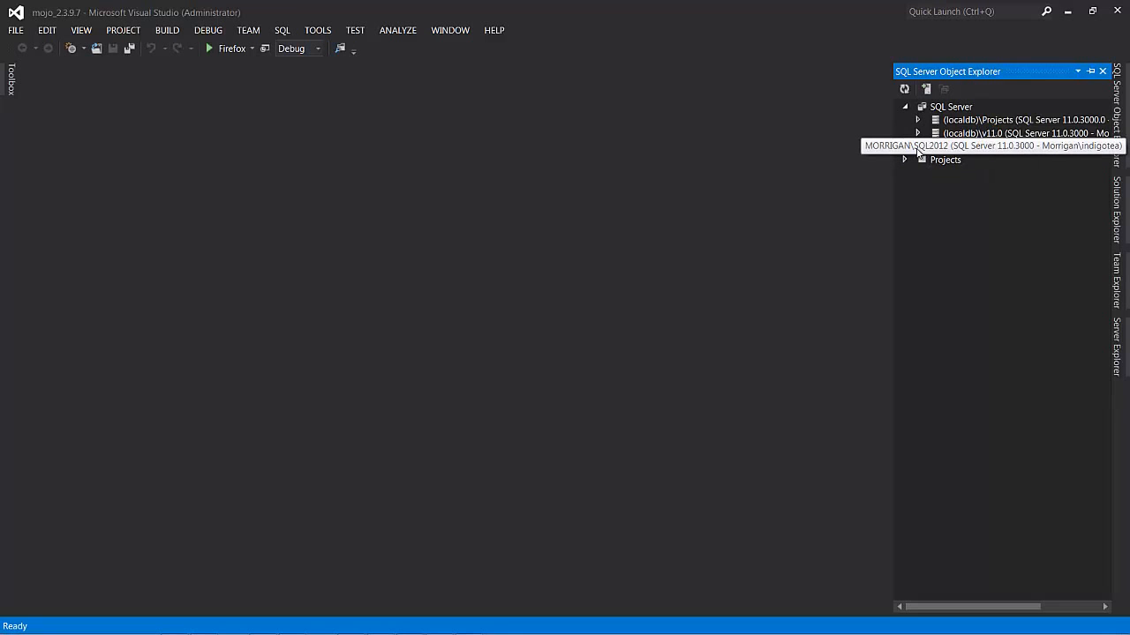
pyautogui.click(918, 145)
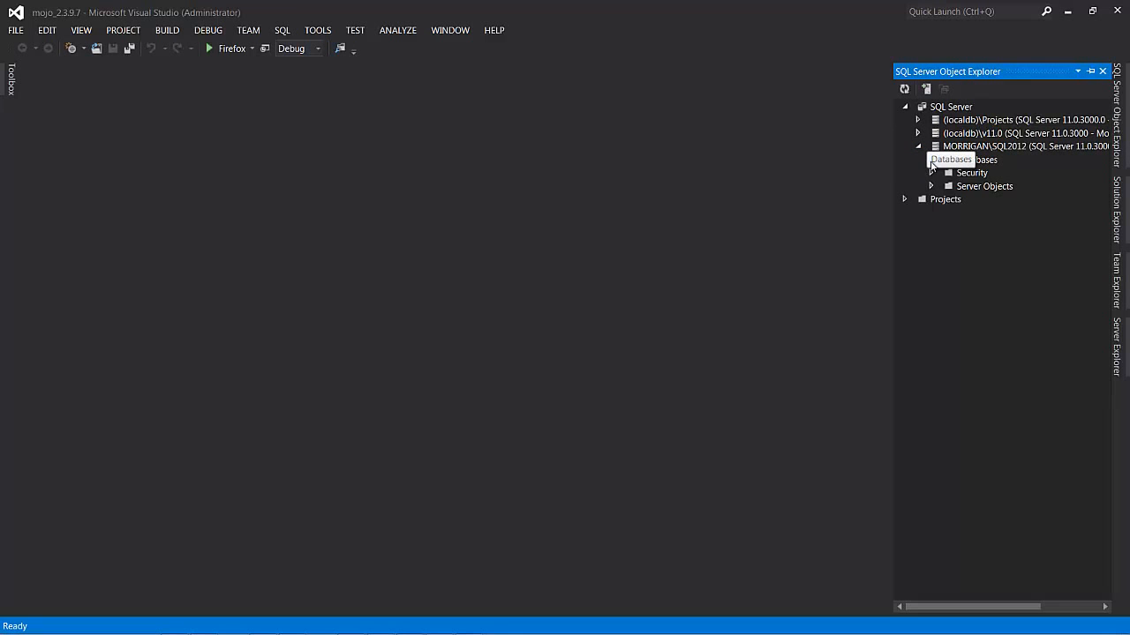
# Create a new database named mojo2397 under the SQL2012 server's Databases node.
pyautogui.click(932, 159)
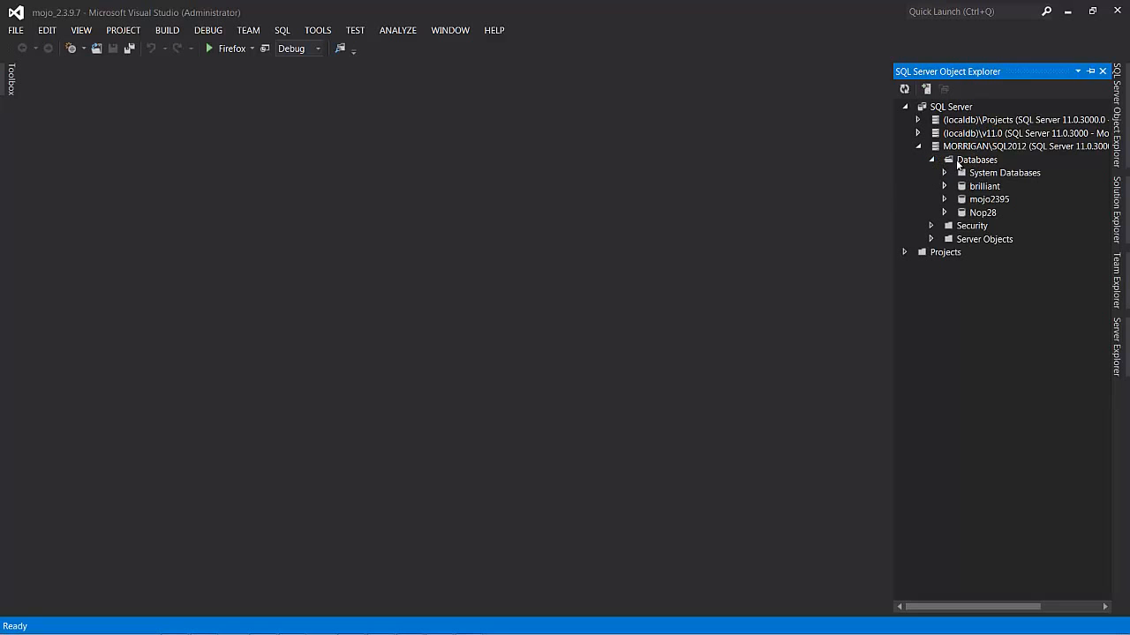
pyautogui.rightClick(976, 159)
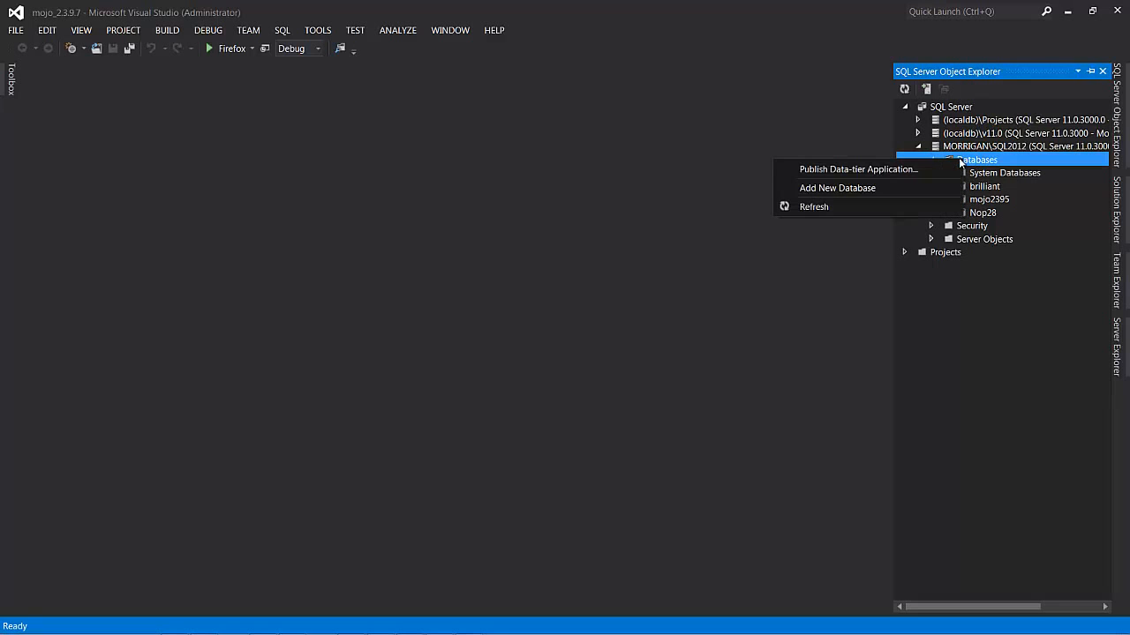
pyautogui.click(837, 187)
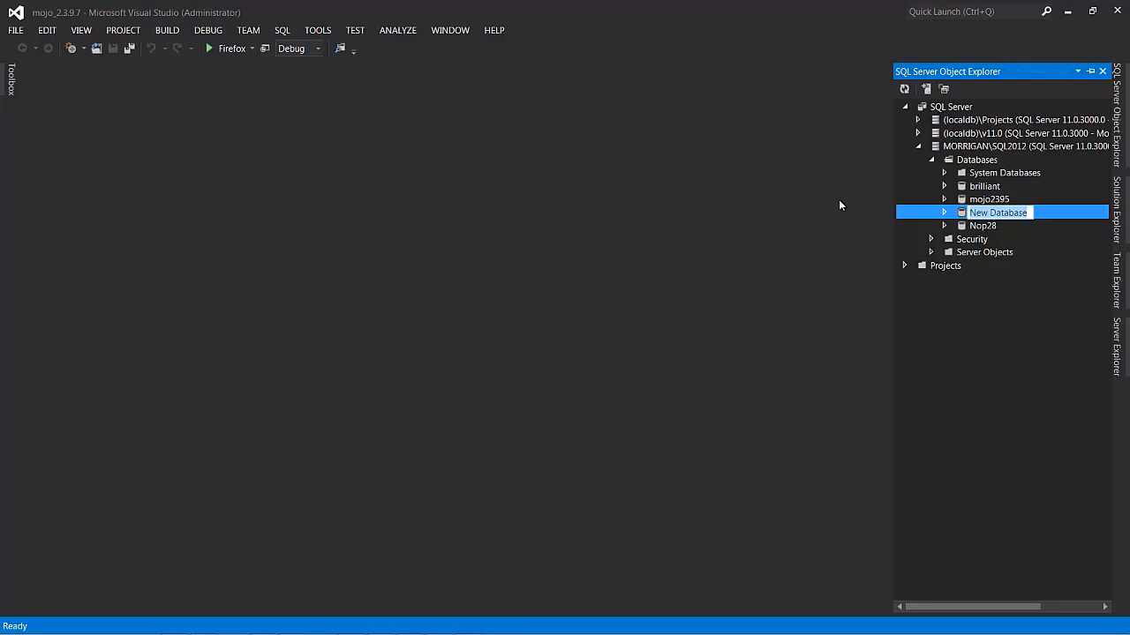
pyautogui.write('mojo2397')
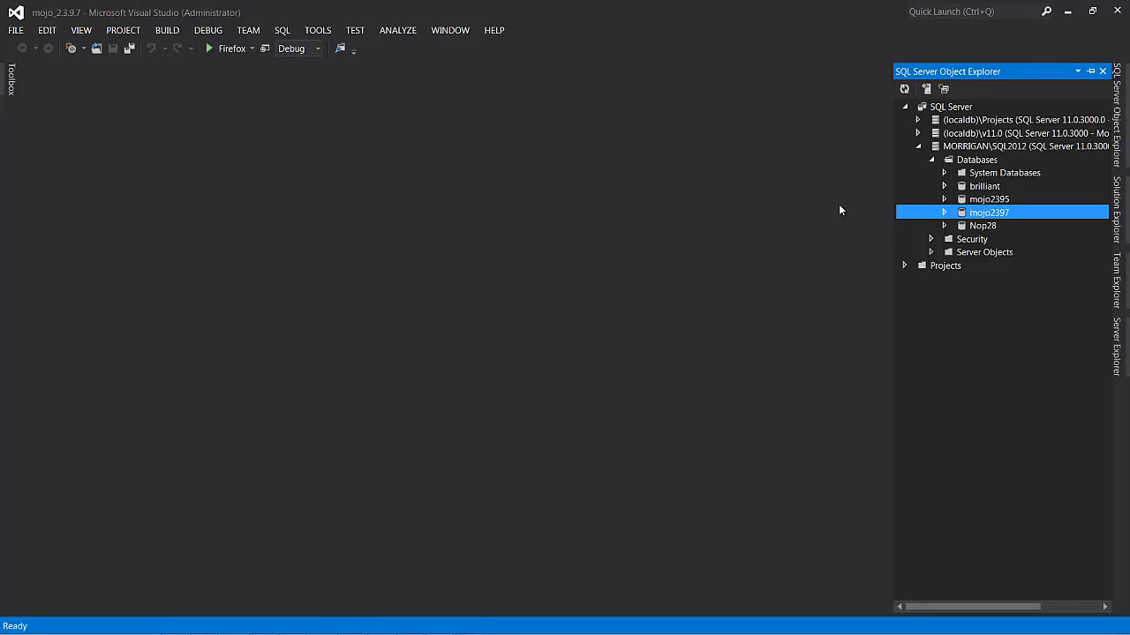
pyautogui.moveTo(1122, 208)
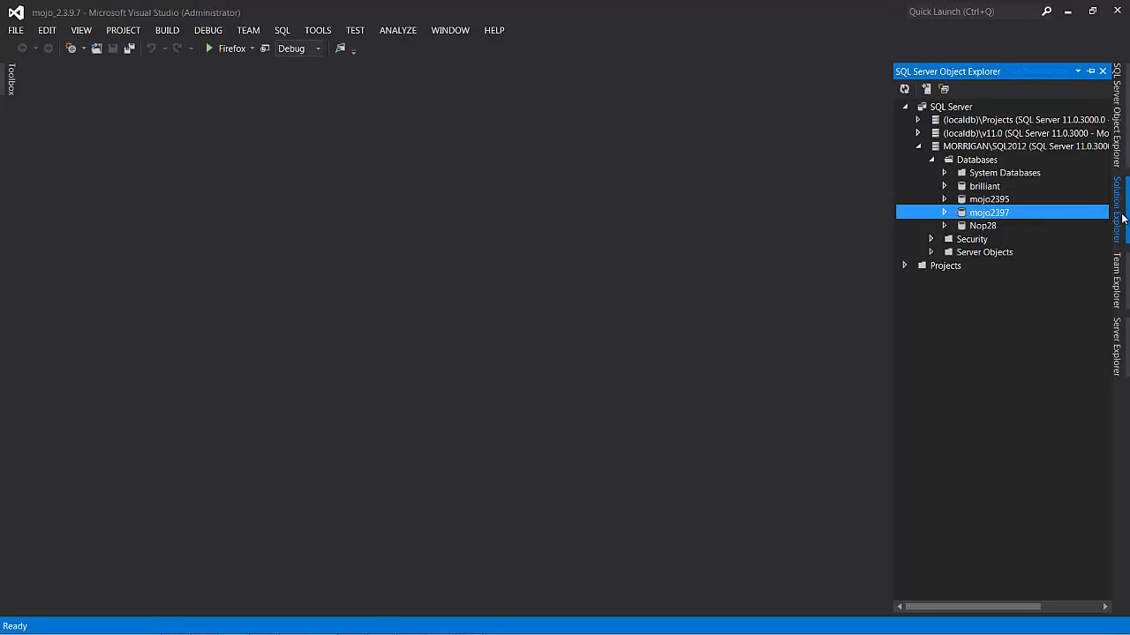
# Select mojoPortal.Web's Web.config file in Solution Explorer.
pyautogui.click(1115, 198)
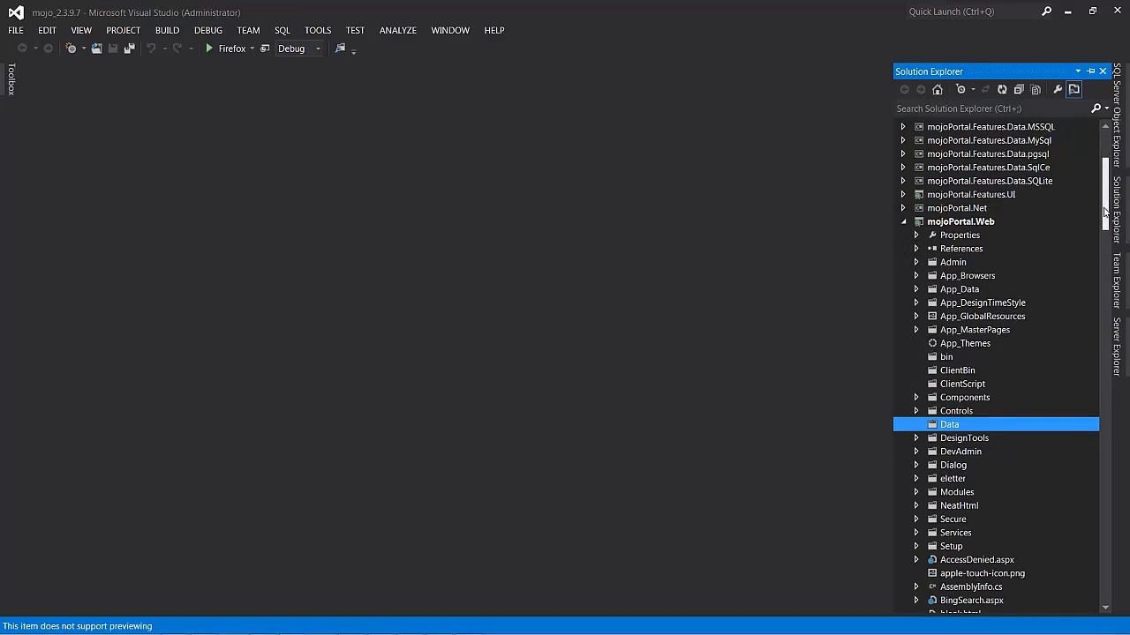
pyautogui.scroll(-3)
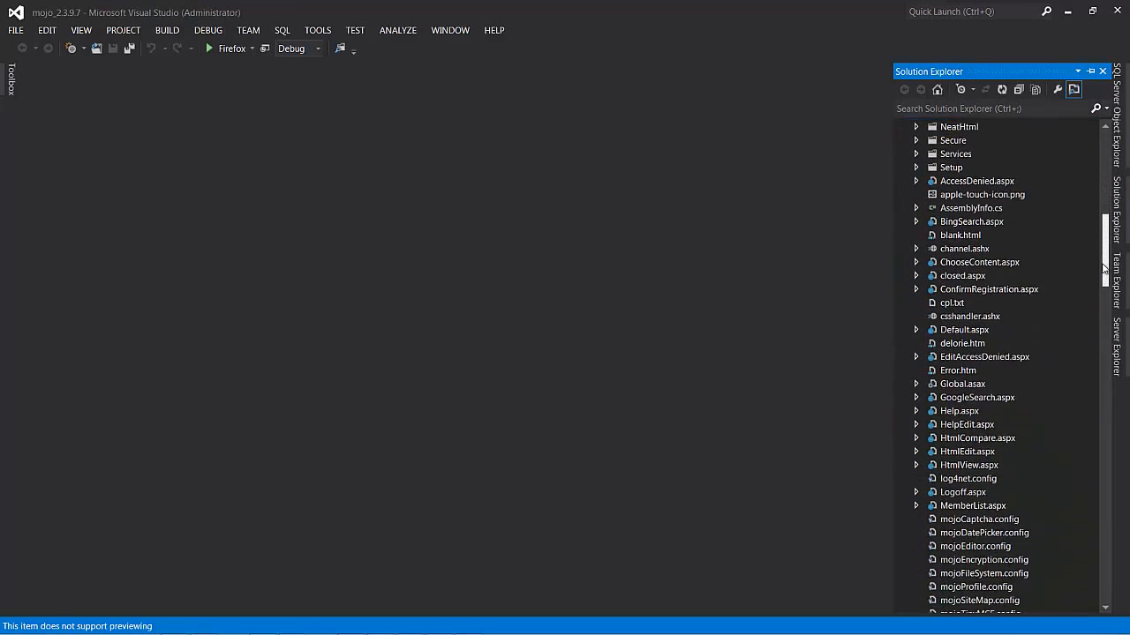
pyautogui.scroll(-3)
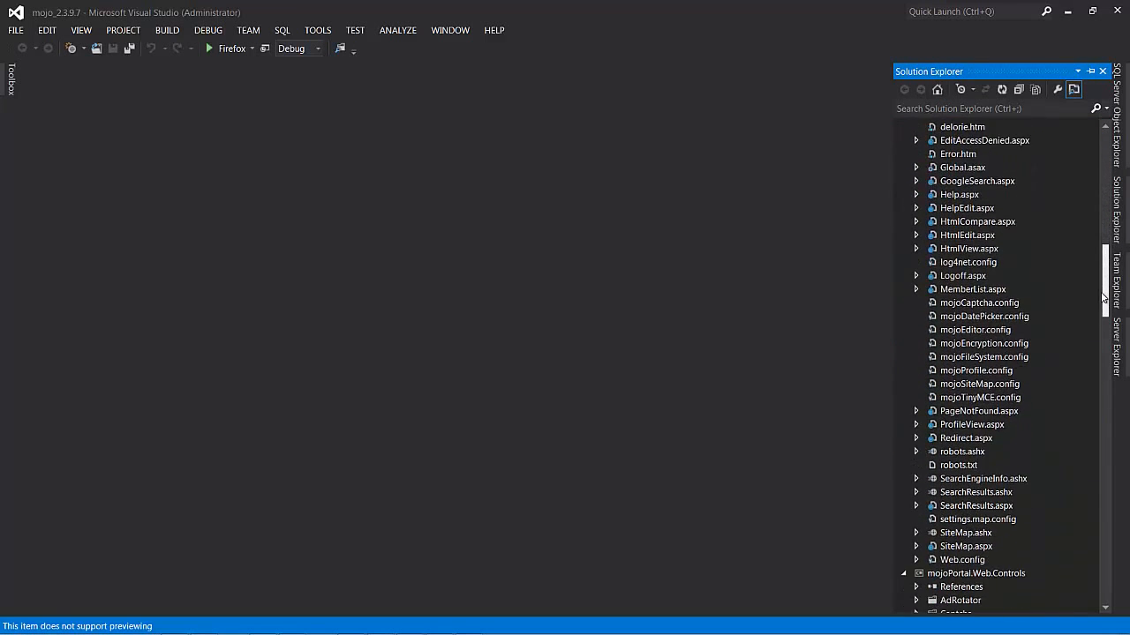
pyautogui.scroll(-3)
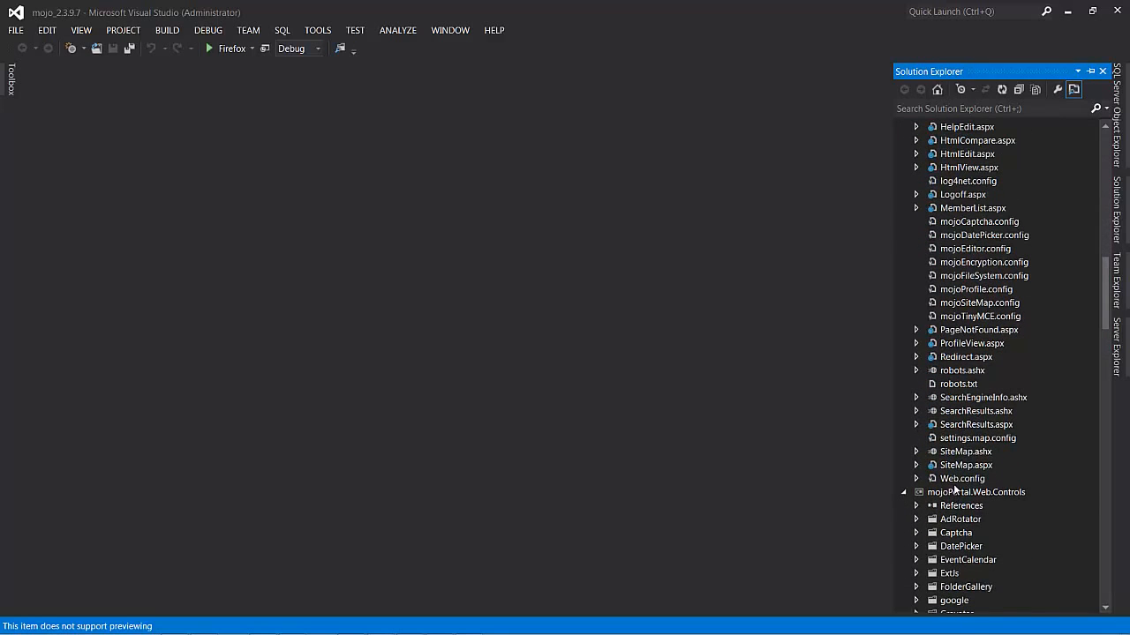
pyautogui.click(962, 478)
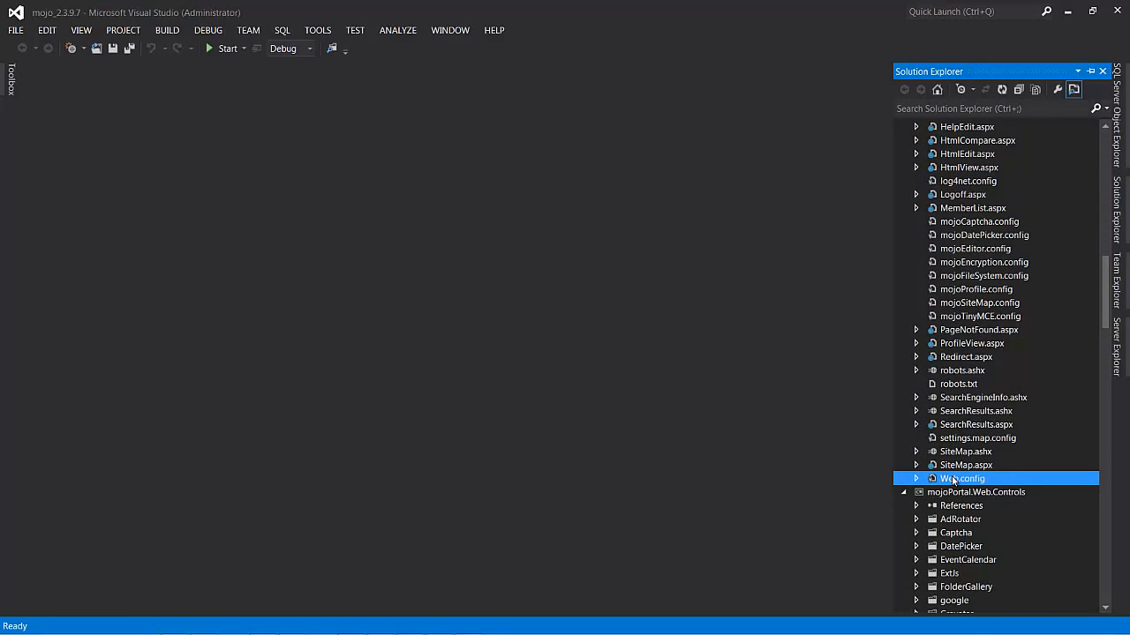
# In Web.config, set the MSSQLConnectionString server to morrigan\sql2012.
pyautogui.doubleClick(962, 479)
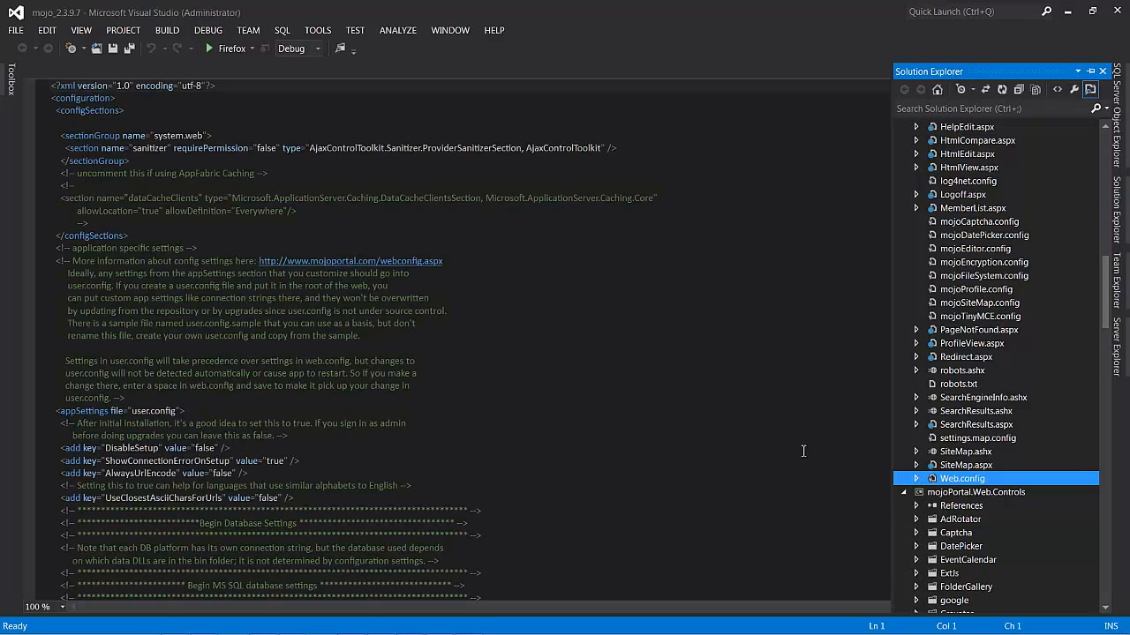
pyautogui.moveTo(533, 515)
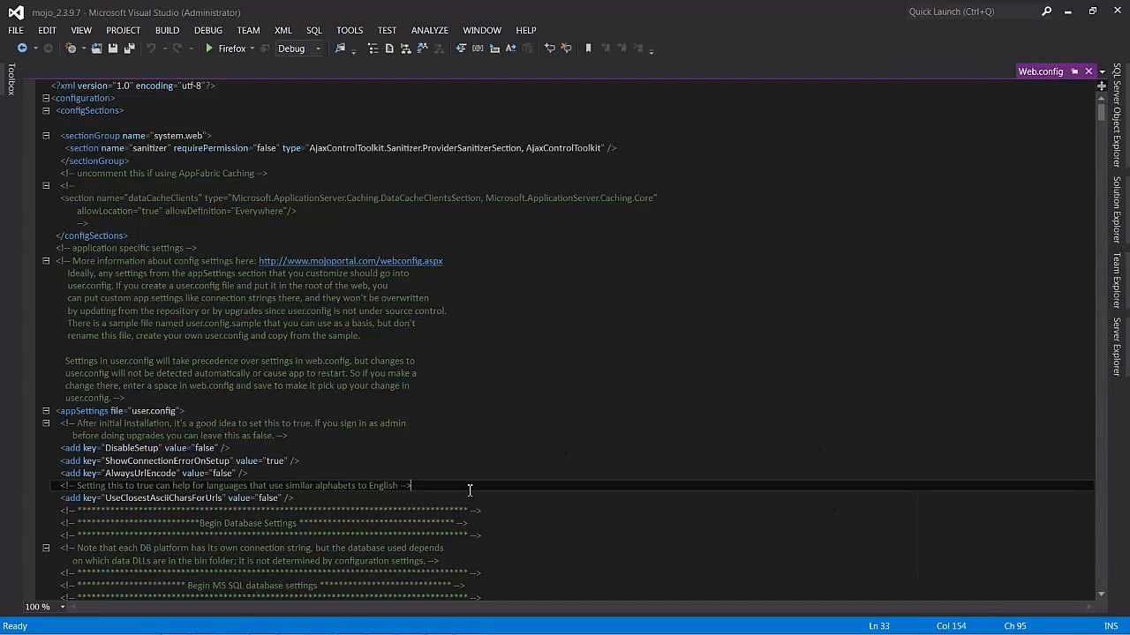
pyautogui.scroll(-3)
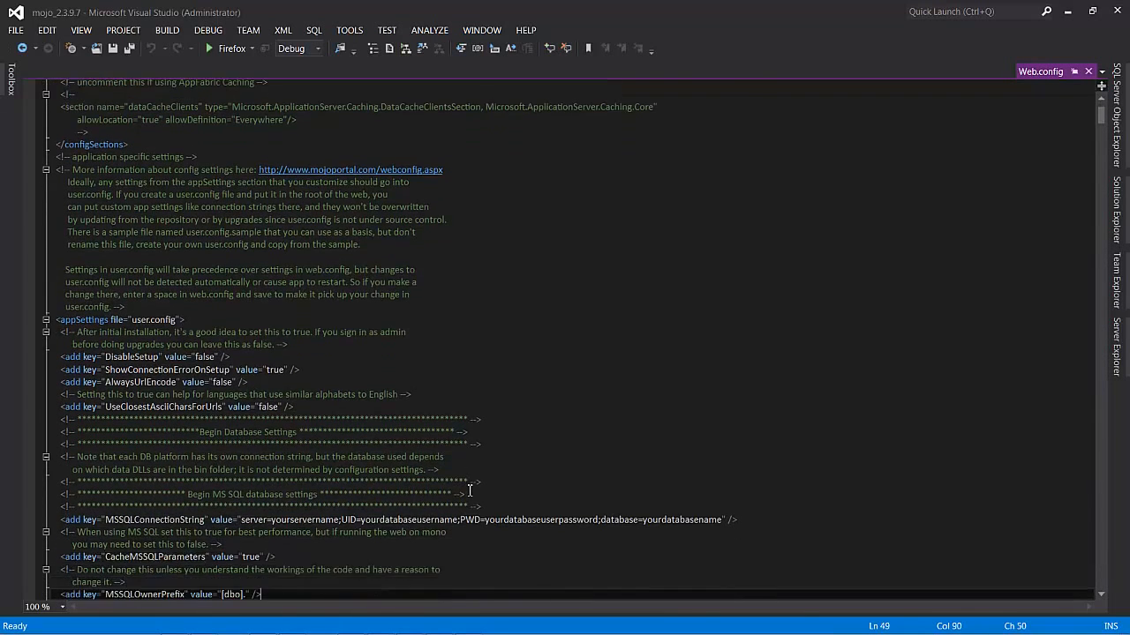
pyautogui.scroll(-3)
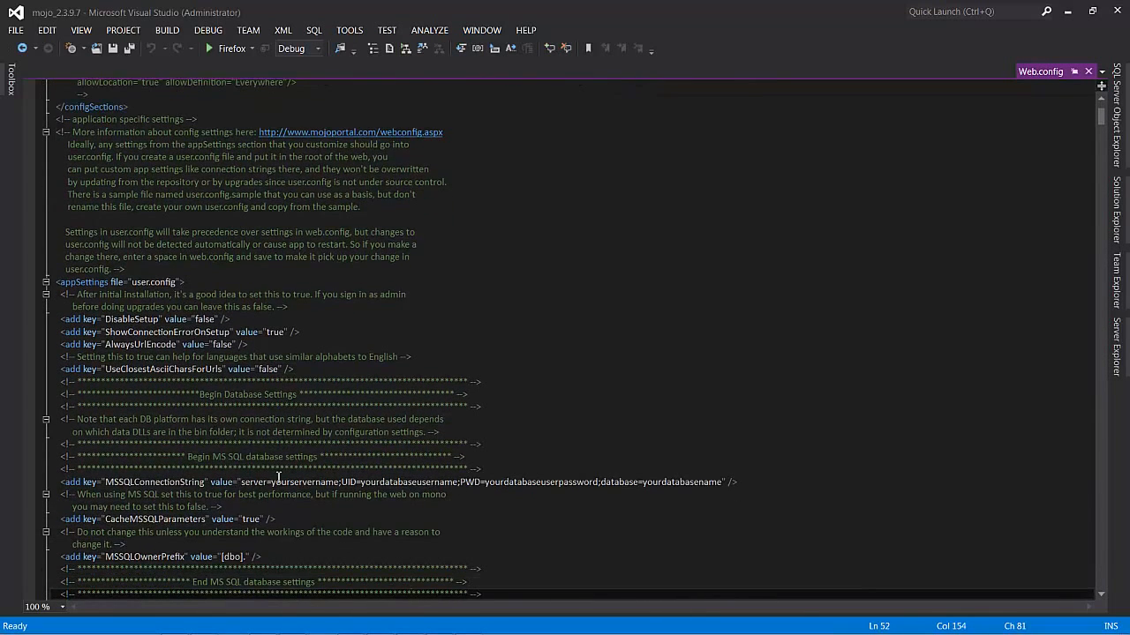
pyautogui.doubleClick(293, 482)
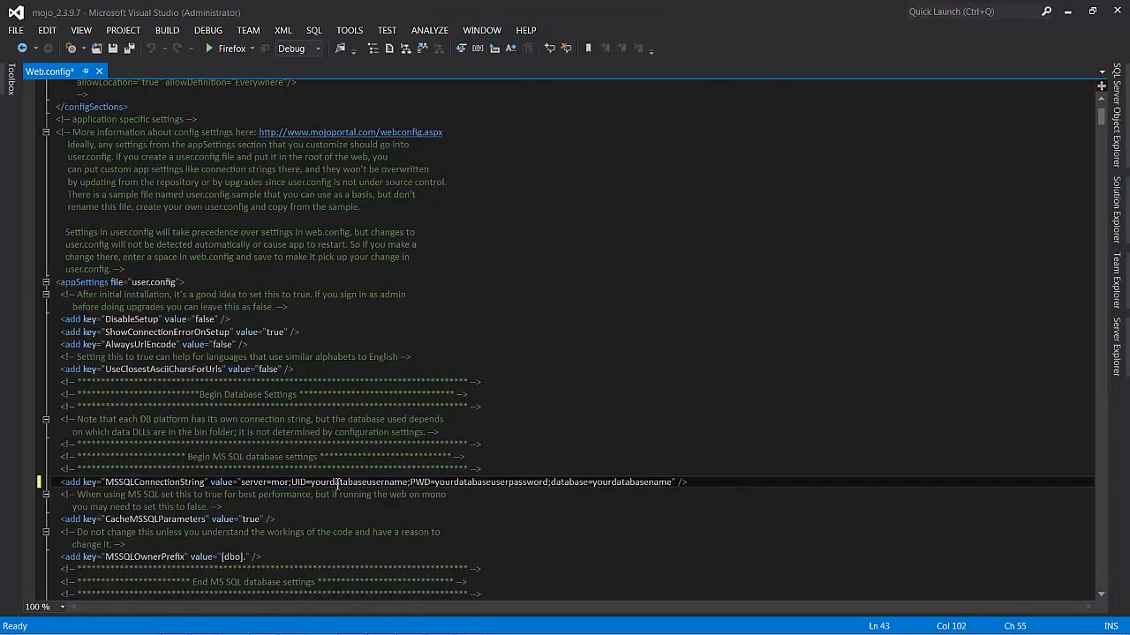
pyautogui.write('rigan\\sql2012')
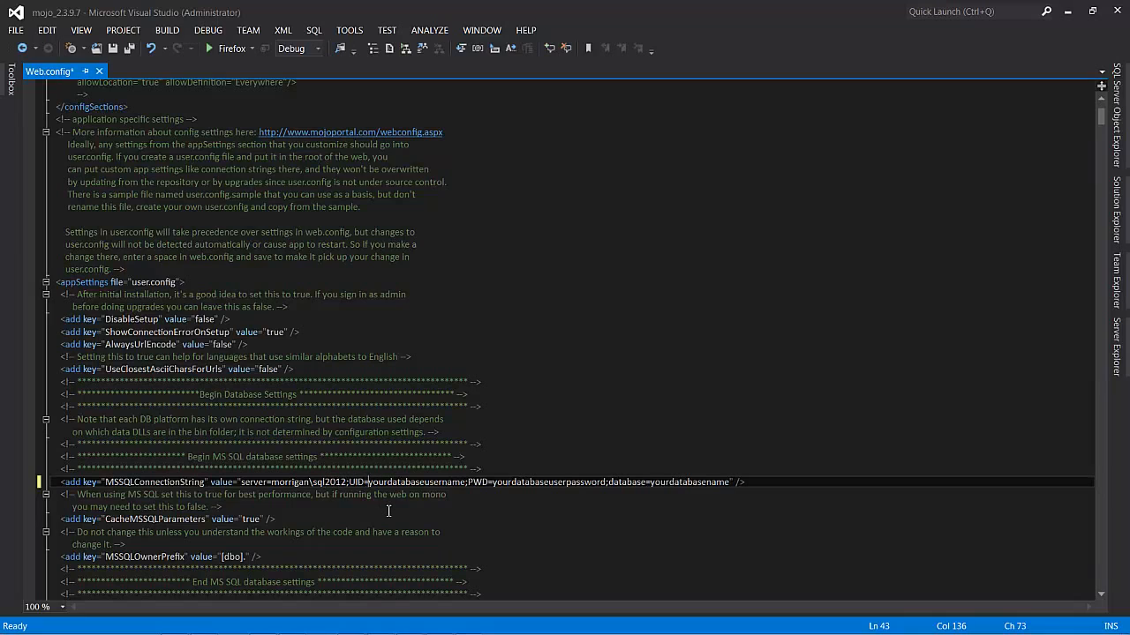
# Set the connection string's database user to mojo2397 with Trusted_Connection=true.
pyautogui.doubleClick(417, 482)
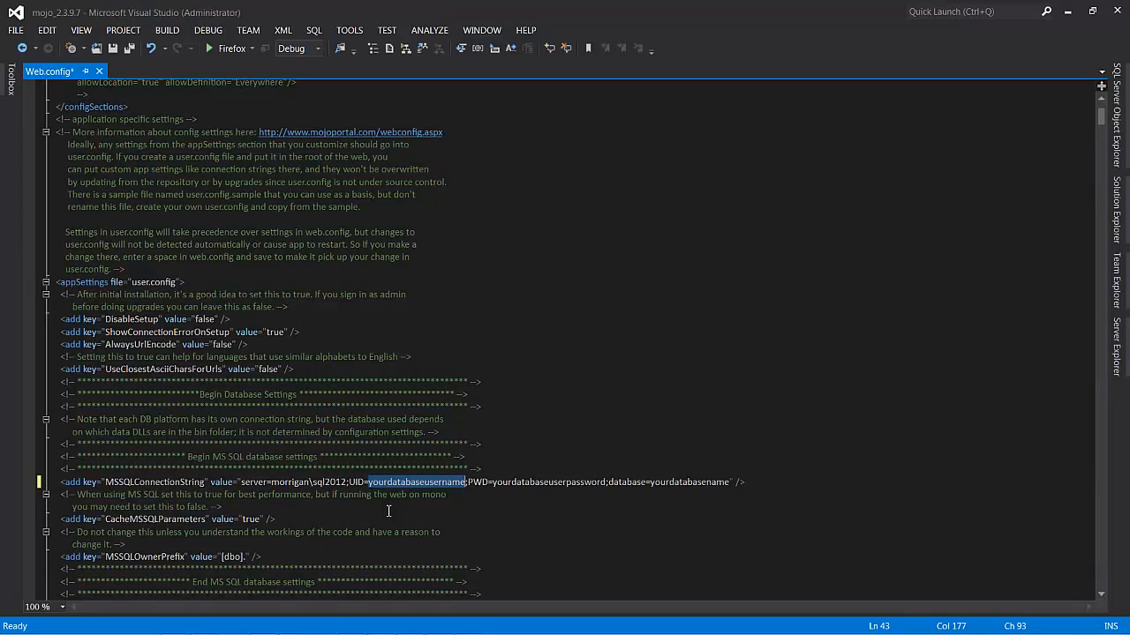
pyautogui.write('mojo239')
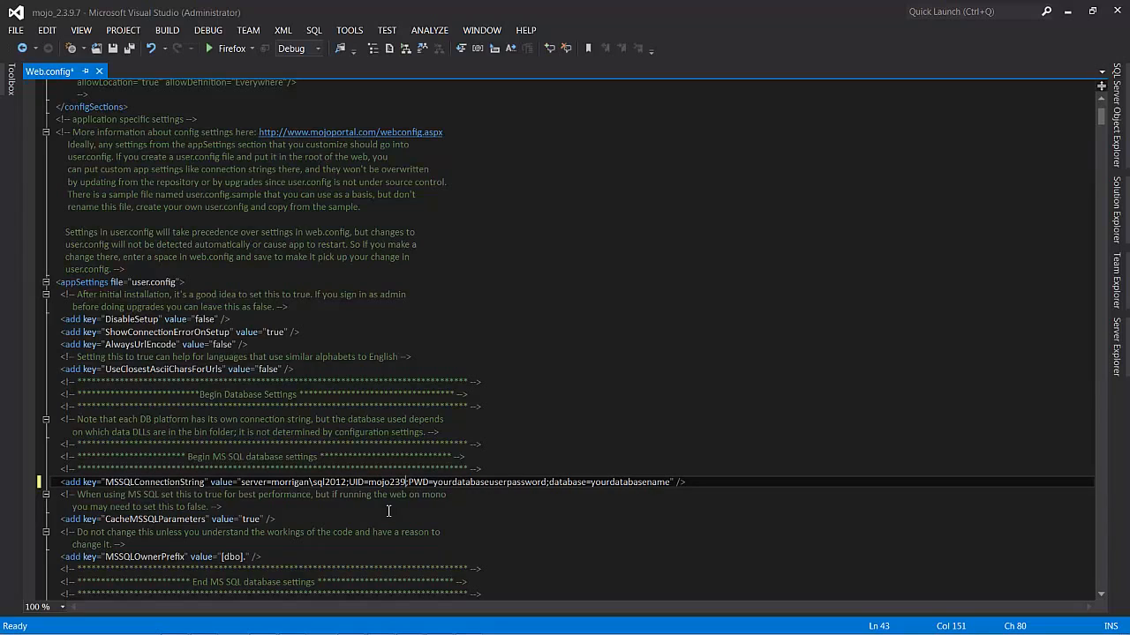
pyautogui.write('7')
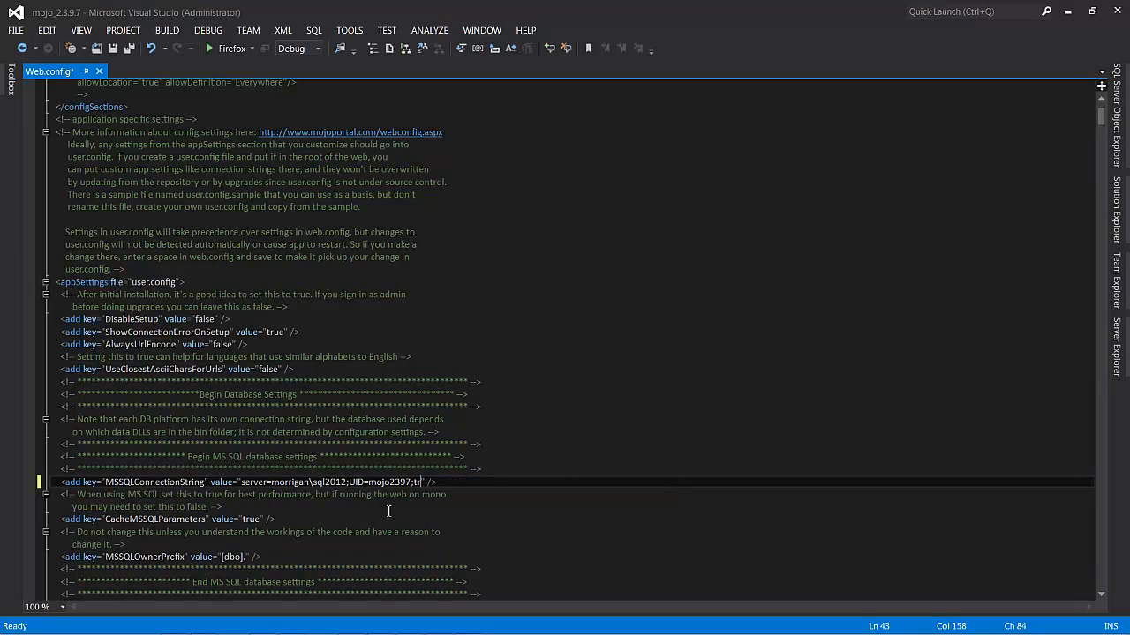
pyautogui.write('trus')
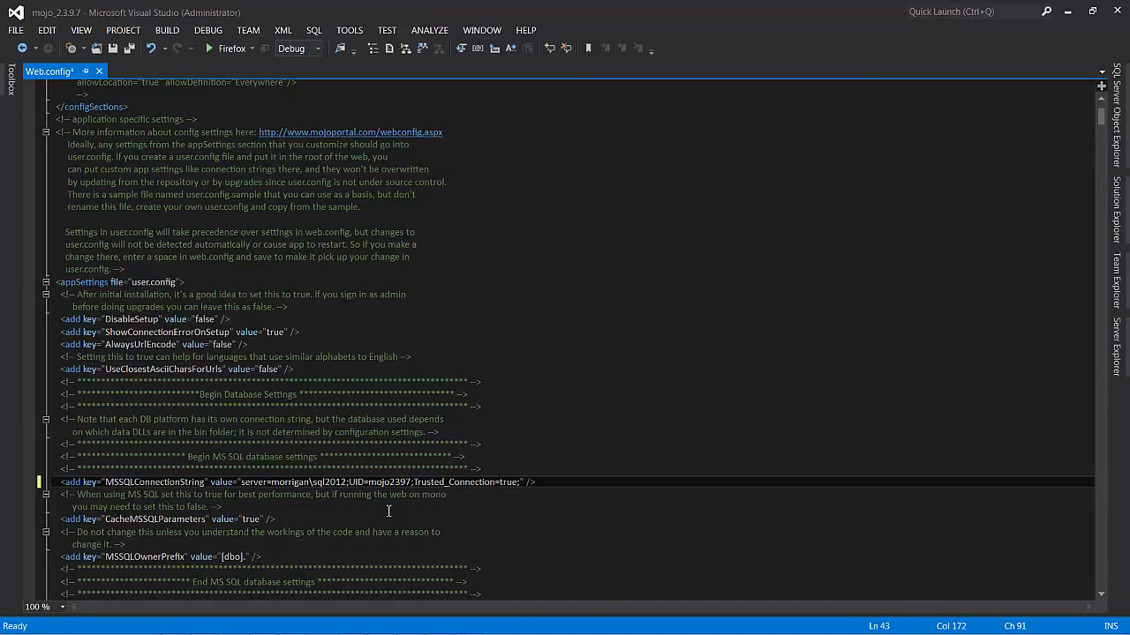
# Save Web.config and start debugging the website in the chosen browser.
pyautogui.press('ctrl+s')
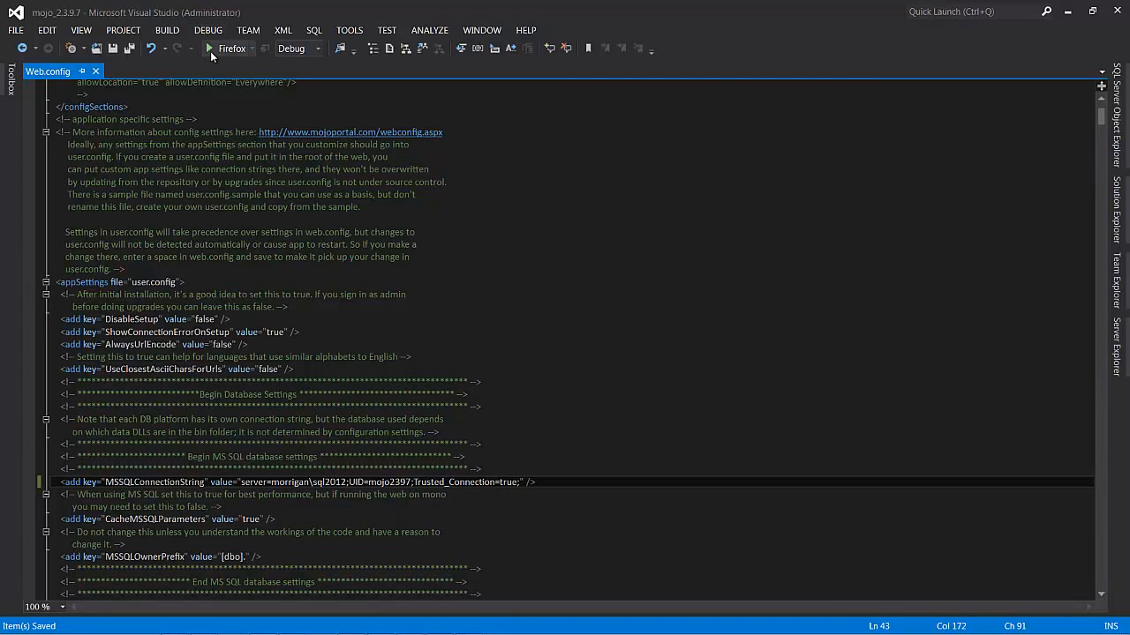
pyautogui.click(250, 49)
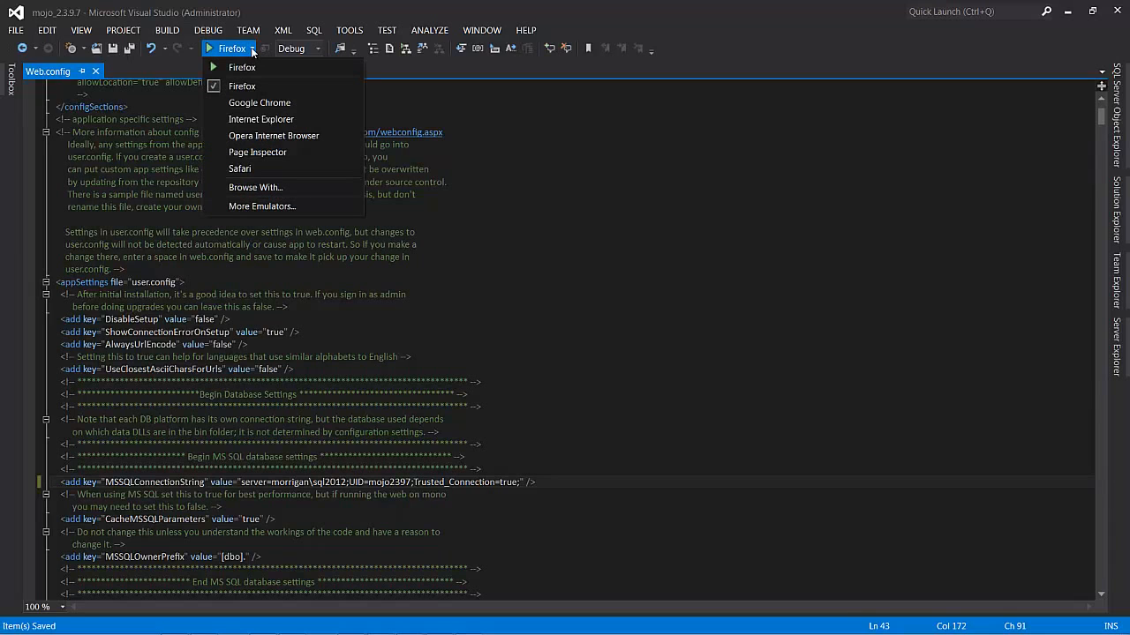
pyautogui.moveTo(259, 102)
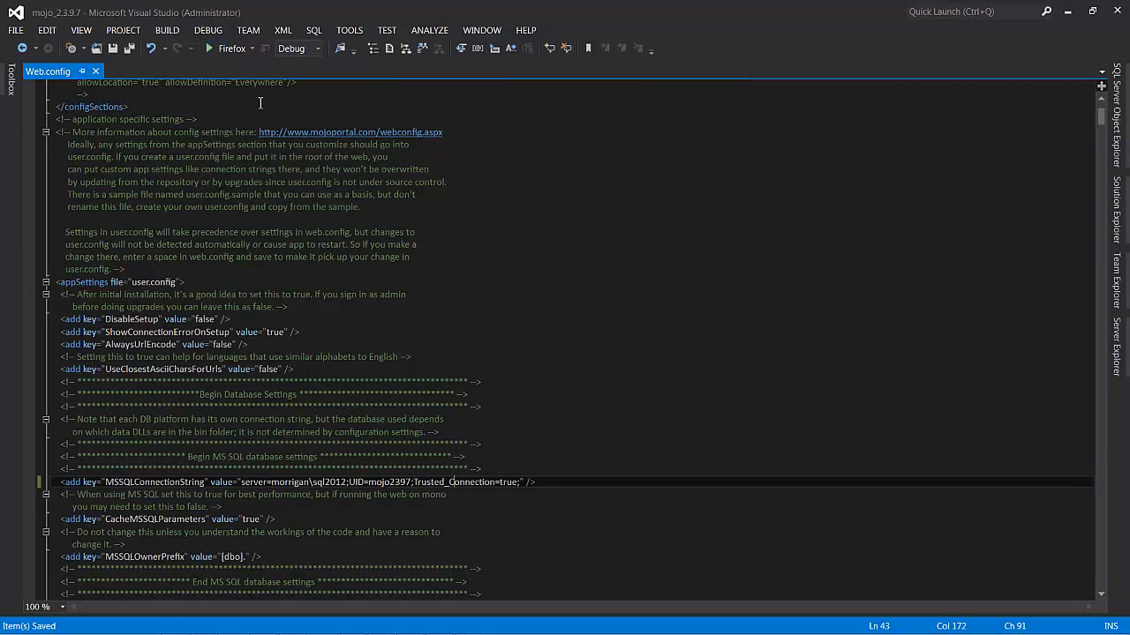
pyautogui.click(263, 48)
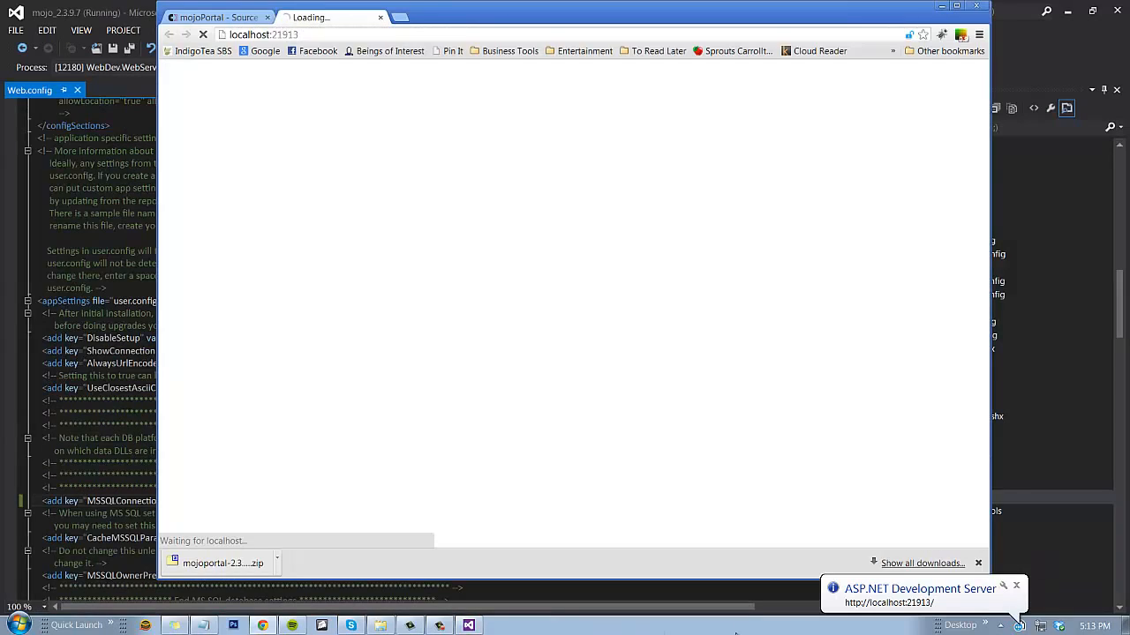
pyautogui.moveTo(498, 166)
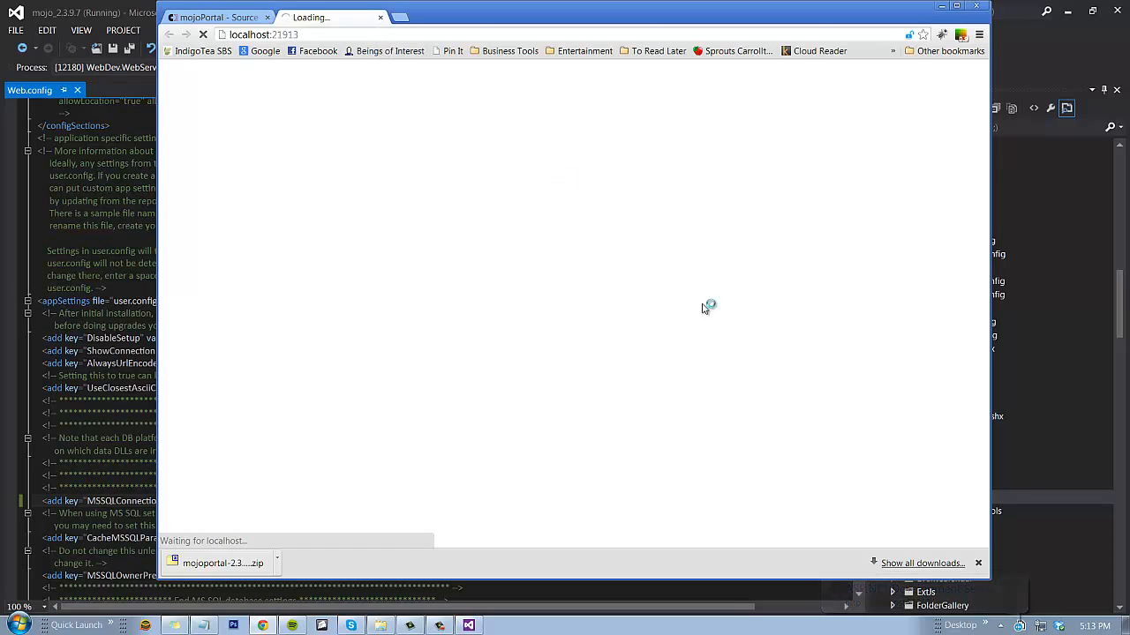
# Wait on the loading localhost:21913 page until the debugger breaks in SqlParameterHelper.cs.
pyautogui.click(977, 563)
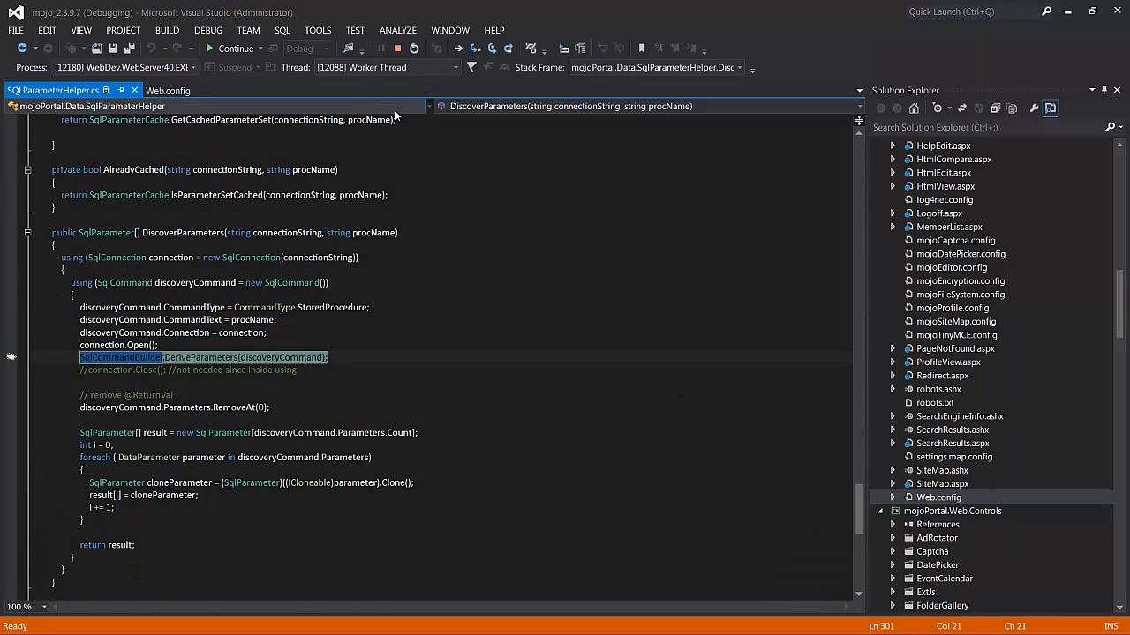
pyautogui.moveTo(63, 354)
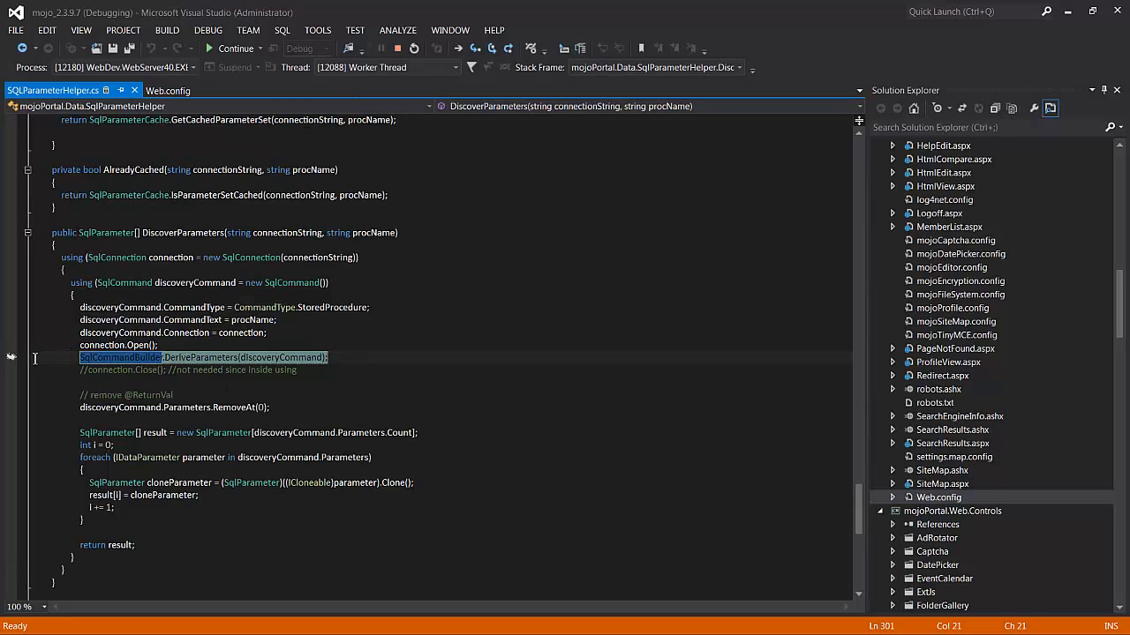
pyautogui.moveTo(385, 420)
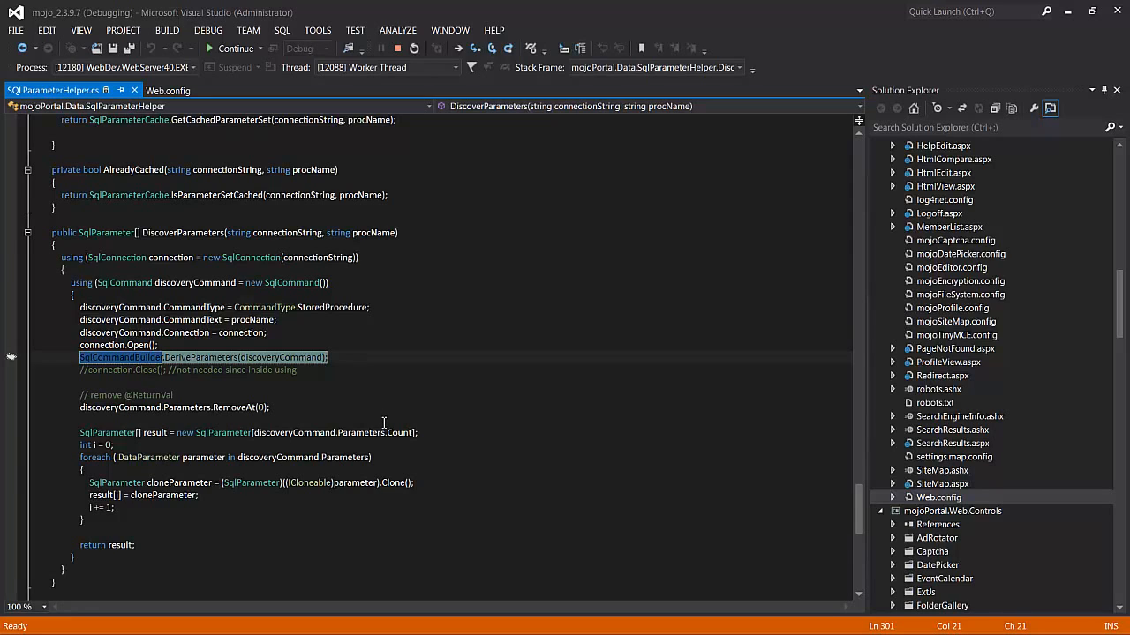
pyautogui.moveTo(380, 265)
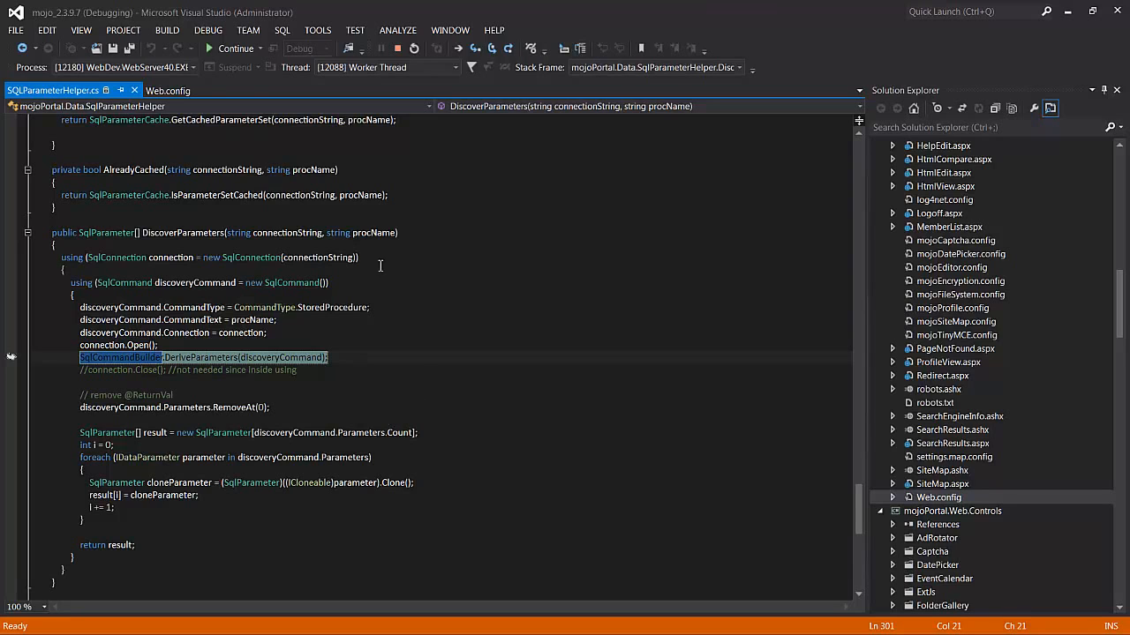
pyautogui.moveTo(231, 49)
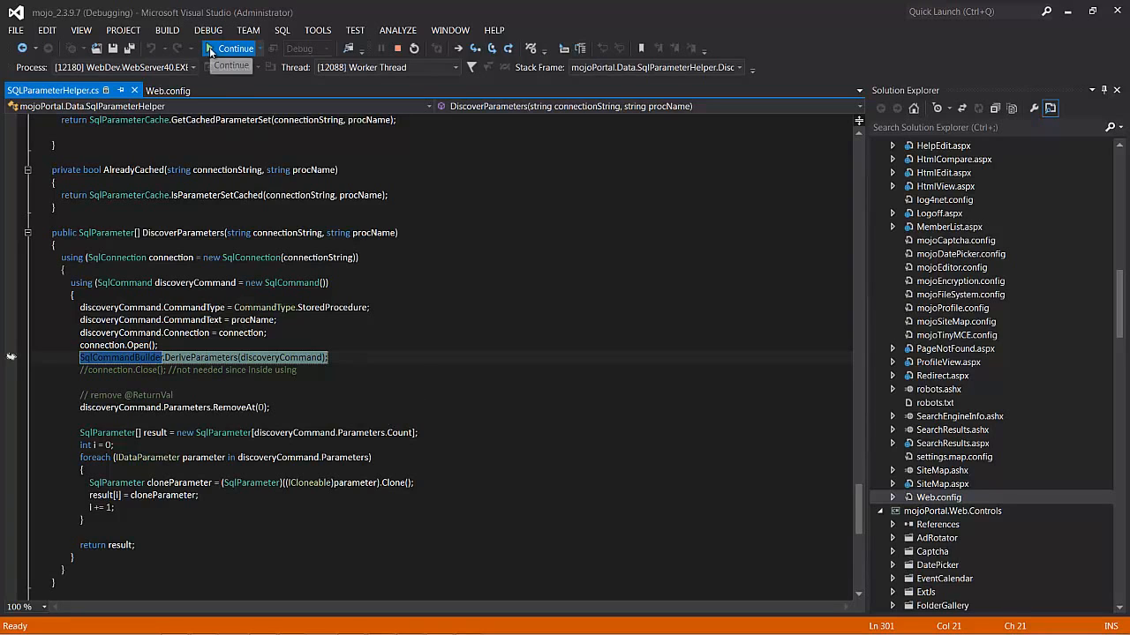
# Continue execution past the DeriveParameters break so setup runs the database scripts.
pyautogui.click(231, 47)
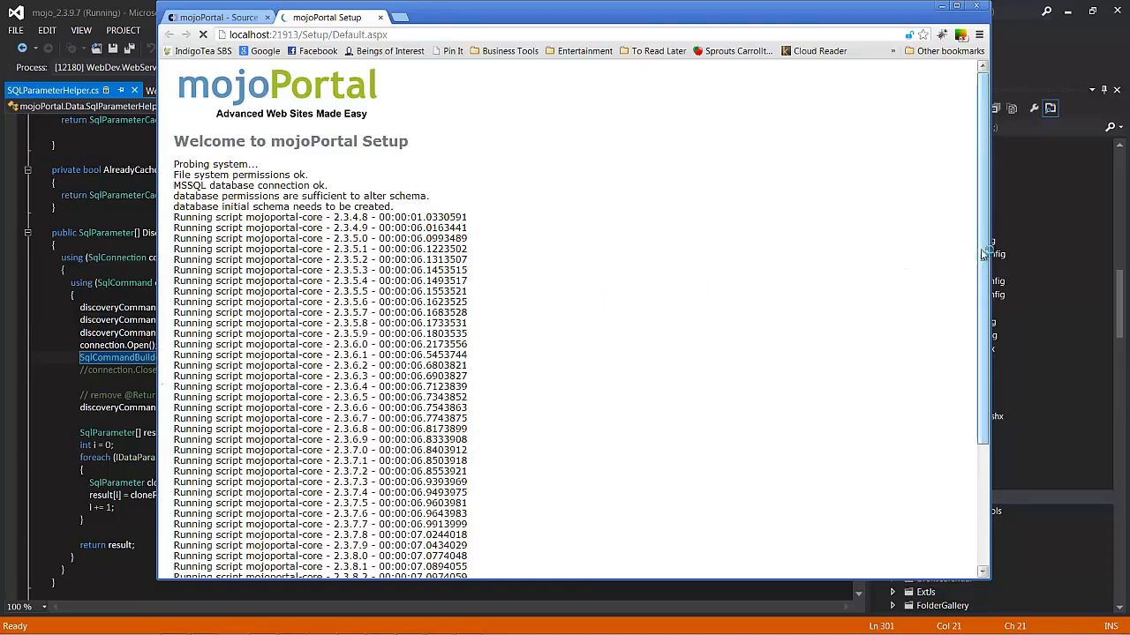
# Review the setup output up to version 2.3.9.7 and go to the Site Home Page.
pyautogui.scroll(-3)
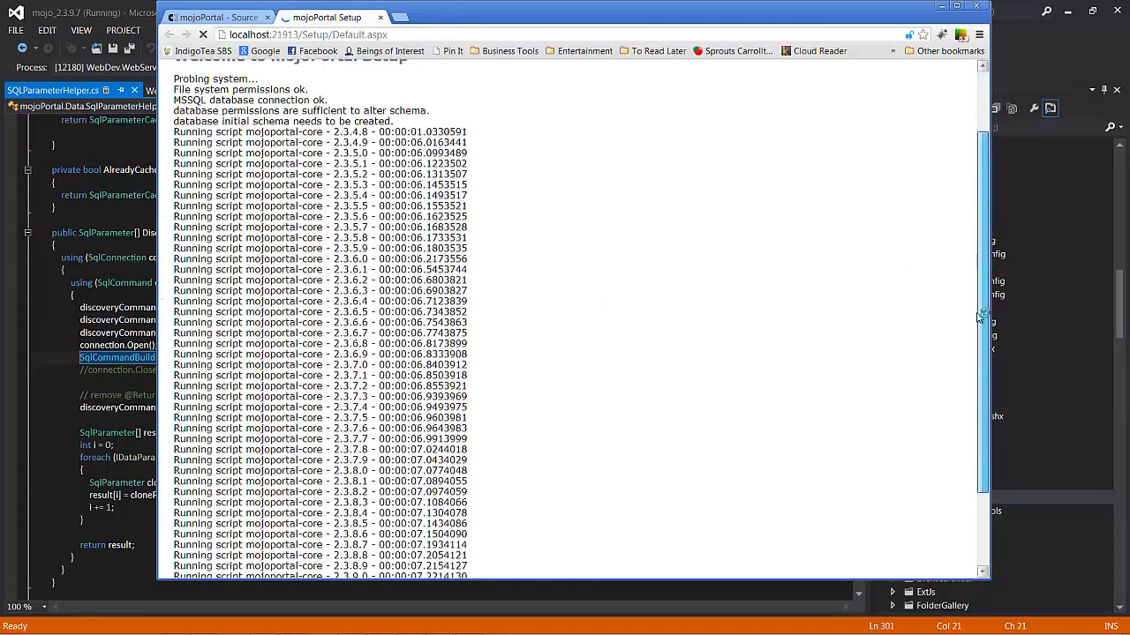
pyautogui.scroll(-3)
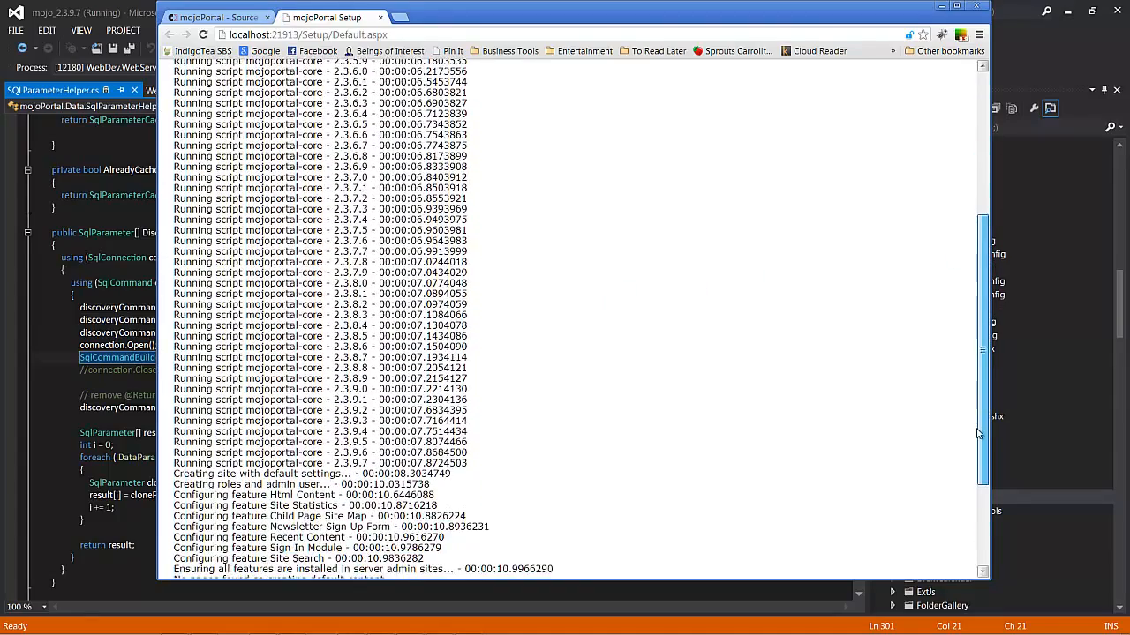
pyautogui.scroll(-3)
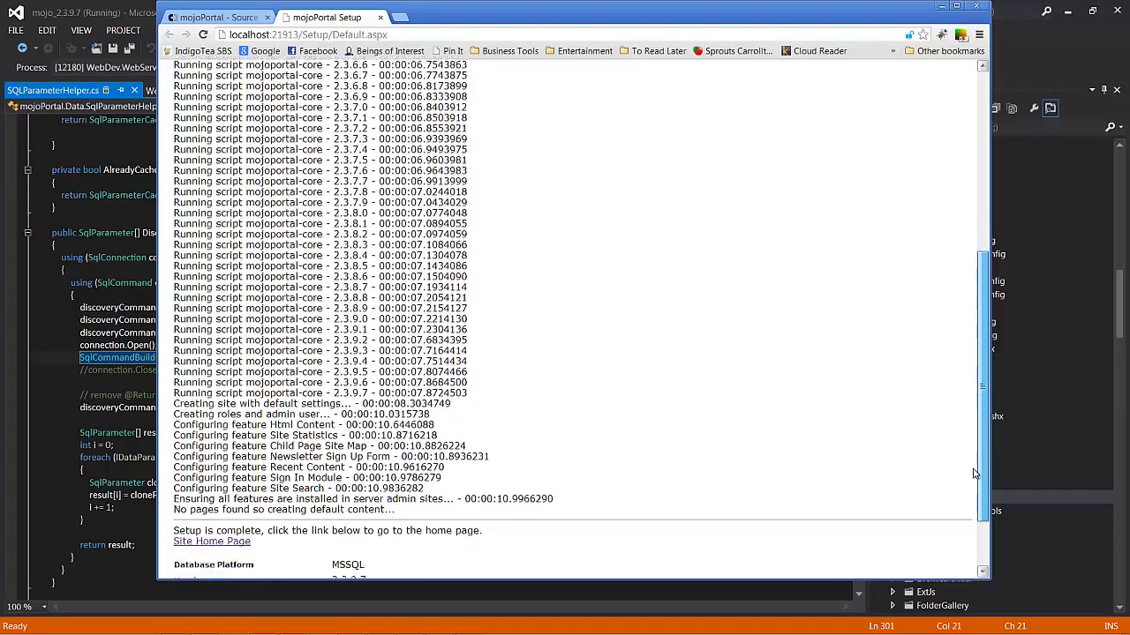
pyautogui.scroll(-3)
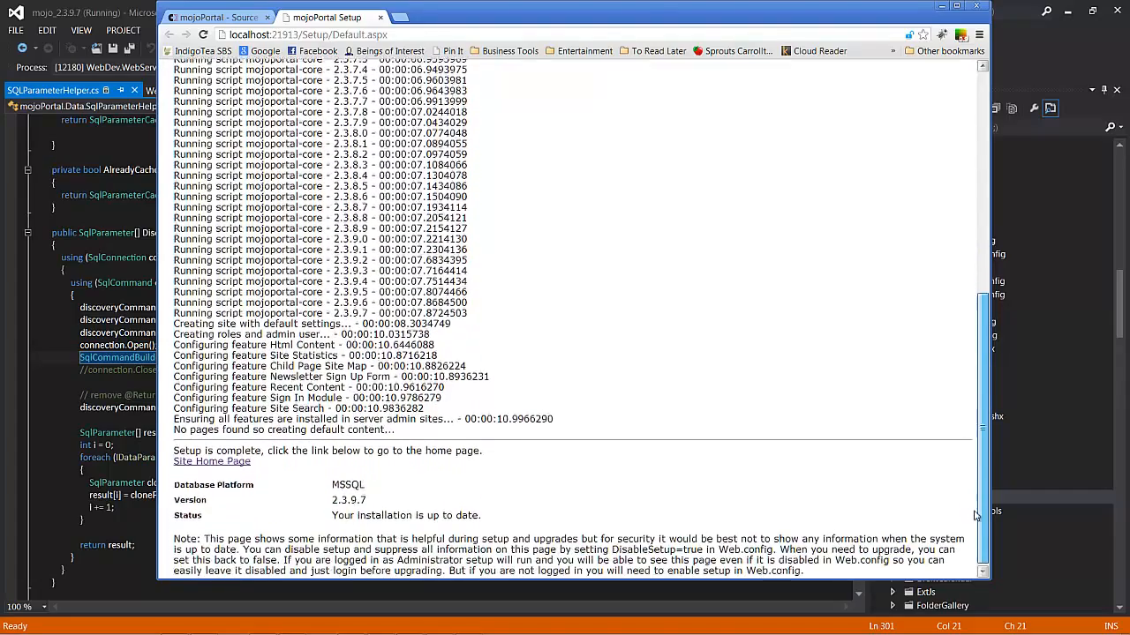
pyautogui.scroll(-3)
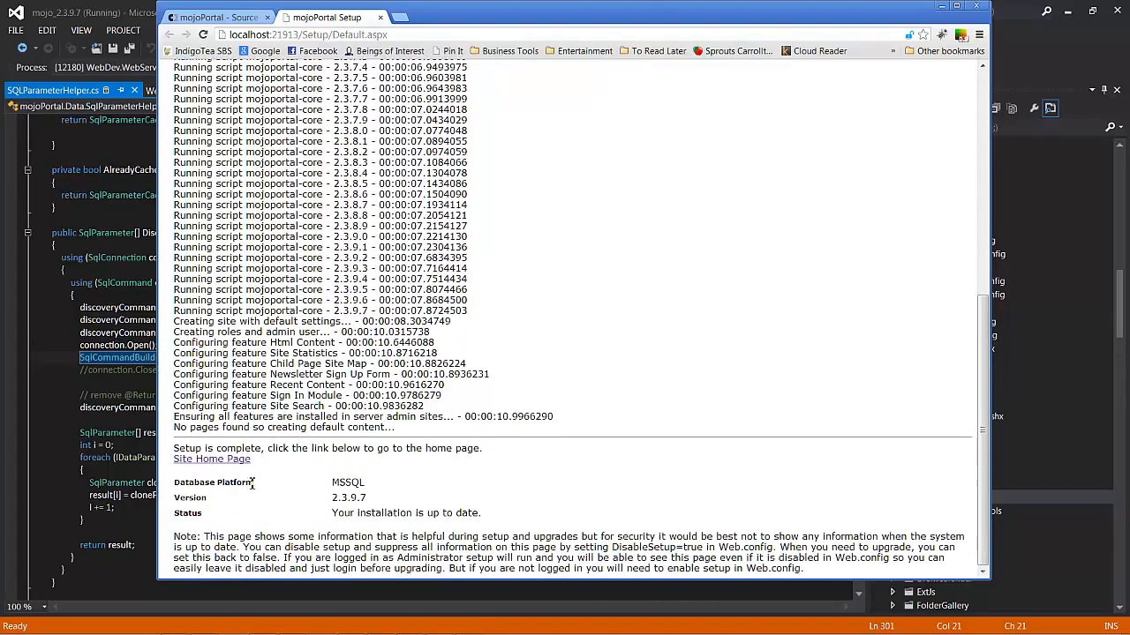
pyautogui.moveTo(371, 487)
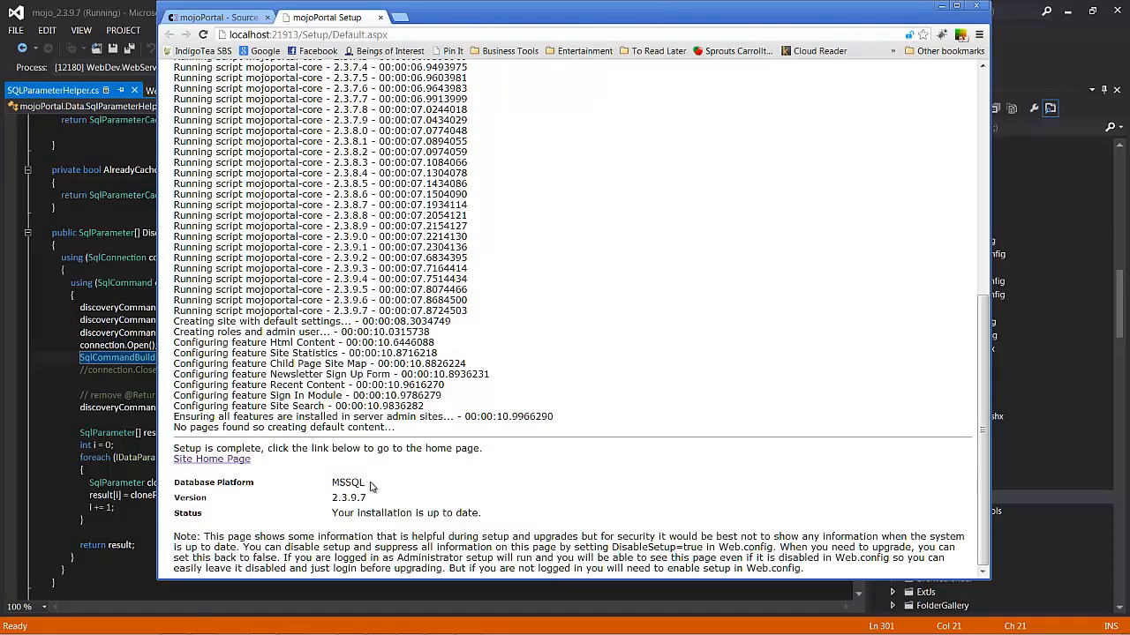
pyautogui.moveTo(335, 526)
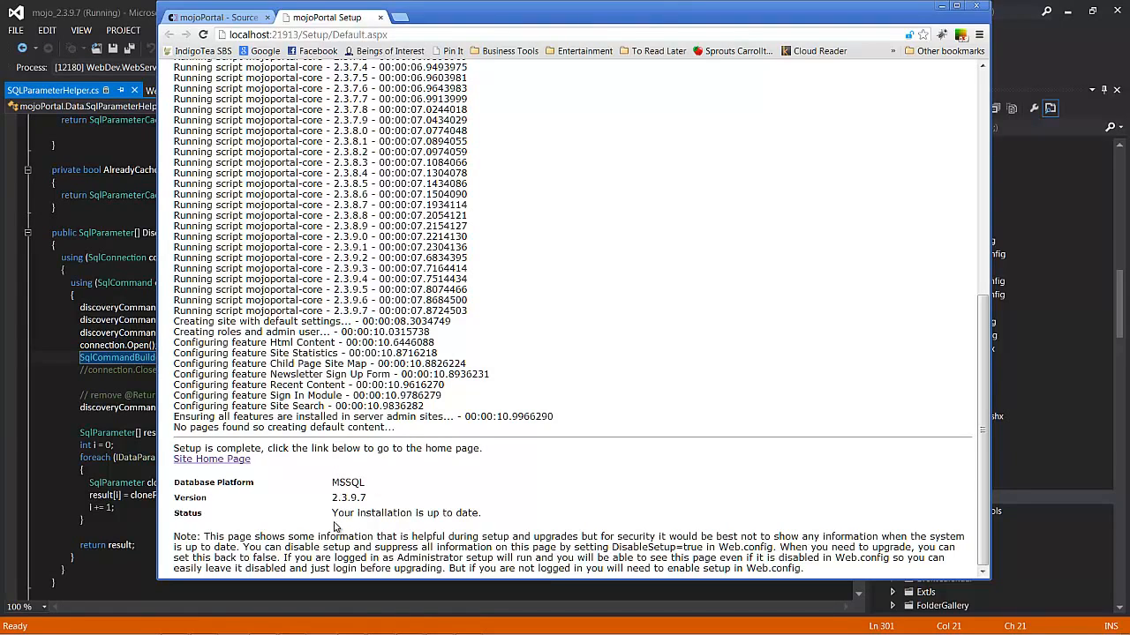
pyautogui.moveTo(316, 522)
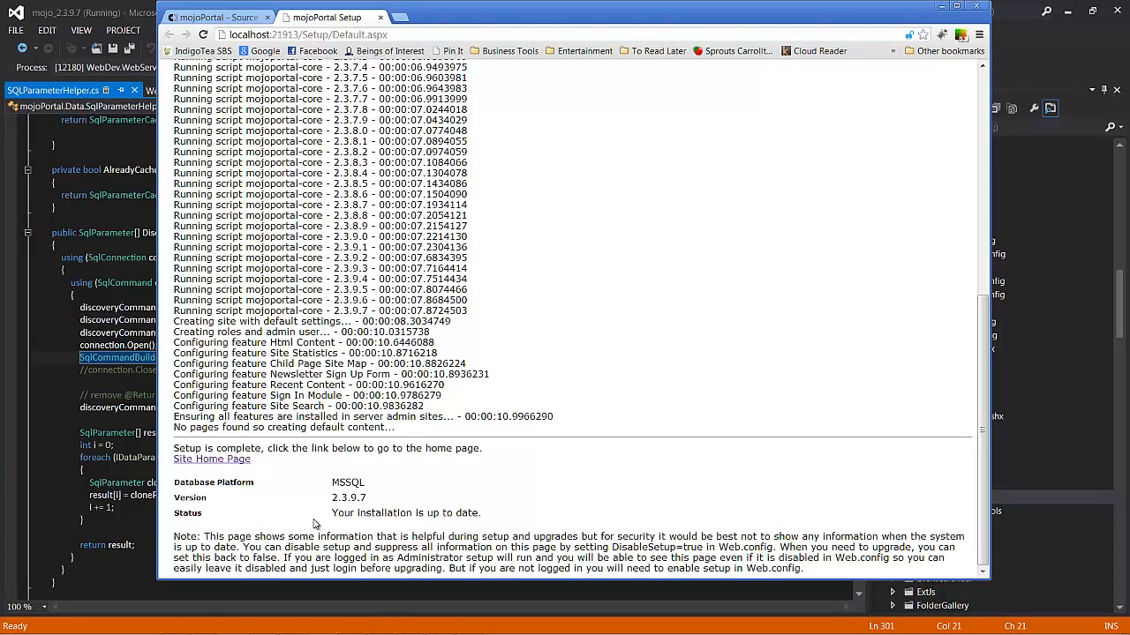
pyautogui.moveTo(286, 480)
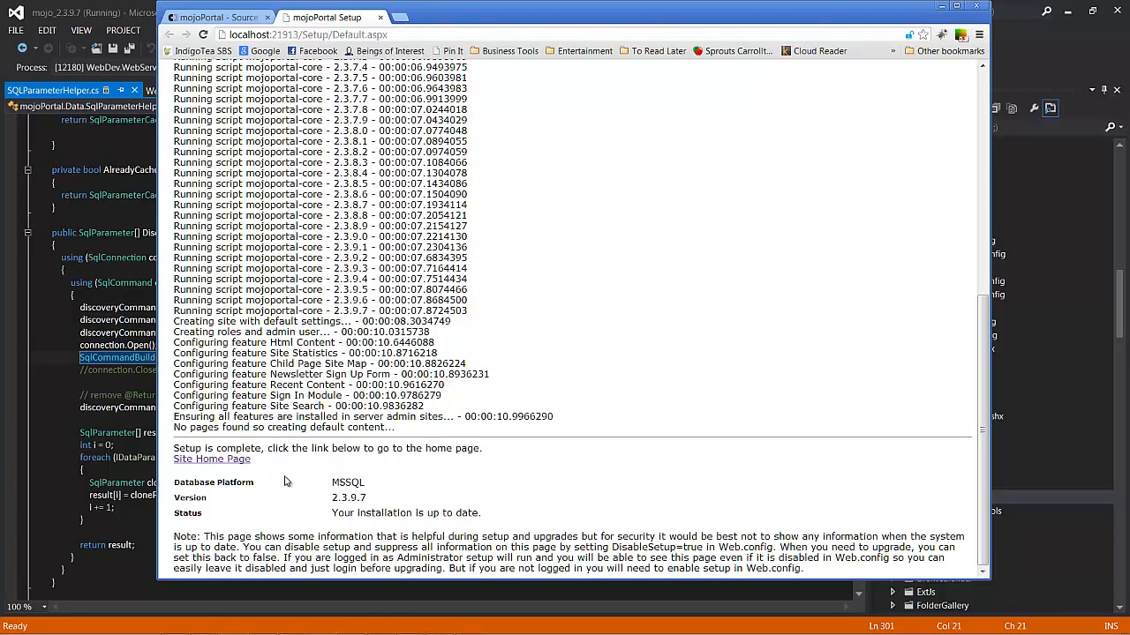
pyautogui.moveTo(212, 459)
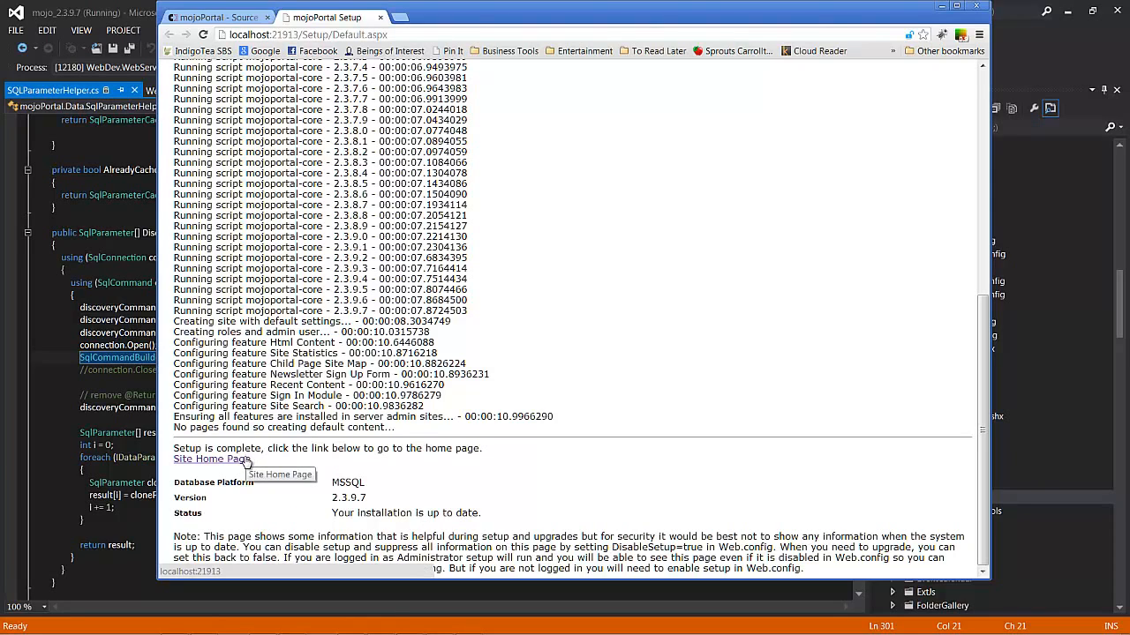
pyautogui.click(208, 459)
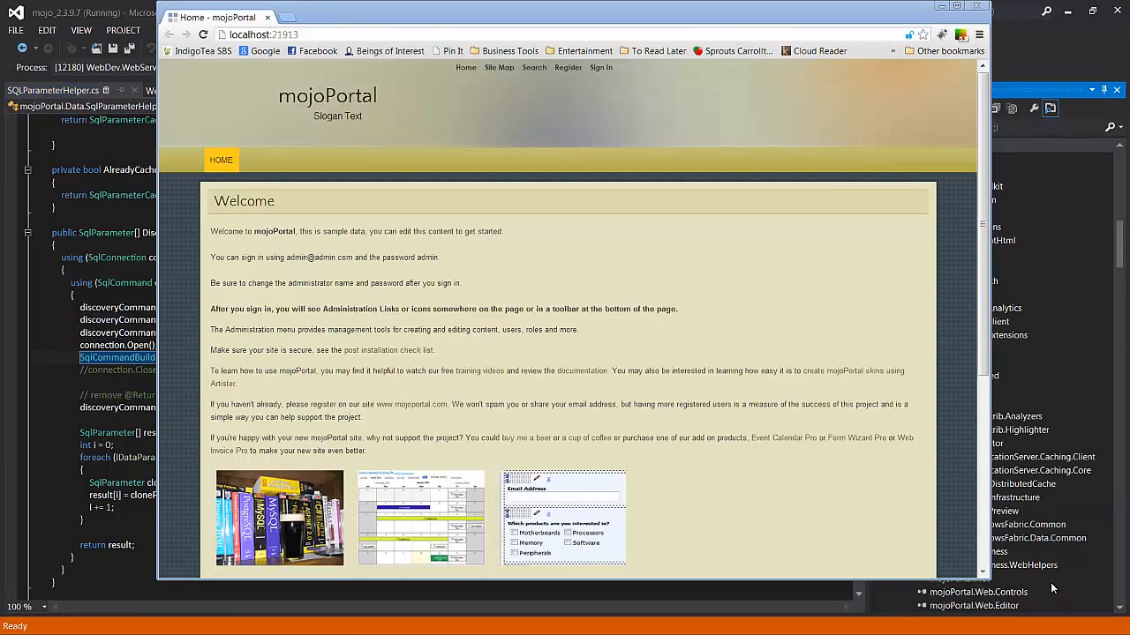